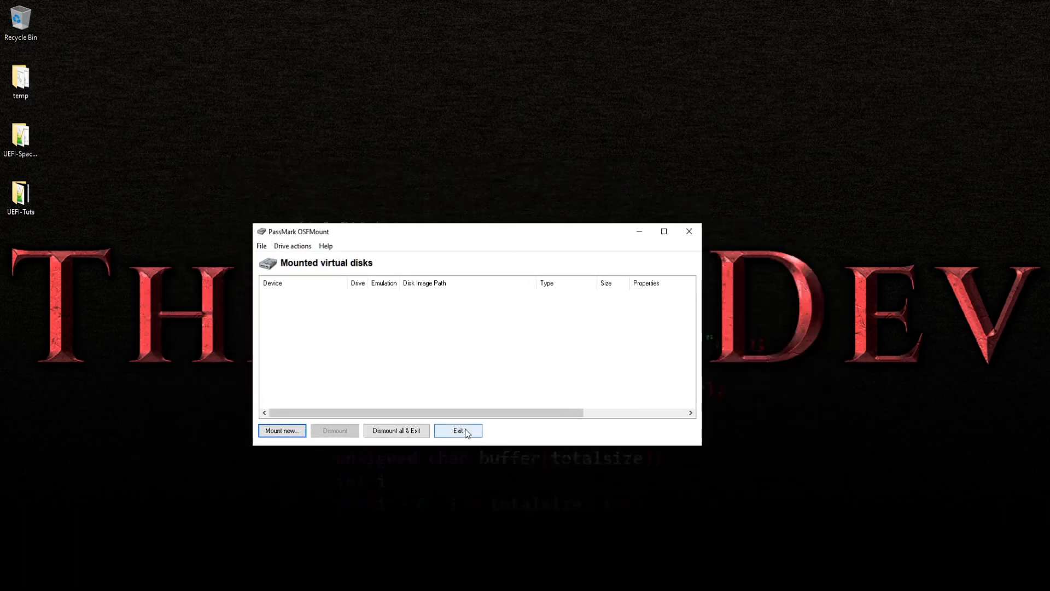
# Exit PassMark OSFMount with no virtual disks mounted.
pyautogui.click(458, 431)
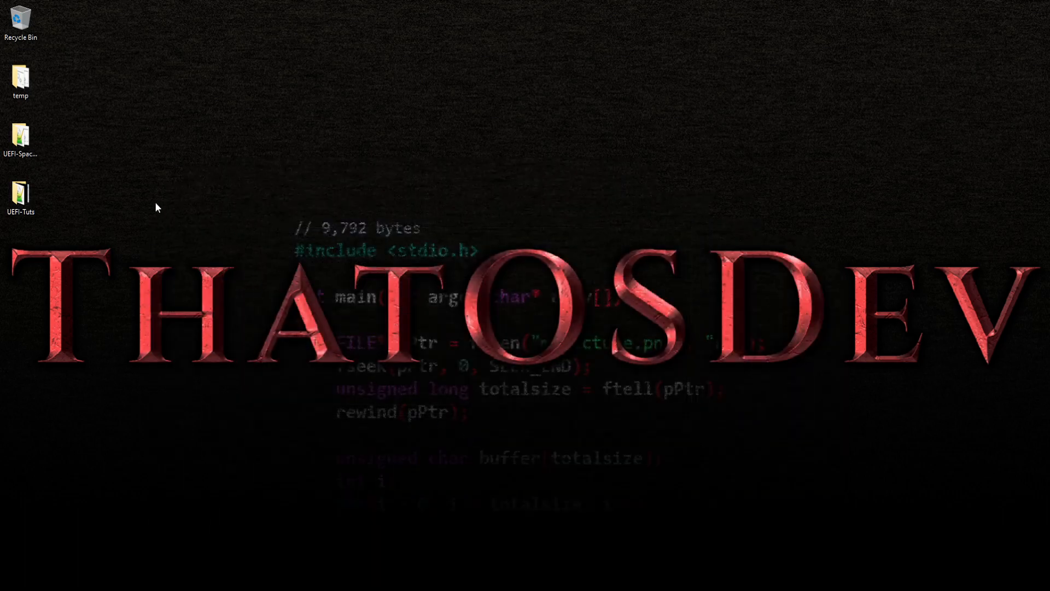
pyautogui.moveTo(194, 434)
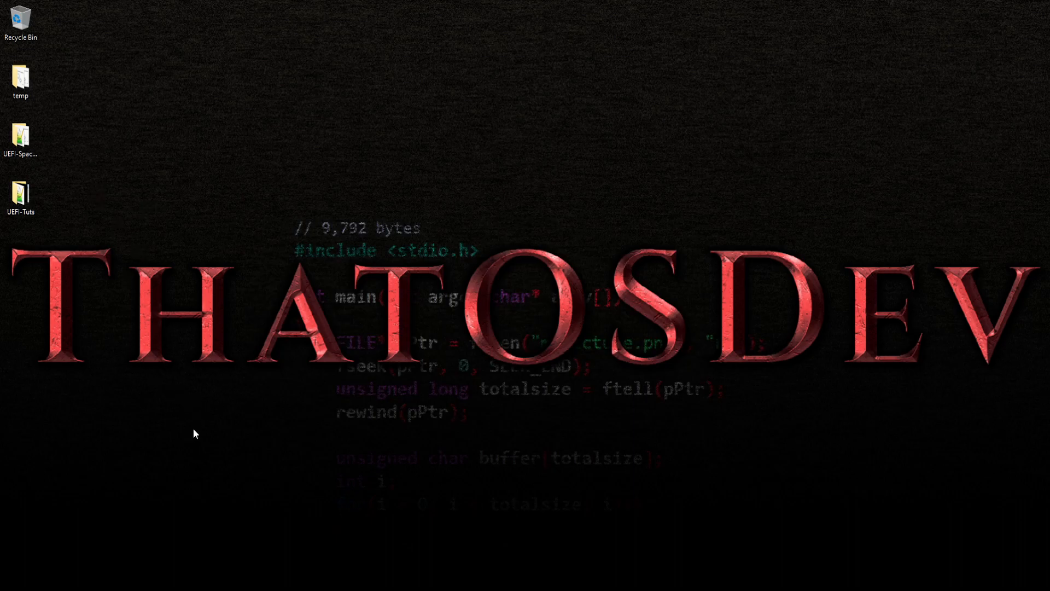
pyautogui.moveTo(147, 492)
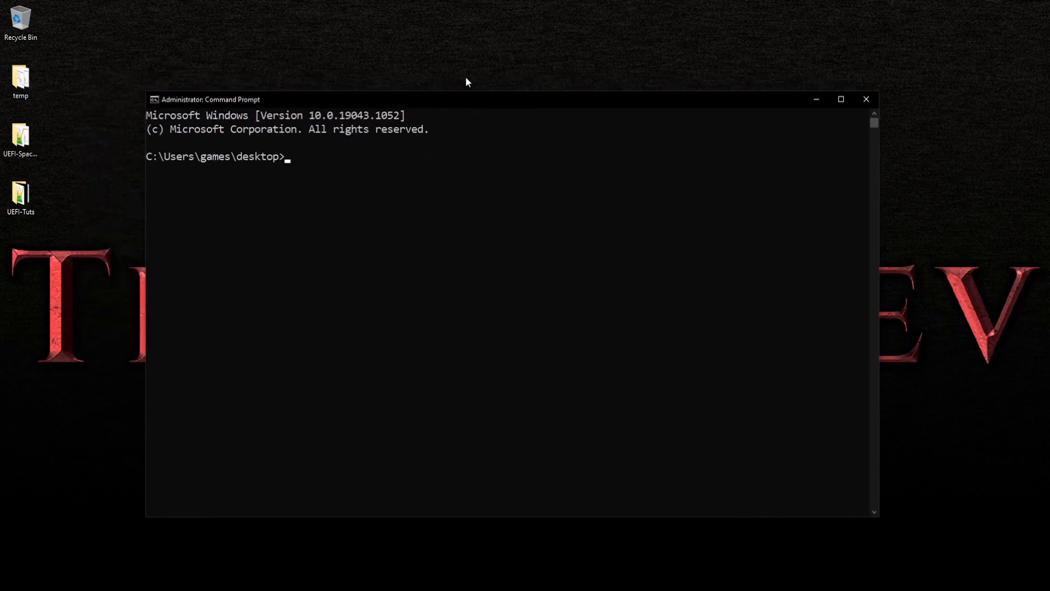
# Run osfmount at the admin prompt to list its mount and dismount options.
pyautogui.write('osf')
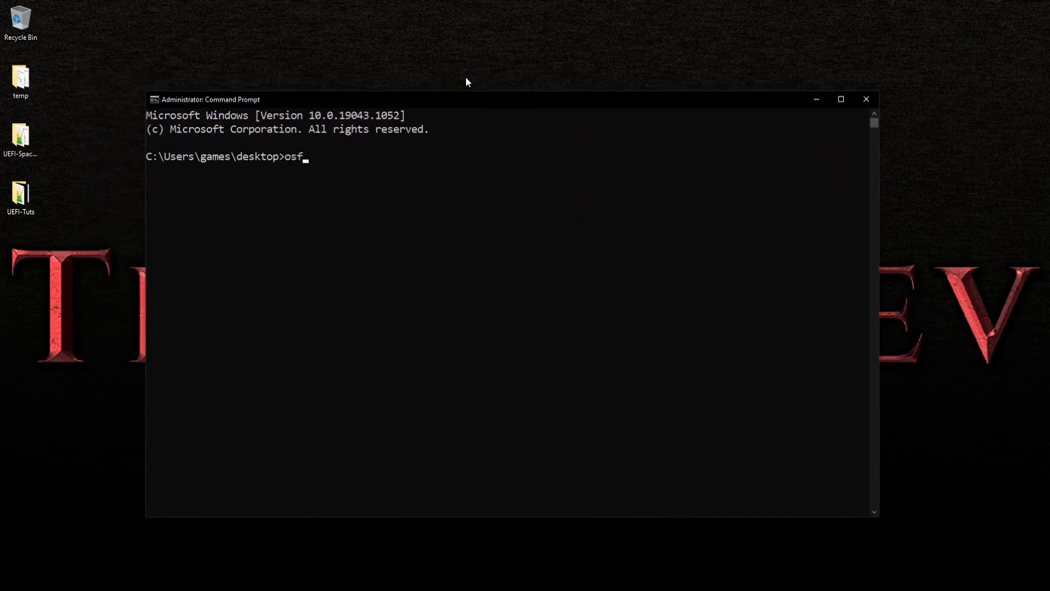
pyautogui.press('Enter')
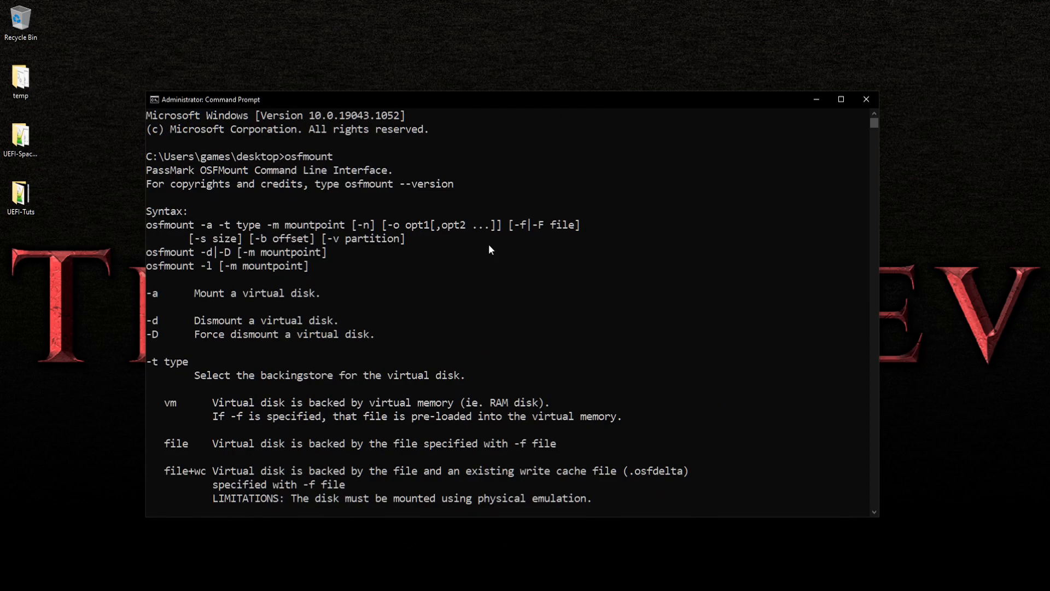
pyautogui.moveTo(866, 102)
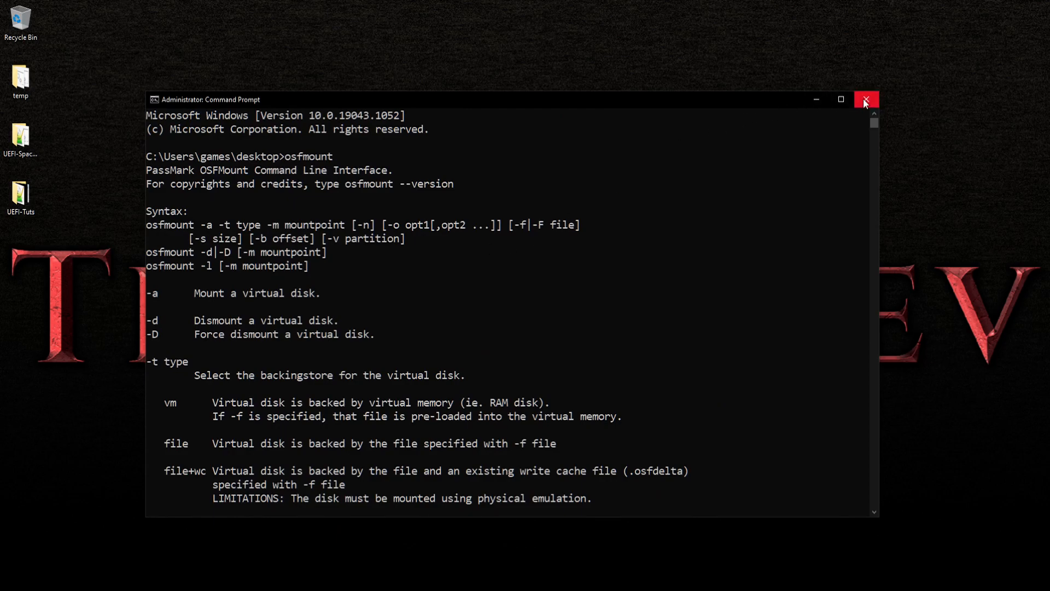
# Close Command Prompt and reposition the empty OSFMount virtual disks window.
pyautogui.click(866, 99)
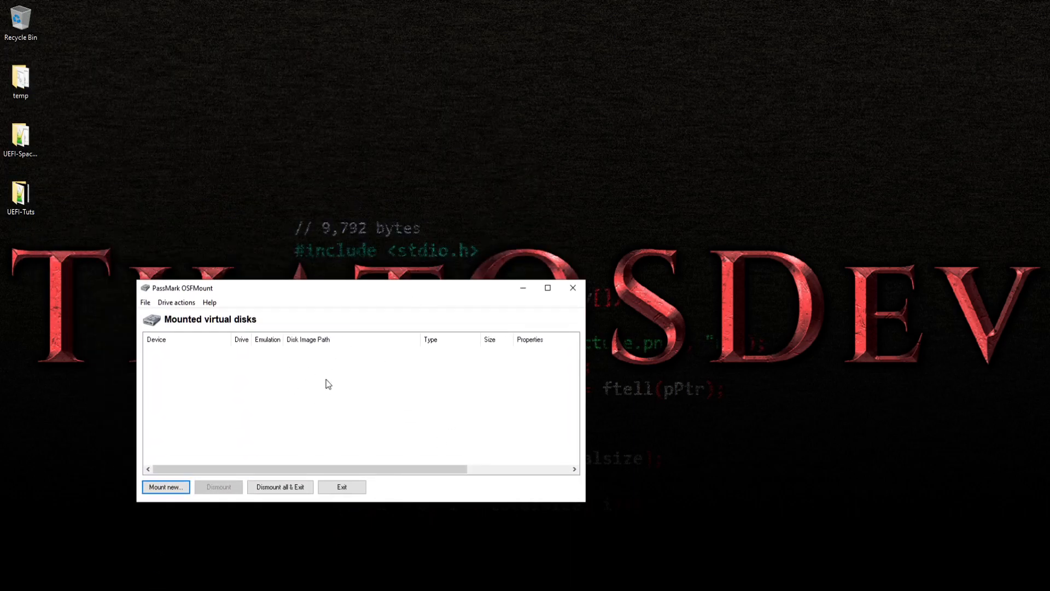
pyautogui.moveTo(177, 287); pyautogui.dragTo(193, 270)
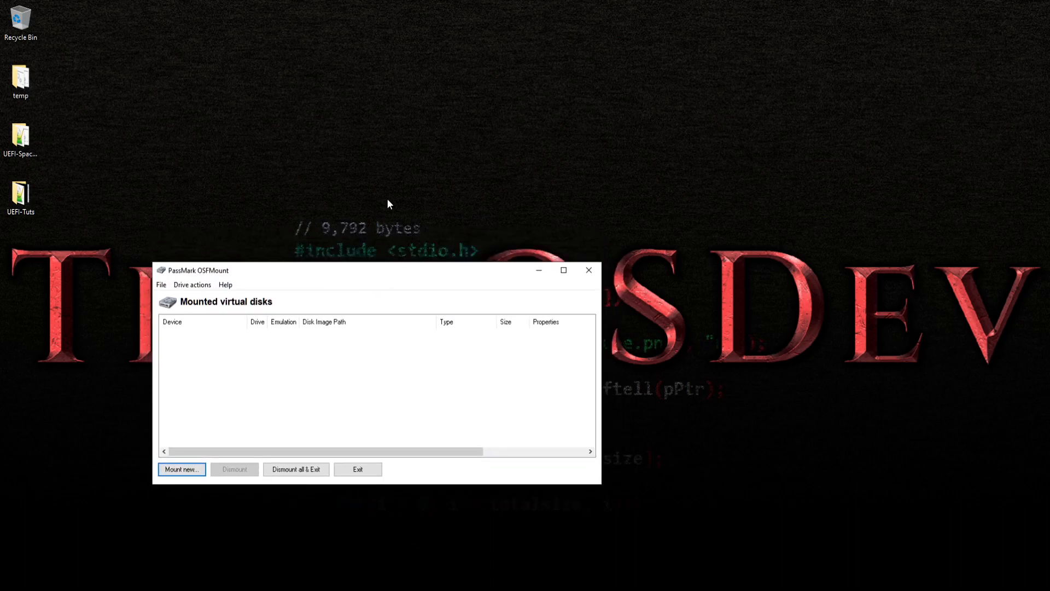
pyautogui.moveTo(355, 376)
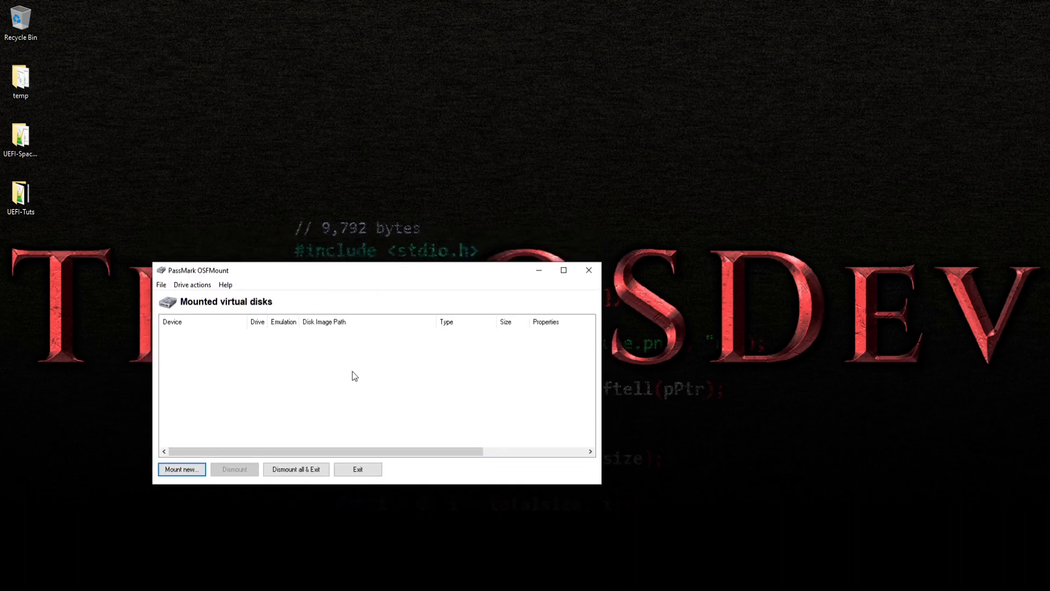
pyautogui.moveTo(406, 348)
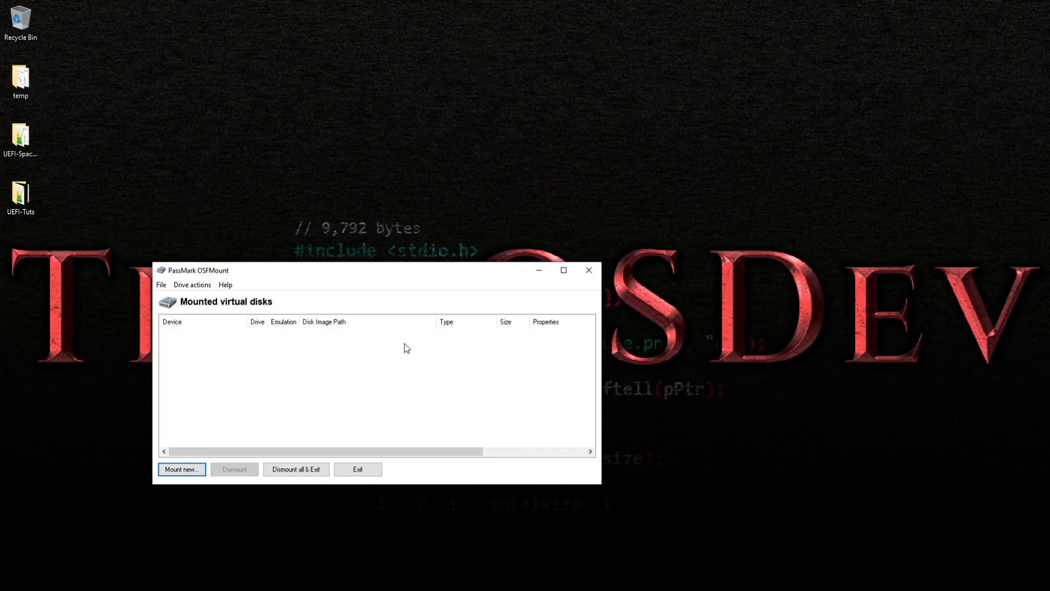
# Close the OSFMount window, leaving only the desktop.
pyautogui.click(588, 271)
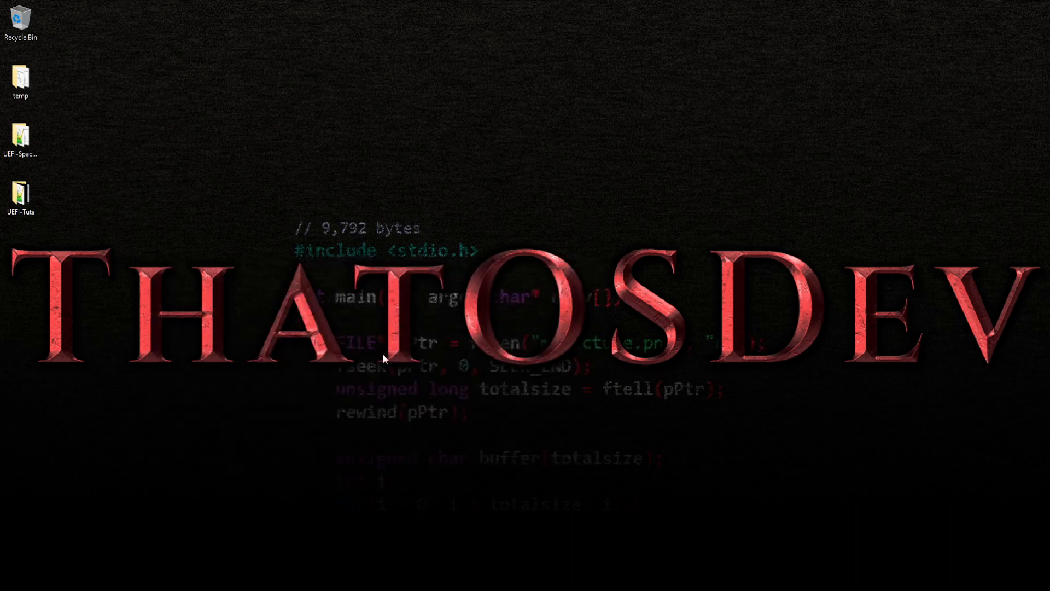
pyautogui.moveTo(465, 360)
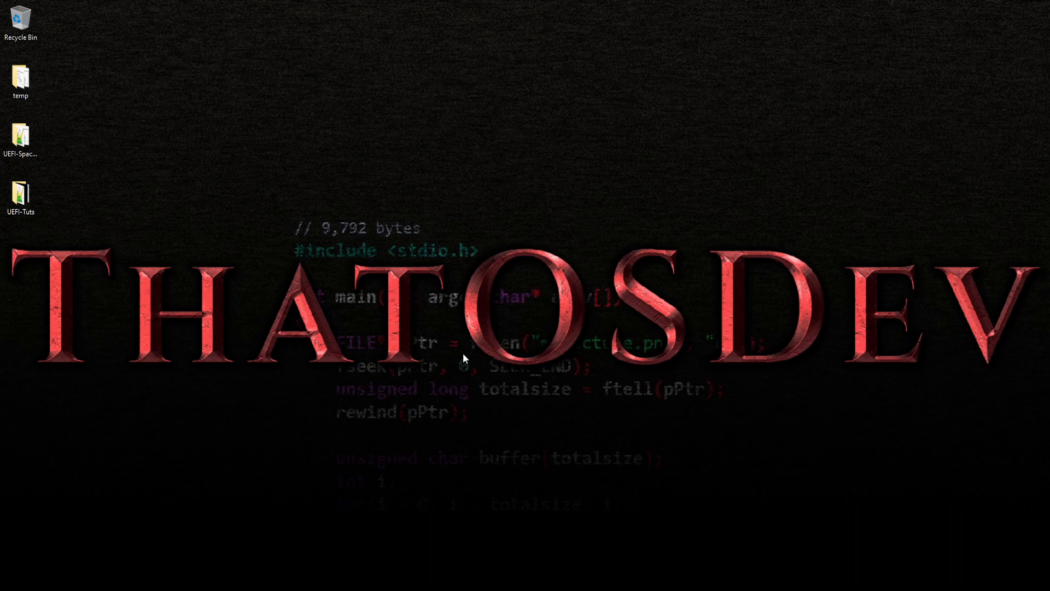
pyautogui.moveTo(450, 319)
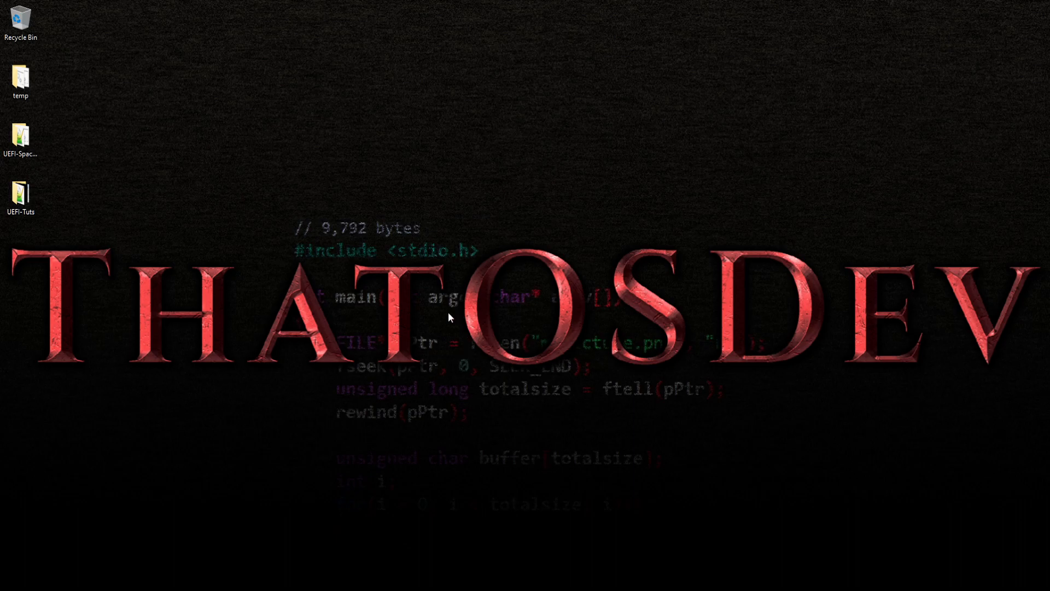
pyautogui.moveTo(58, 186)
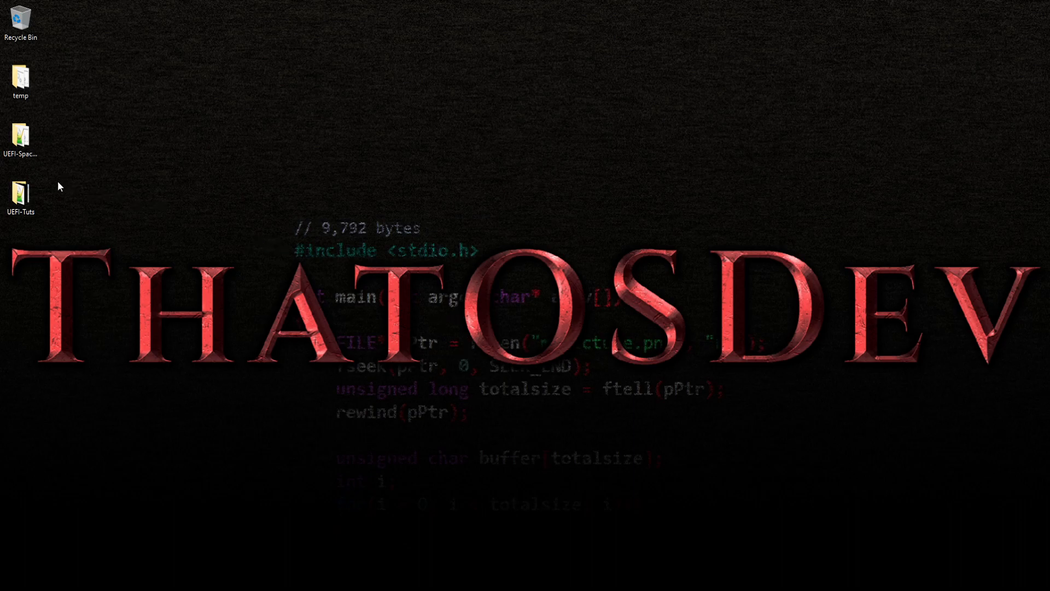
pyautogui.moveTo(83, 196)
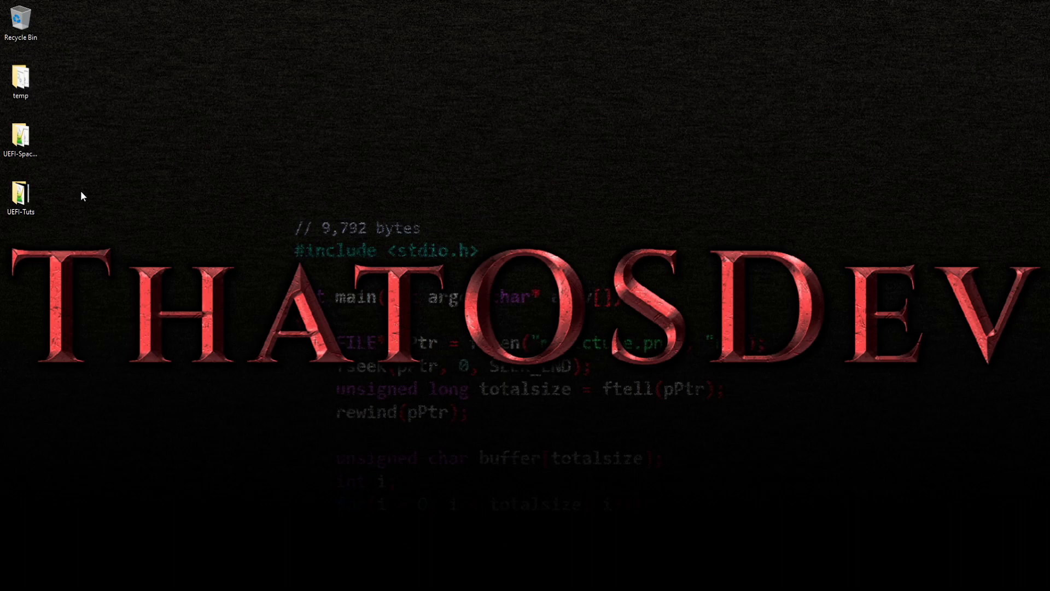
pyautogui.moveTo(20, 195)
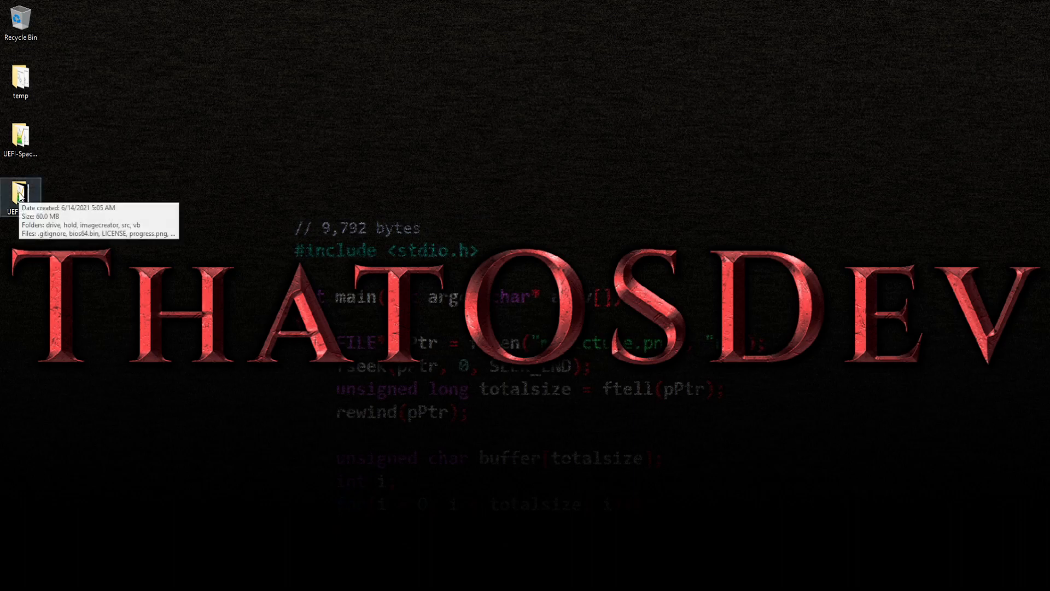
# Navigate File Explorer to UEFI-Tuts\src\tutorial 3.
pyautogui.doubleClick(20, 192)
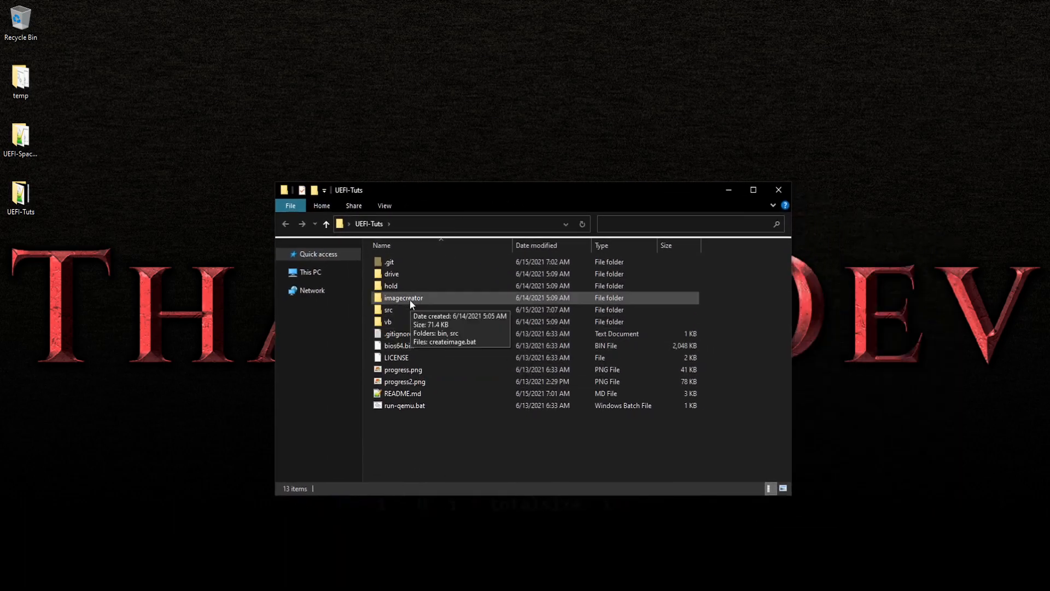
pyautogui.moveTo(387, 309)
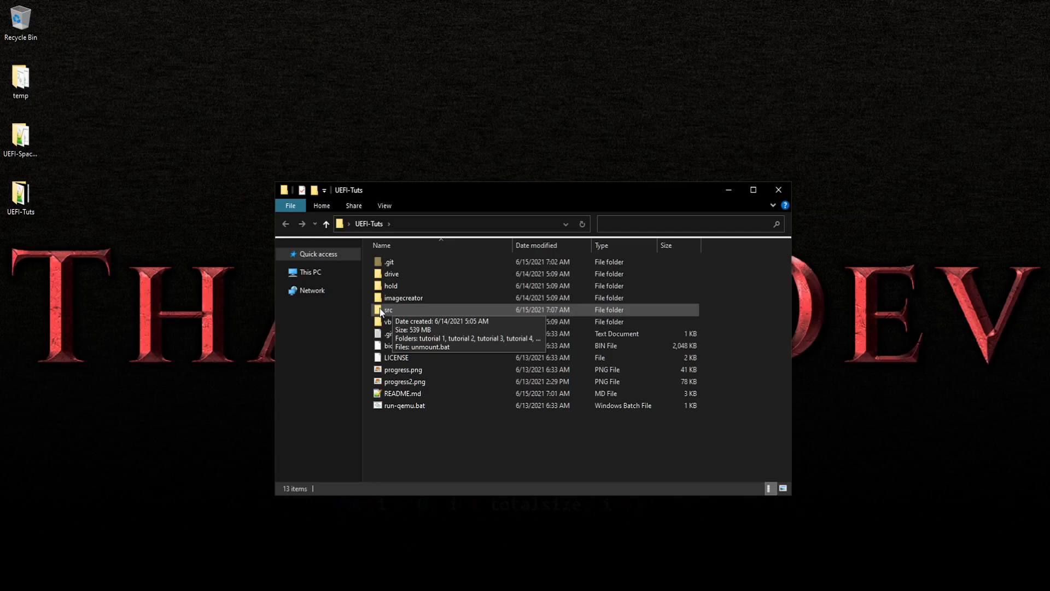
pyautogui.doubleClick(388, 310)
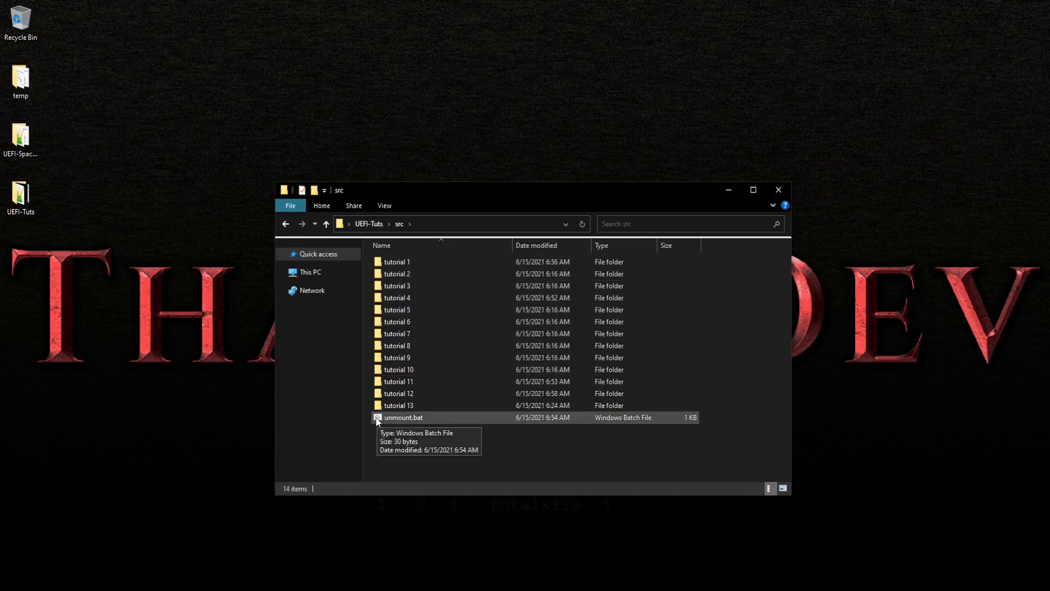
pyautogui.moveTo(283, 272)
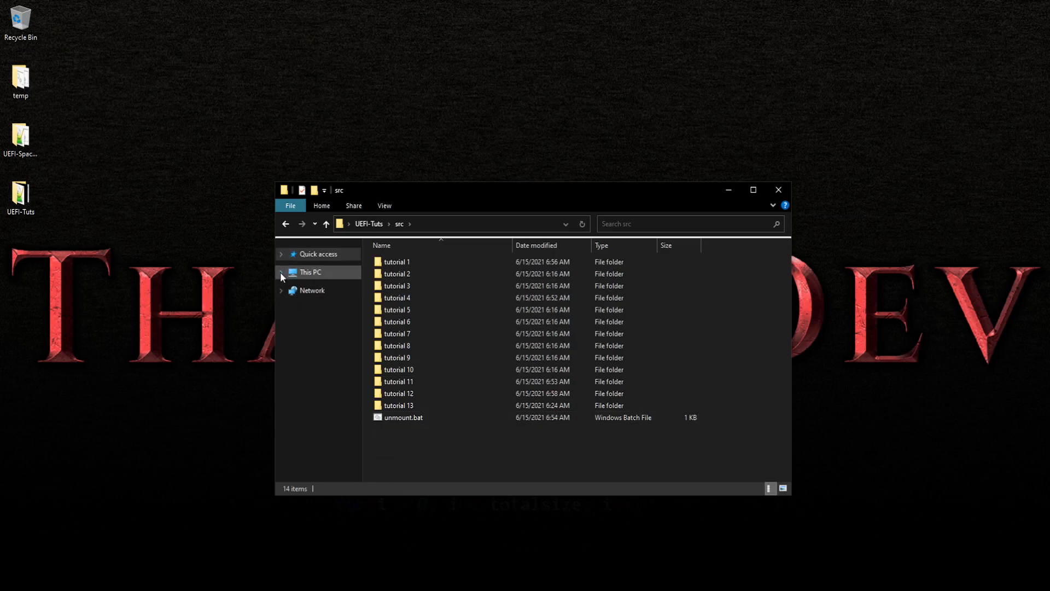
pyautogui.click(281, 272)
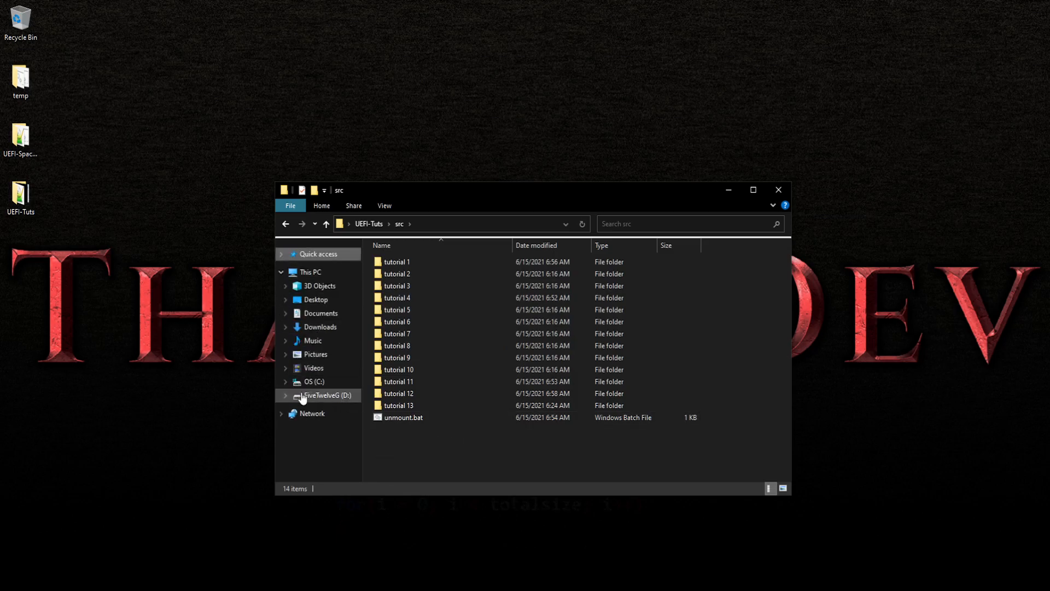
pyautogui.click(396, 262)
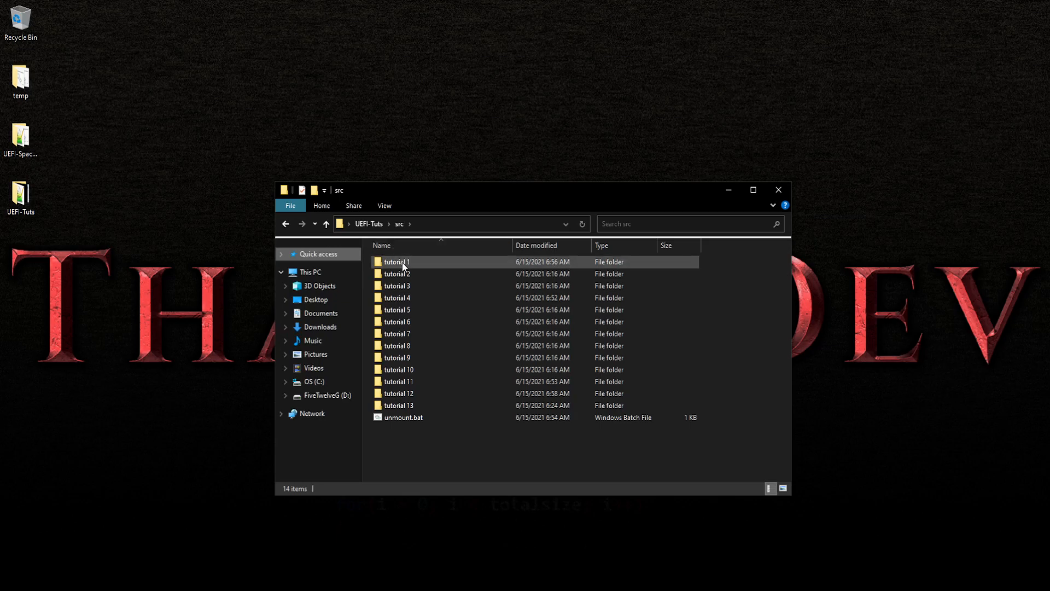
pyautogui.moveTo(410, 285)
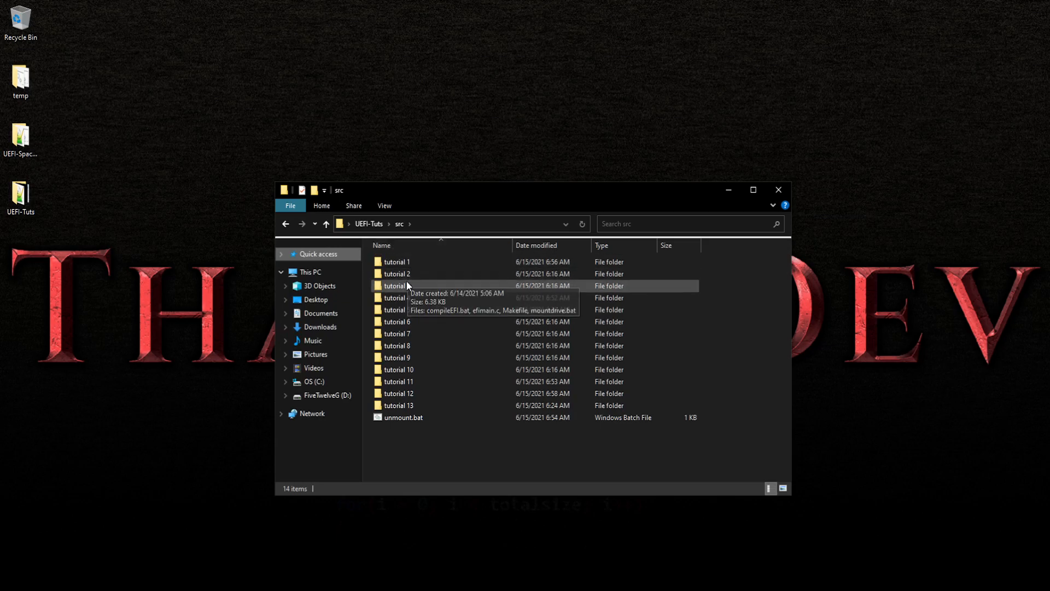
pyautogui.doubleClick(396, 286)
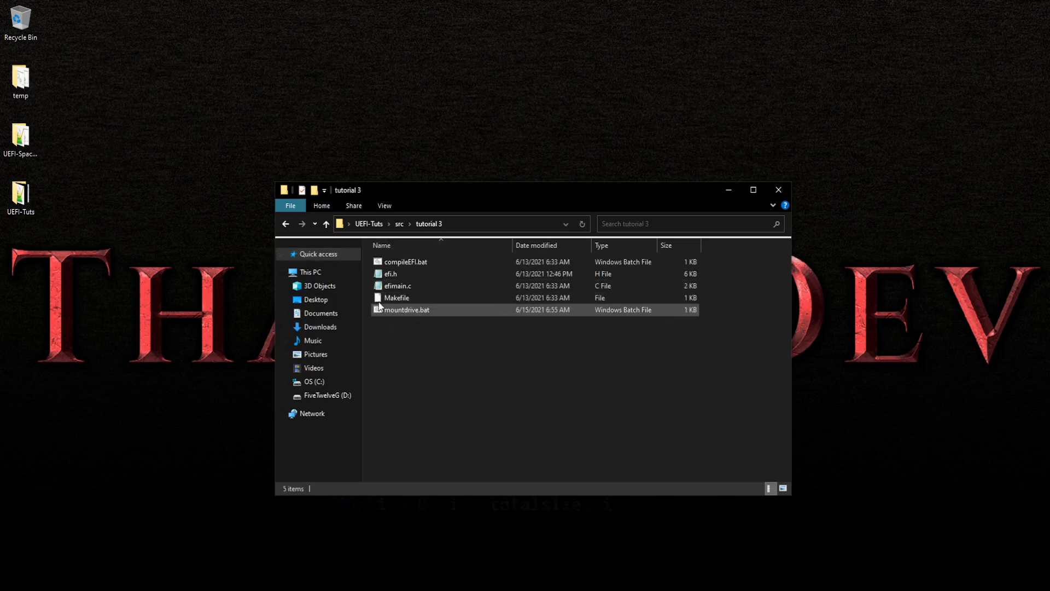
# Run compileEFI.bat to build BOOTX64.EFI, close OSFMount, and bring up mountdrive.bat's actions.
pyautogui.doubleClick(406, 310)
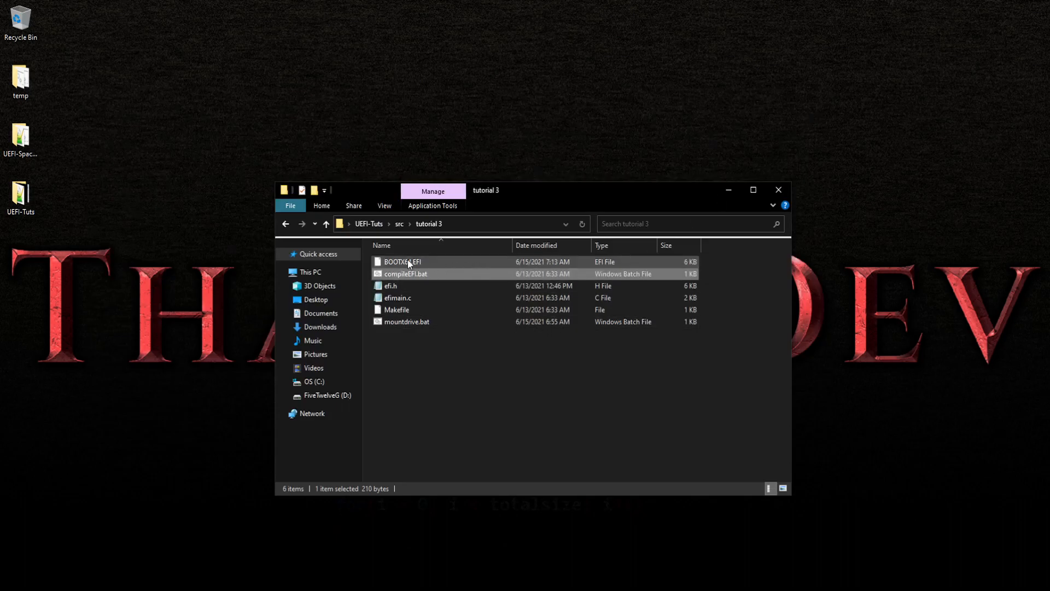
pyautogui.rightClick(402, 261)
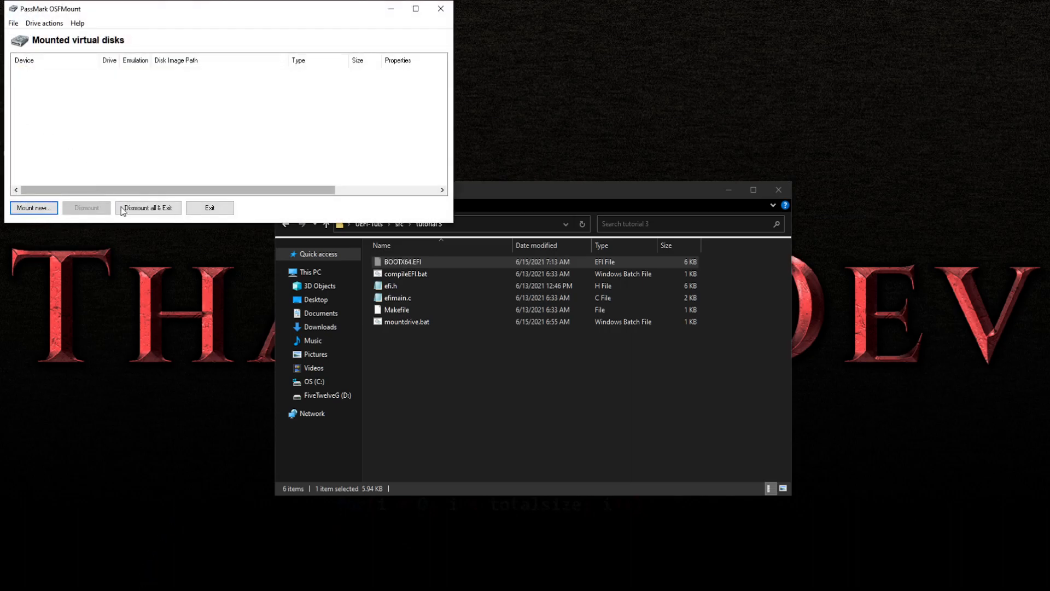
pyautogui.click(148, 207)
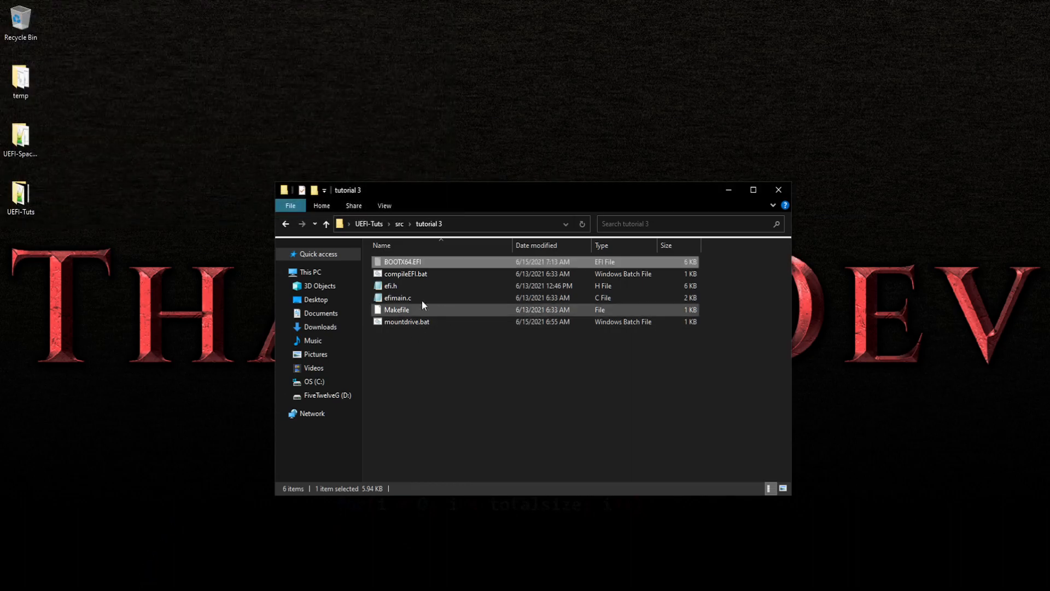
pyautogui.rightClick(406, 322)
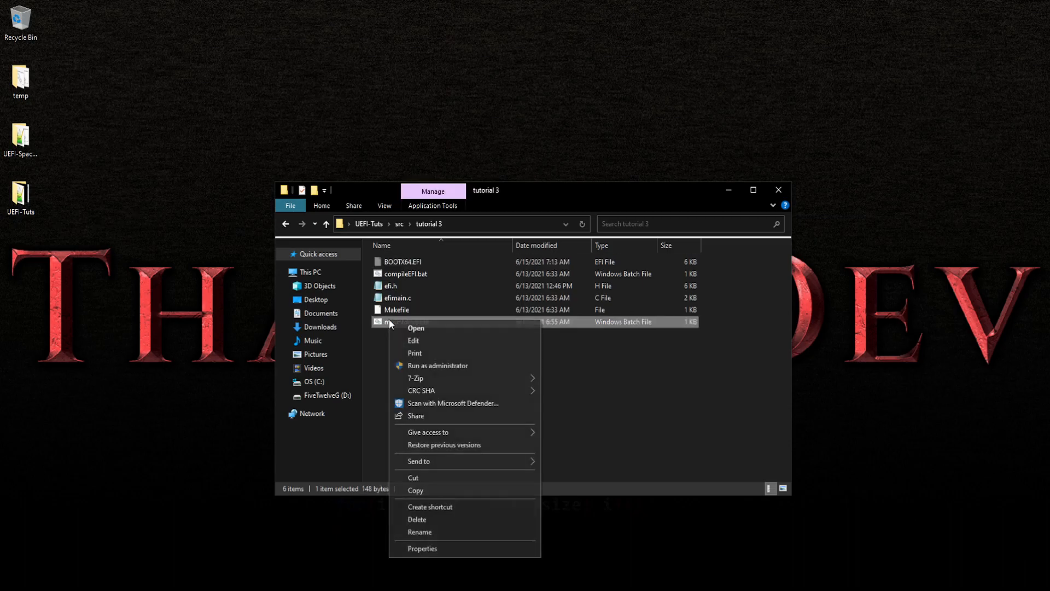
# Open mountdrive.bat in Notepad and highlight the OSFMount line's -f and file type options.
pyautogui.click(413, 340)
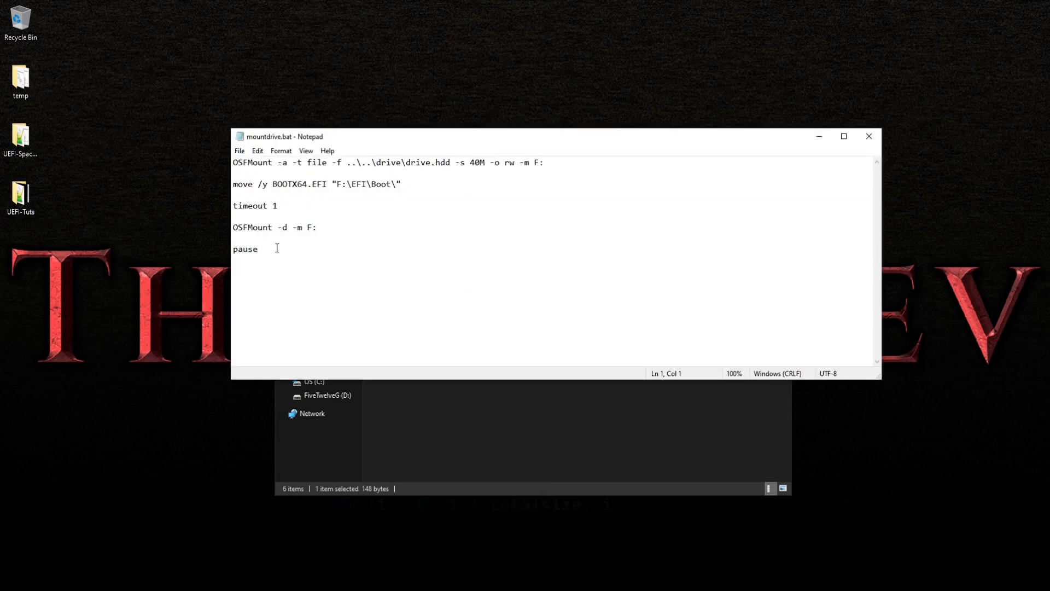
pyautogui.doubleClick(253, 162)
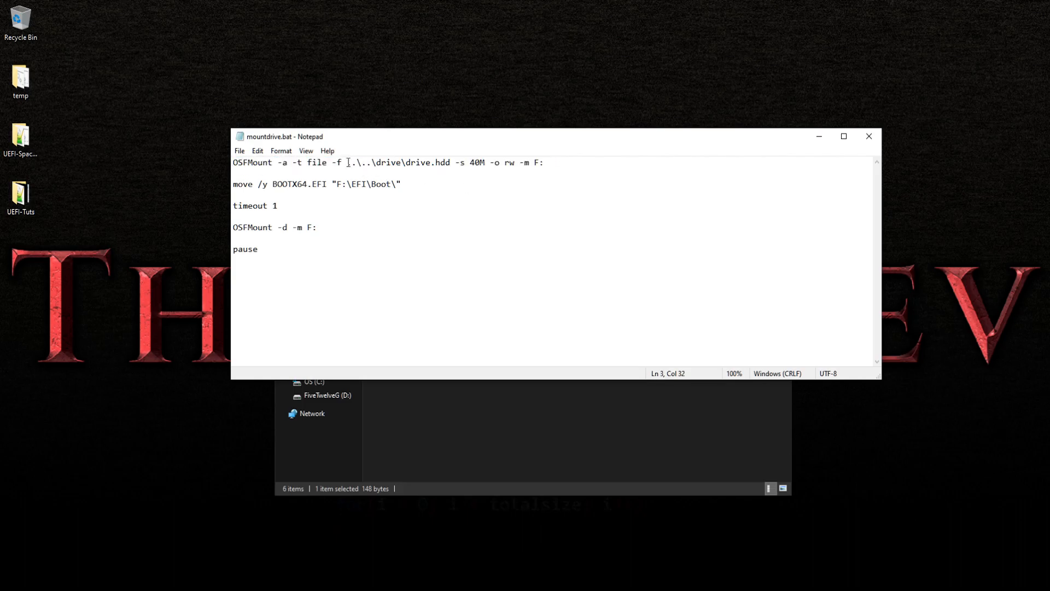
pyautogui.moveTo(345, 162); pyautogui.dragTo(448, 162)
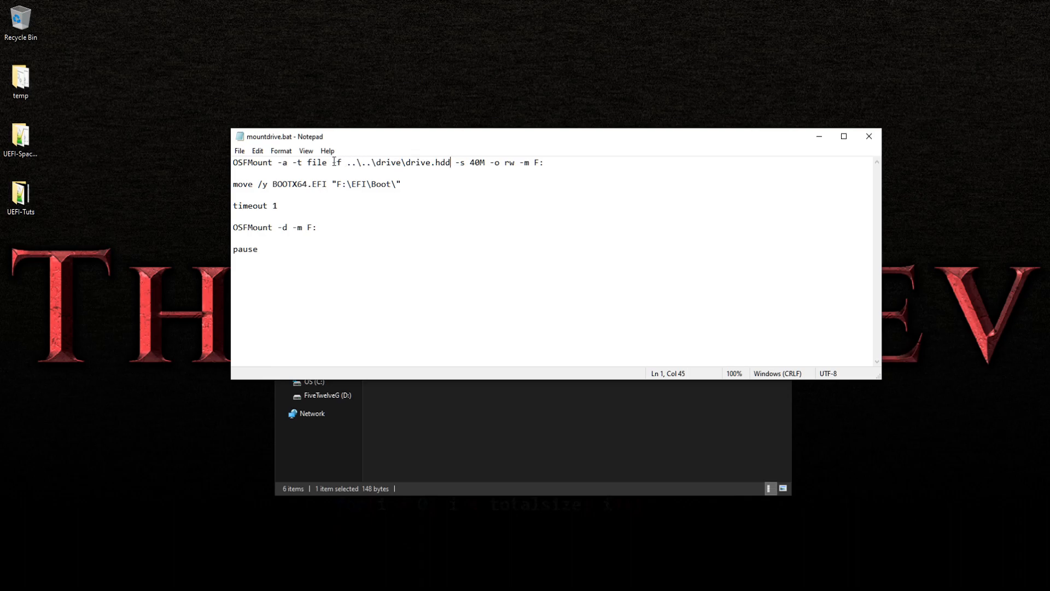
pyautogui.doubleClick(334, 163)
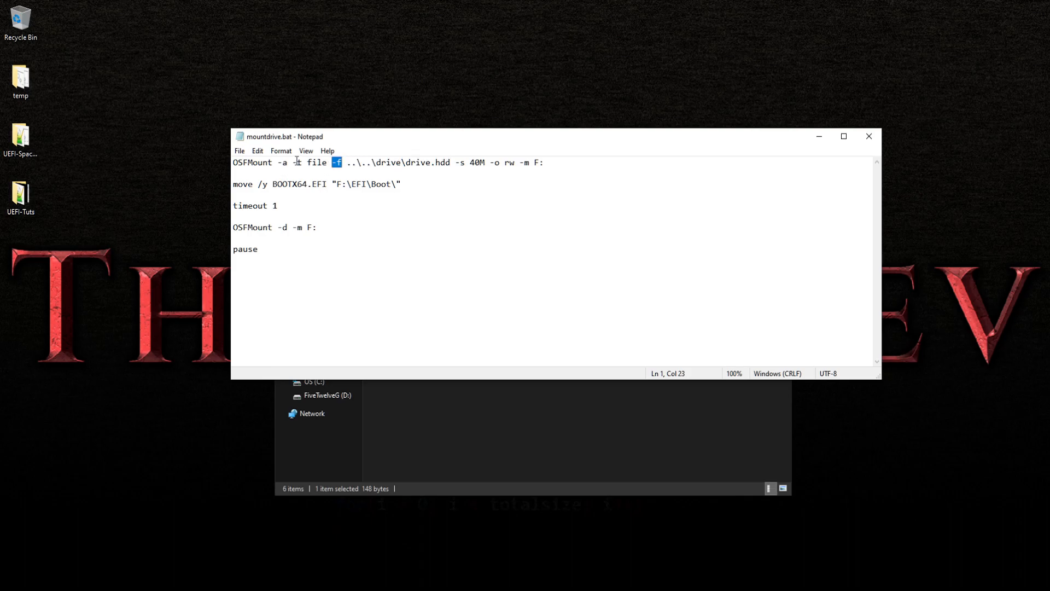
pyautogui.doubleClick(318, 162)
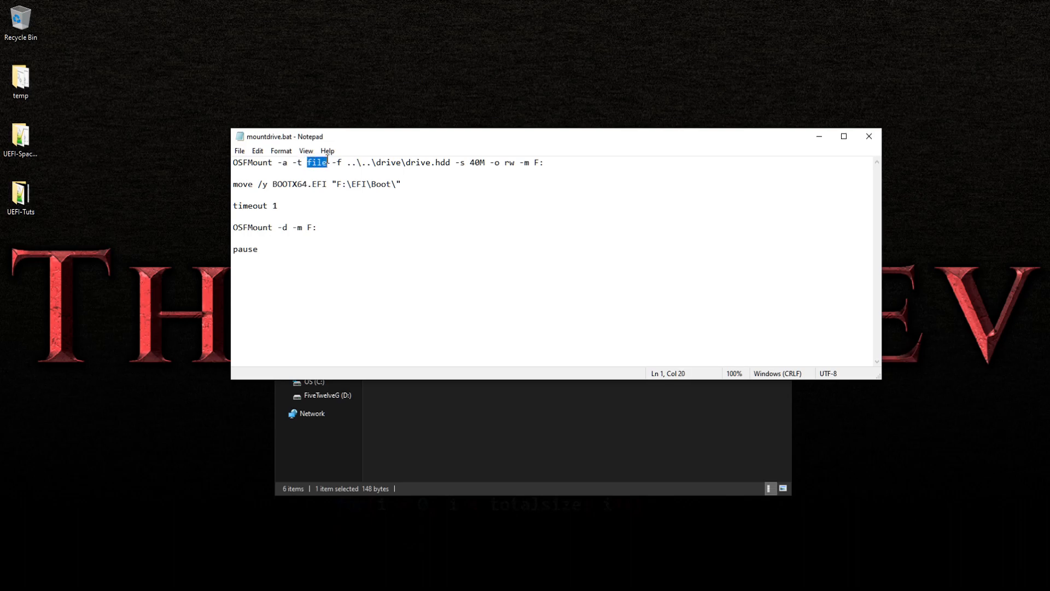
pyautogui.doubleClick(429, 163)
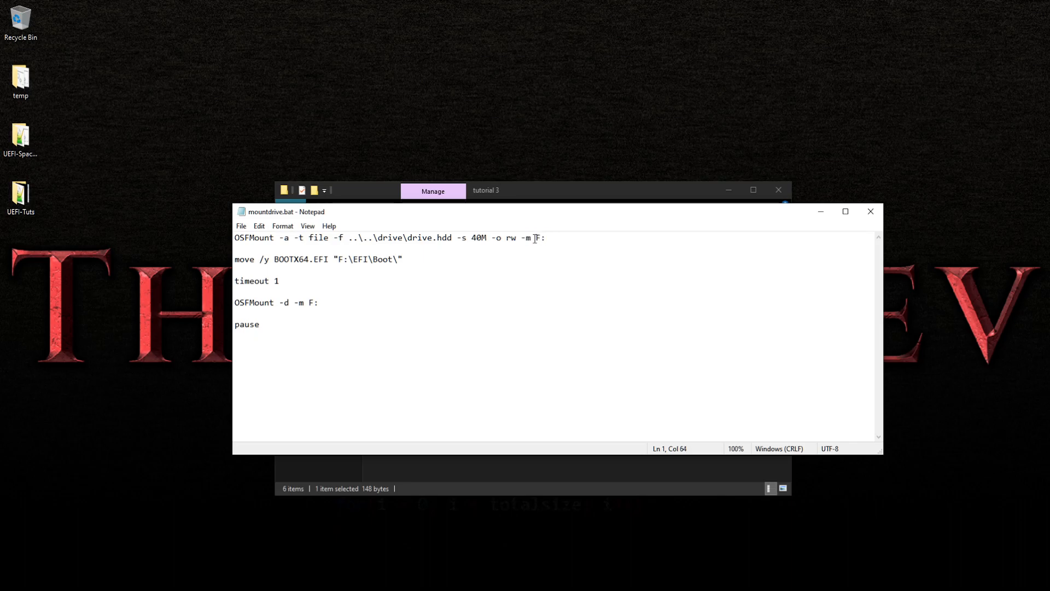
# Highlight the mount, move BOOTX64.EFI to F:\EFI\Boot\, timeout and unmount lines.
pyautogui.doubleClick(538, 237)
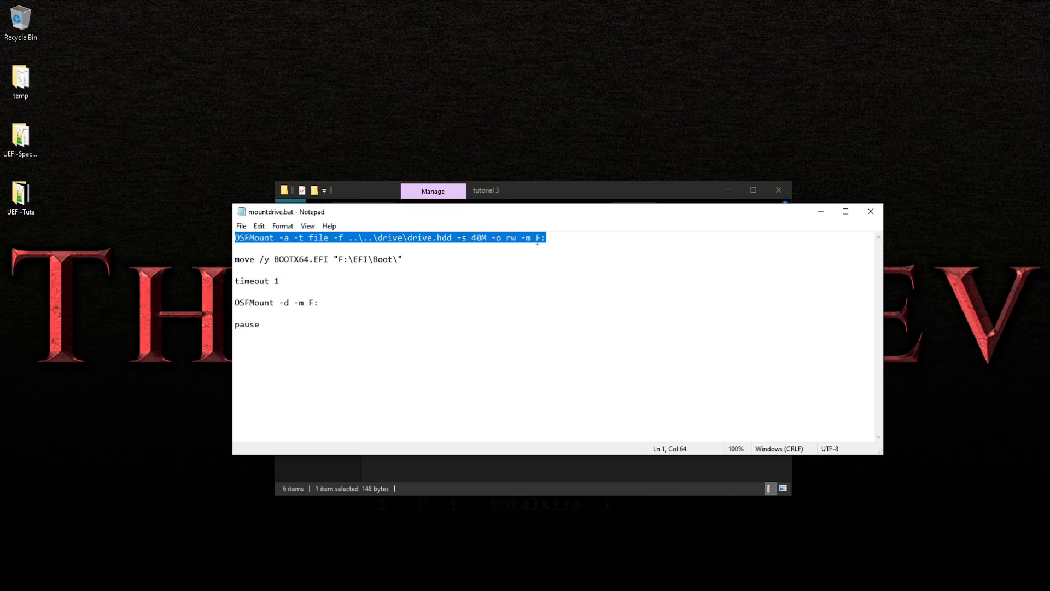
pyautogui.moveTo(473, 248)
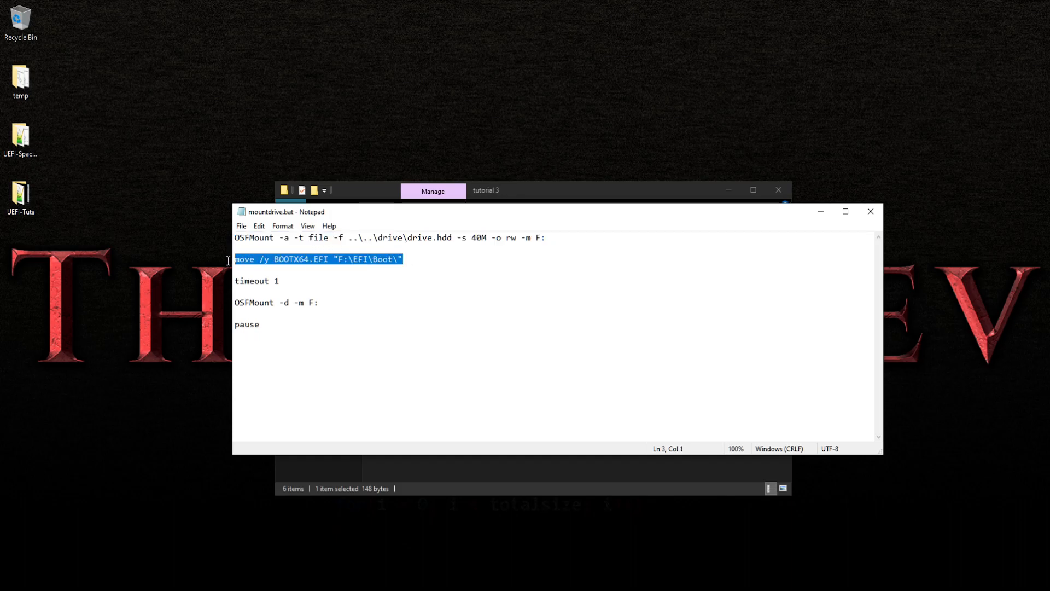
pyautogui.doubleClick(244, 259)
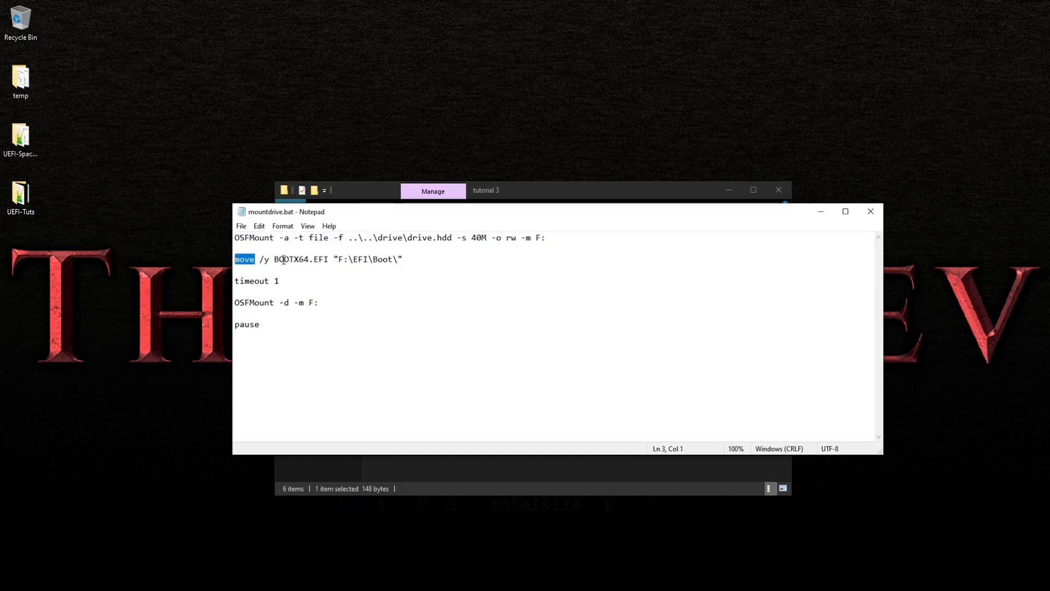
pyautogui.doubleClick(301, 260)
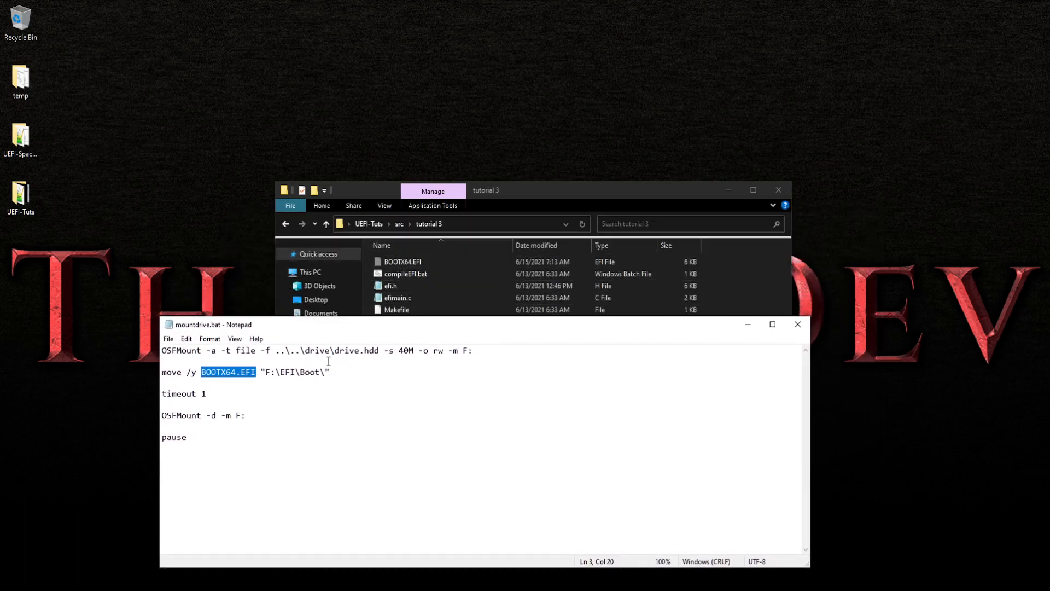
pyautogui.doubleClick(292, 372)
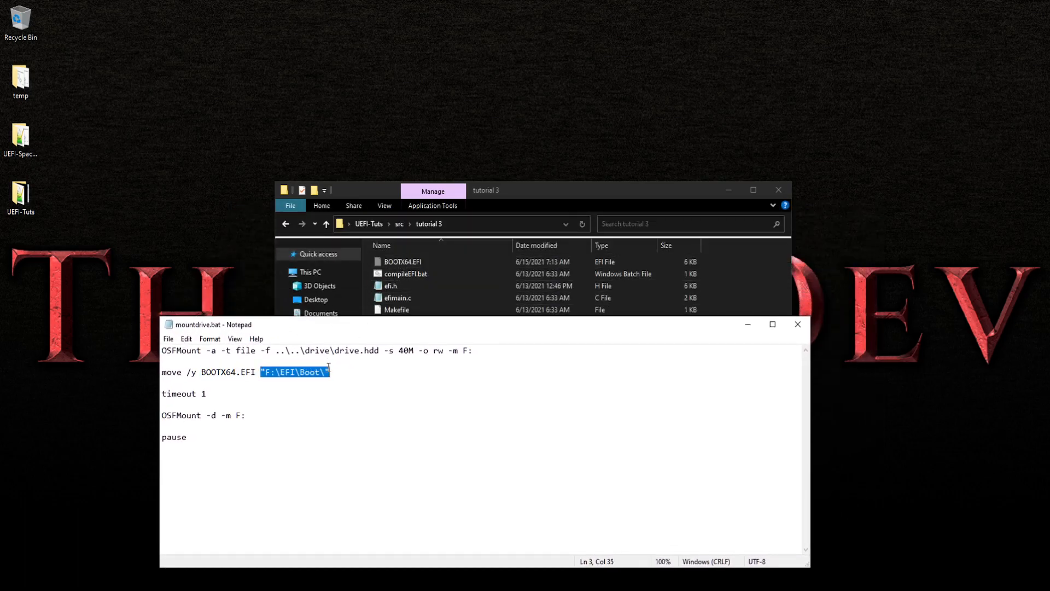
pyautogui.click(208, 393)
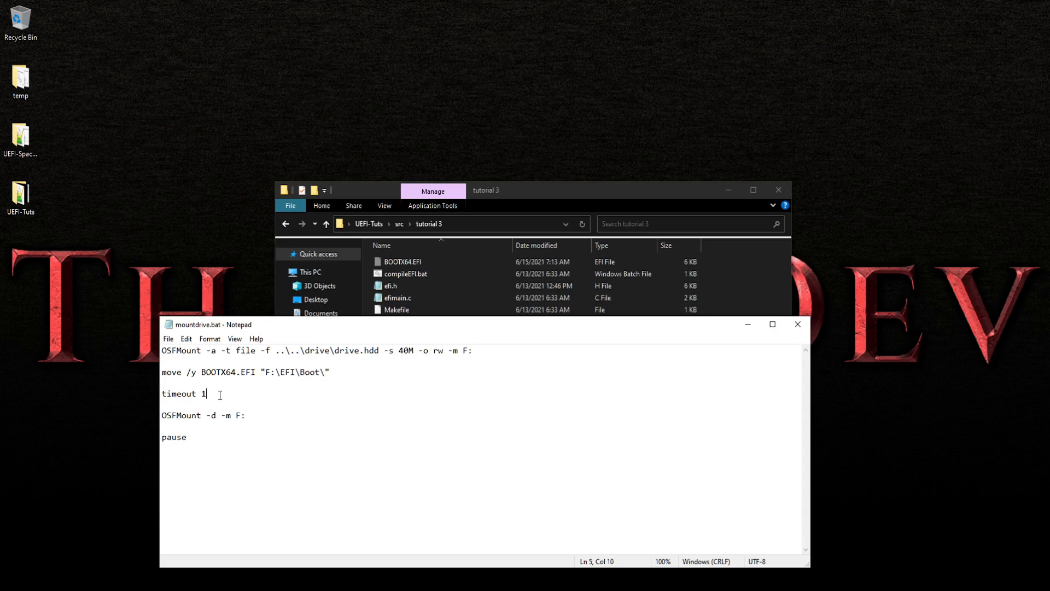
pyautogui.tripleClick(183, 394)
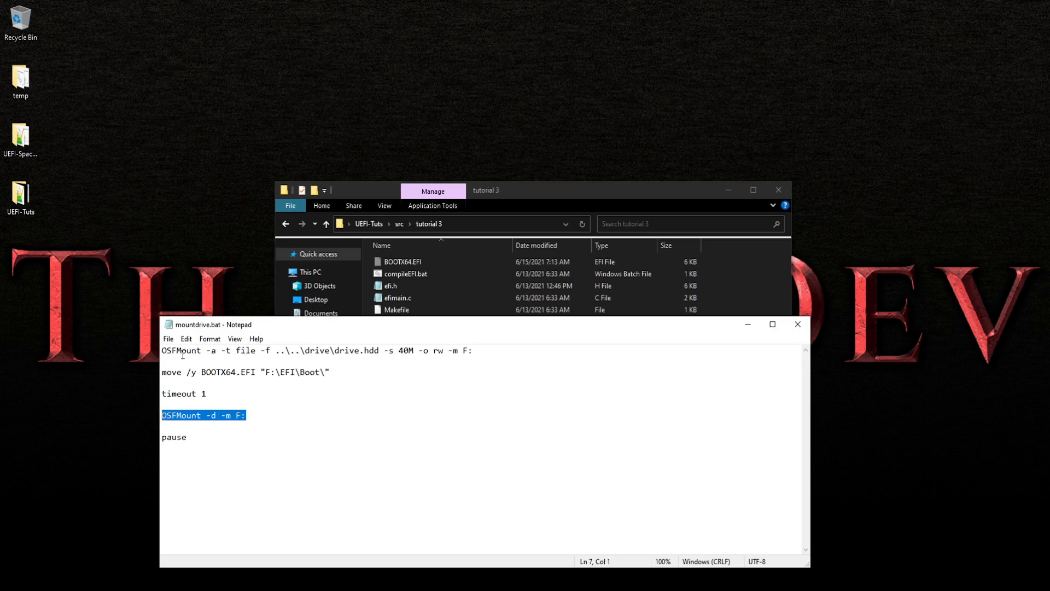
pyautogui.moveTo(230, 368)
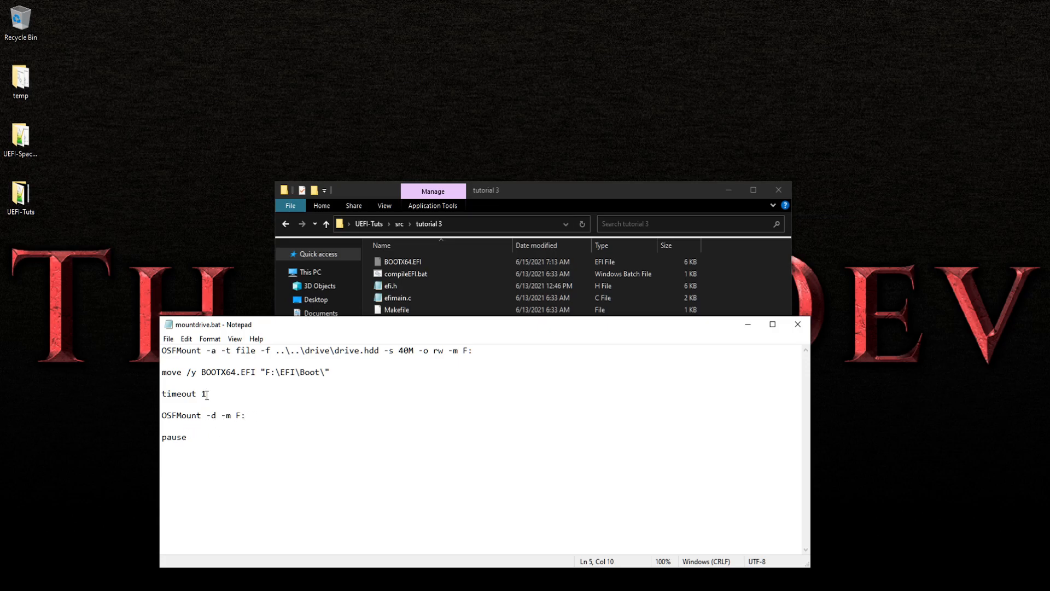
# Try timeout values 2 and 3, restore 1, then close and save mountdrive.bat.
pyautogui.doubleClick(204, 394)
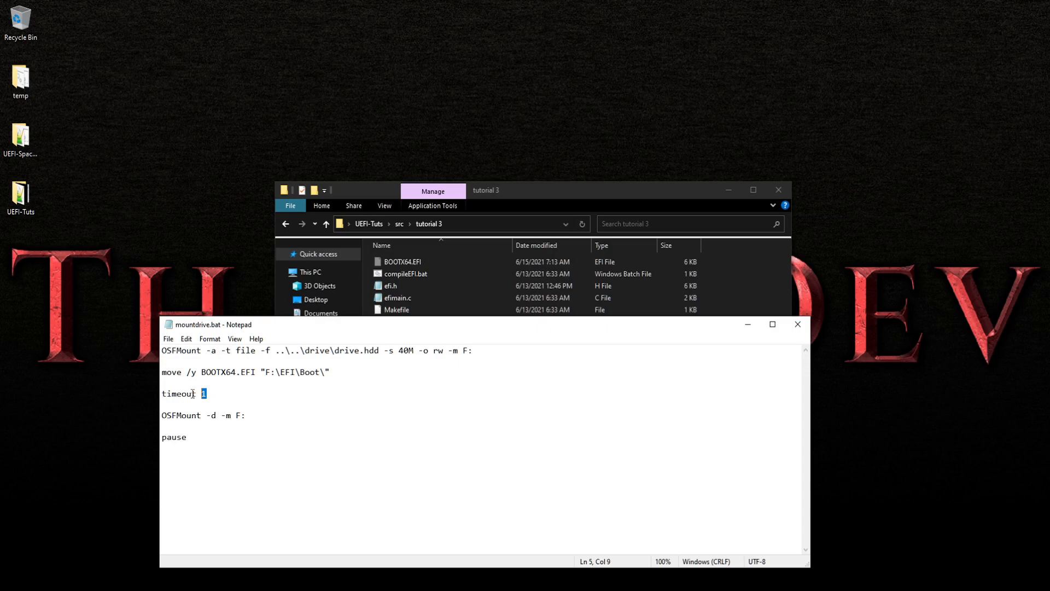
pyautogui.write('2')
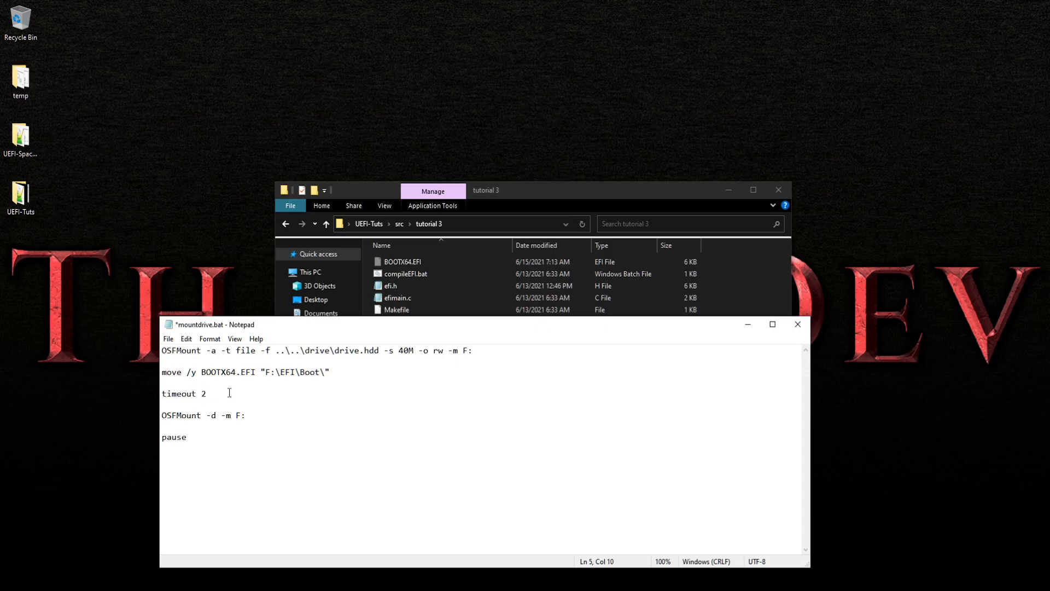
pyautogui.write('3')
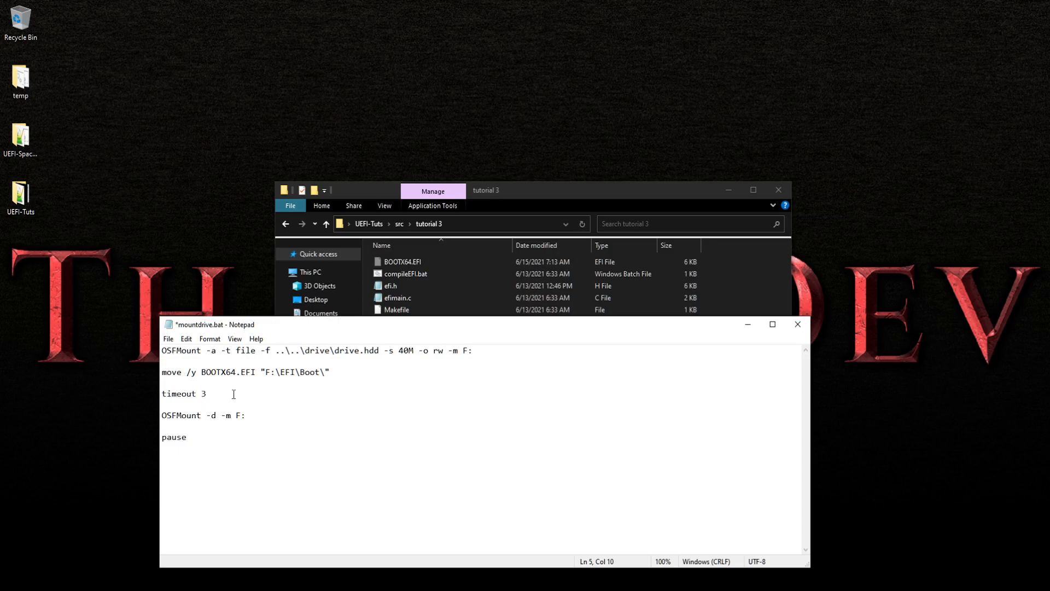
pyautogui.write('1')
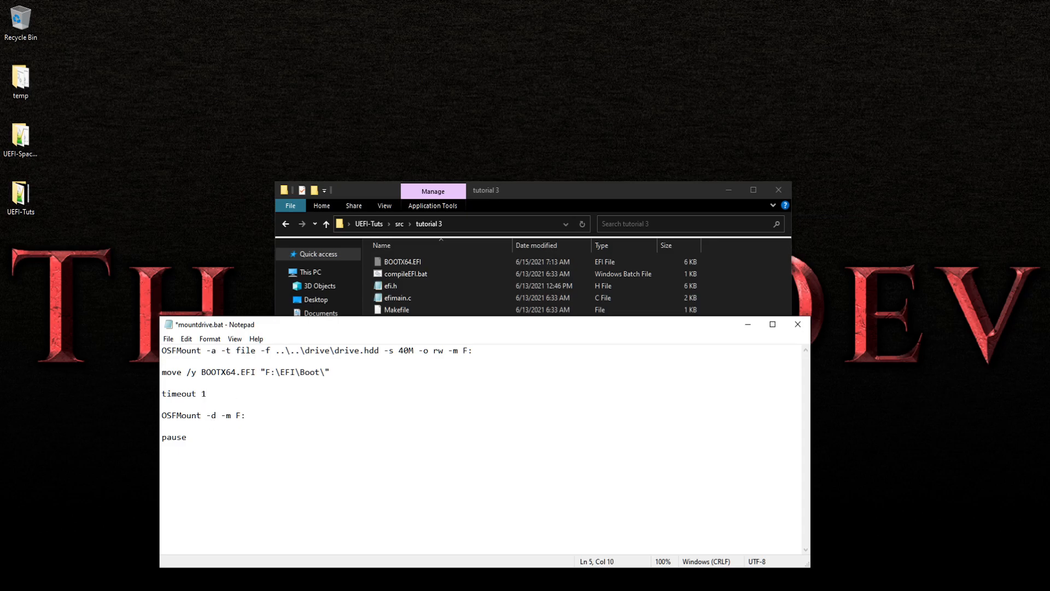
pyautogui.moveTo(762, 325)
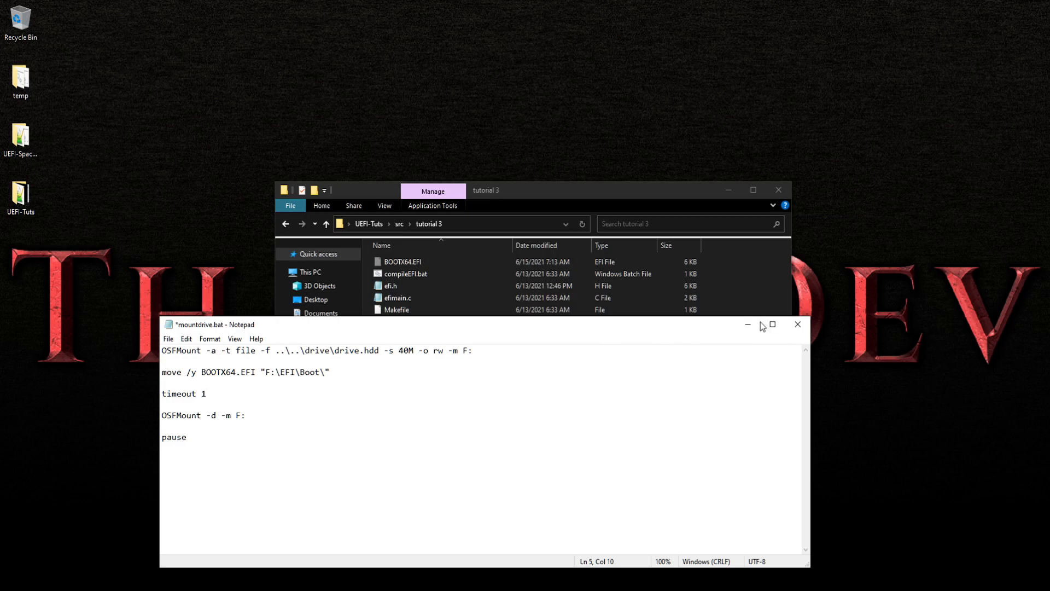
pyautogui.click(798, 324)
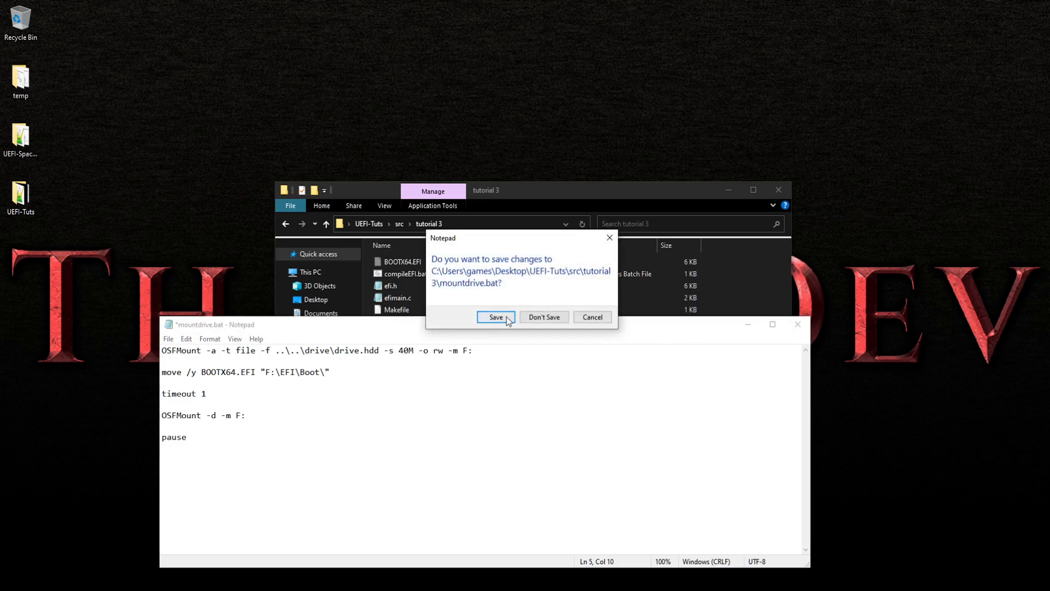
pyautogui.click(496, 317)
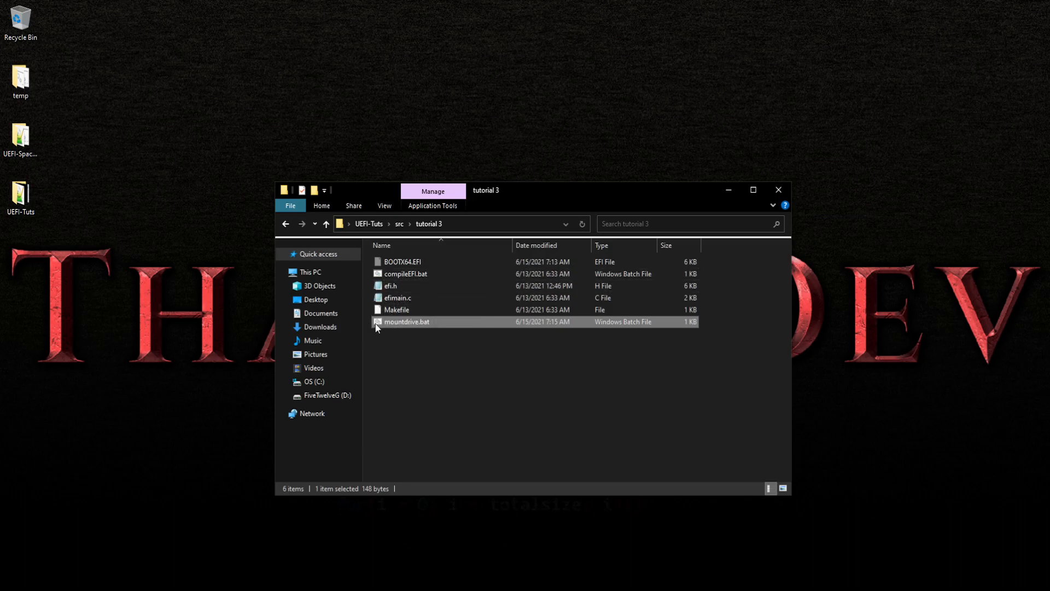
# Run mountdrive.bat to copy BOOTX64.EFI onto drive.hdd, then close the finished cmd window.
pyautogui.doubleClick(404, 322)
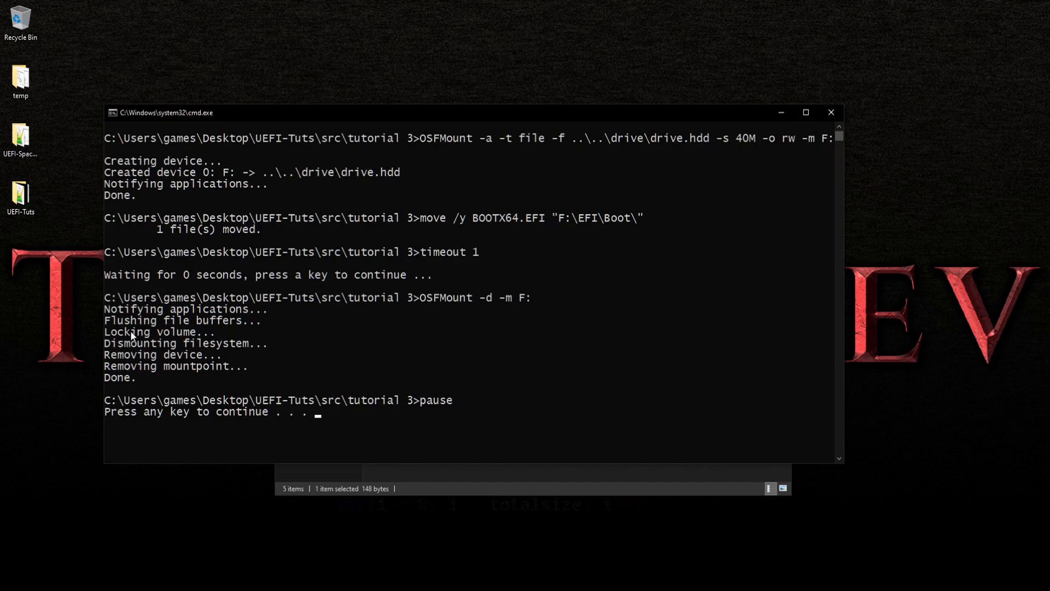
pyautogui.moveTo(255, 336)
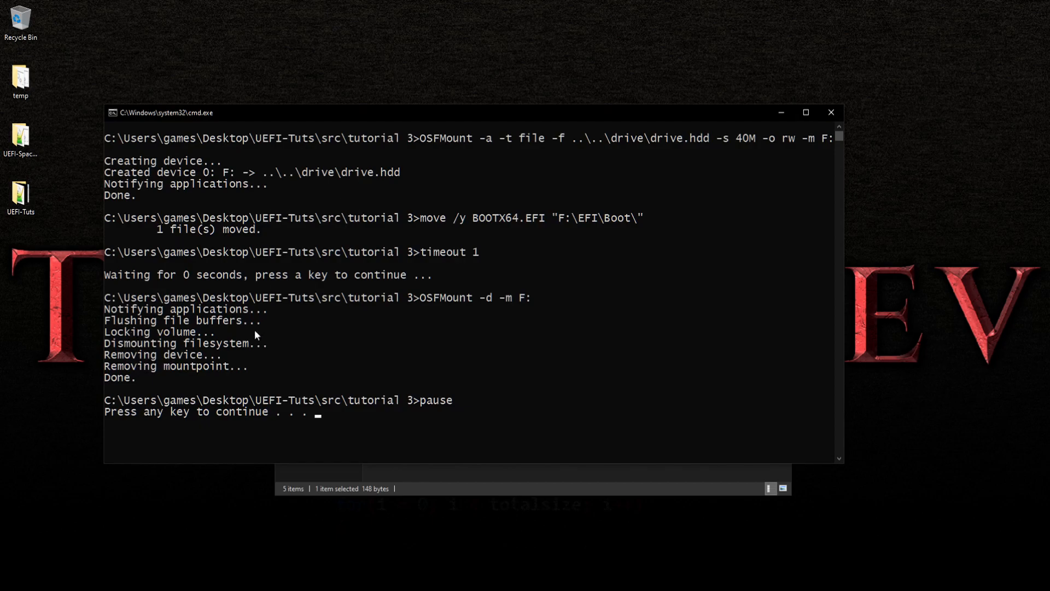
pyautogui.moveTo(203, 233)
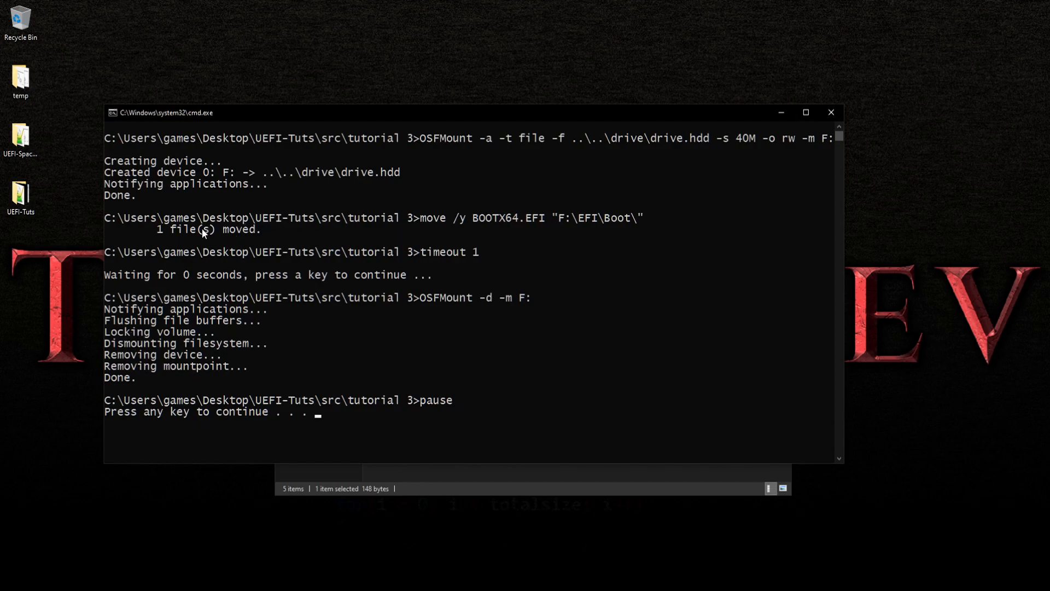
pyautogui.moveTo(226, 230)
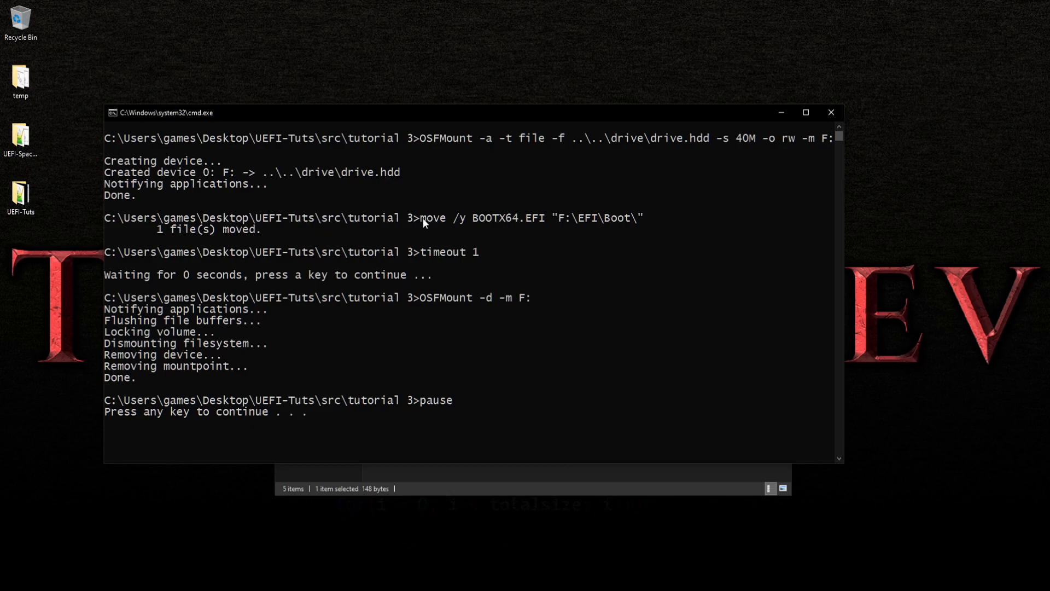
pyautogui.moveTo(208, 230)
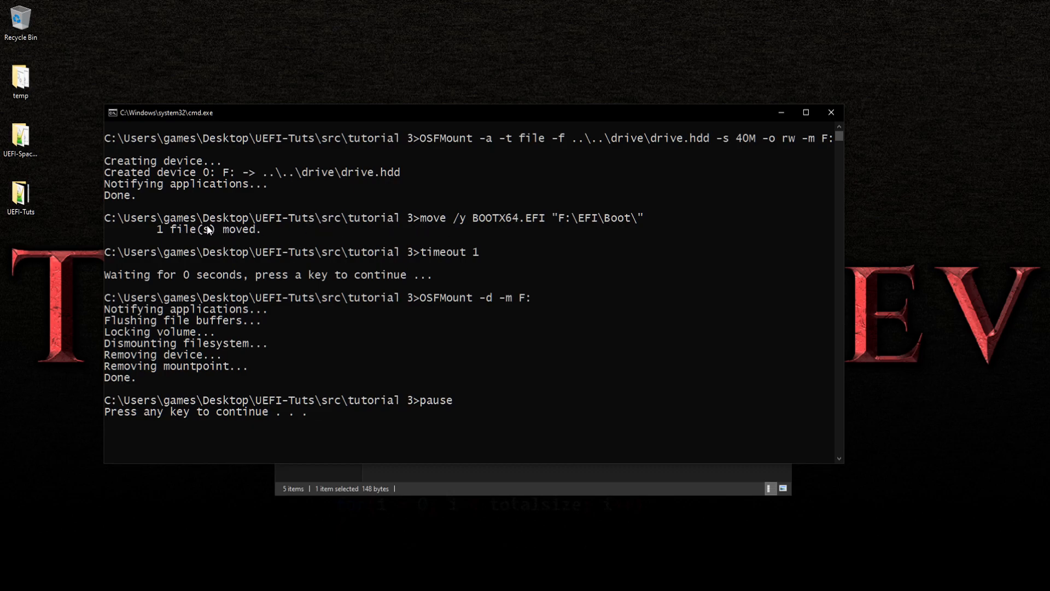
pyautogui.moveTo(173, 178)
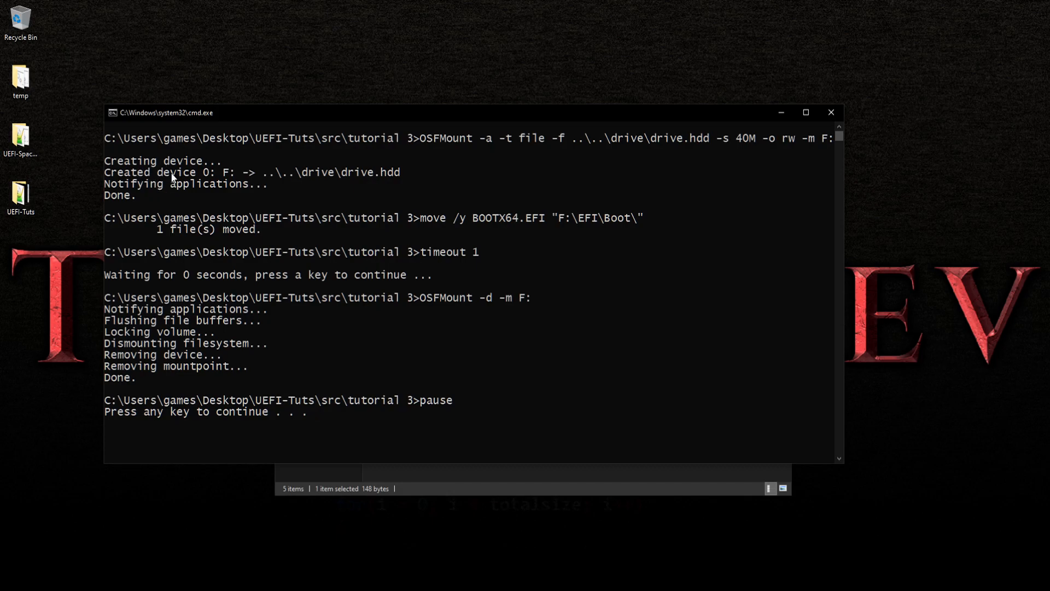
pyautogui.moveTo(188, 174)
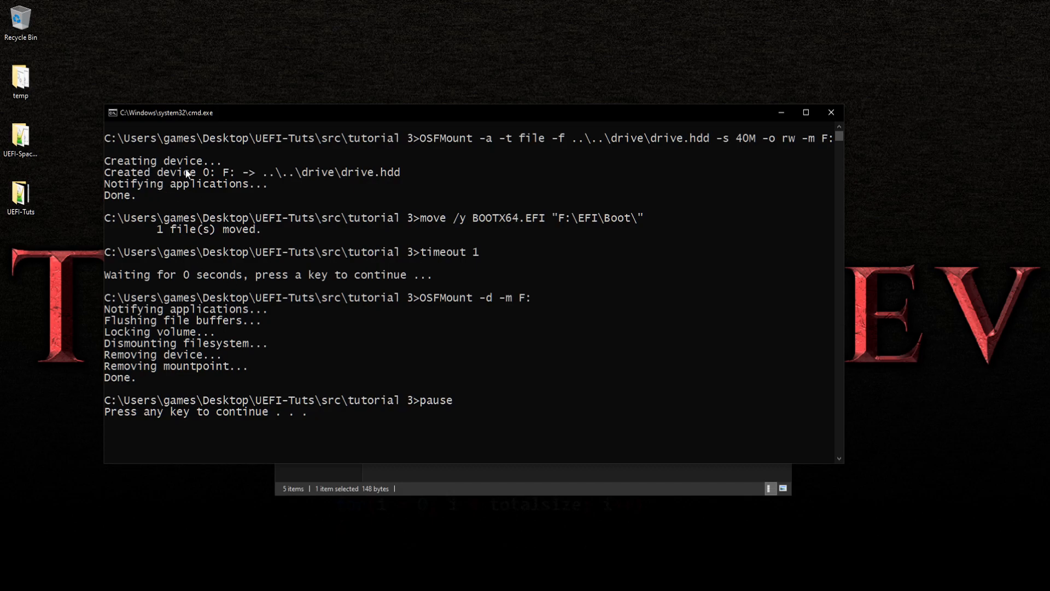
pyautogui.moveTo(224, 236)
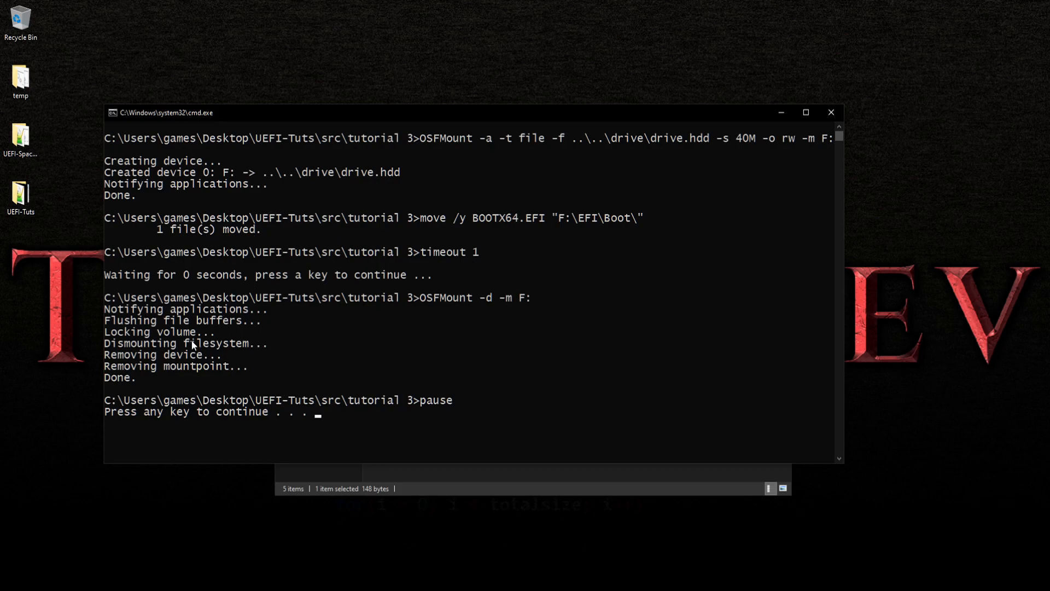
pyautogui.moveTo(154, 355)
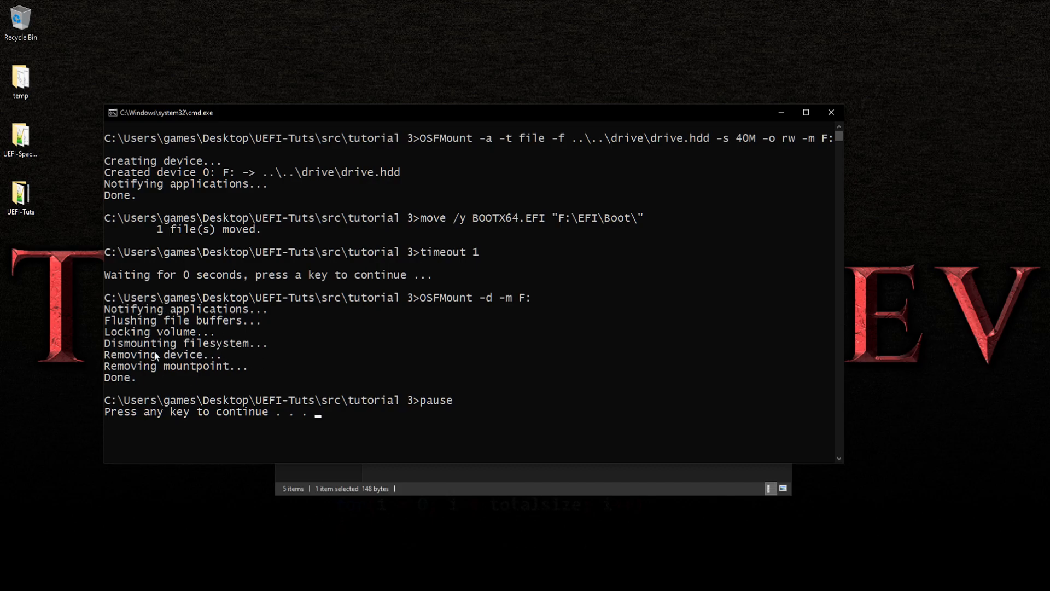
pyautogui.moveTo(831, 113)
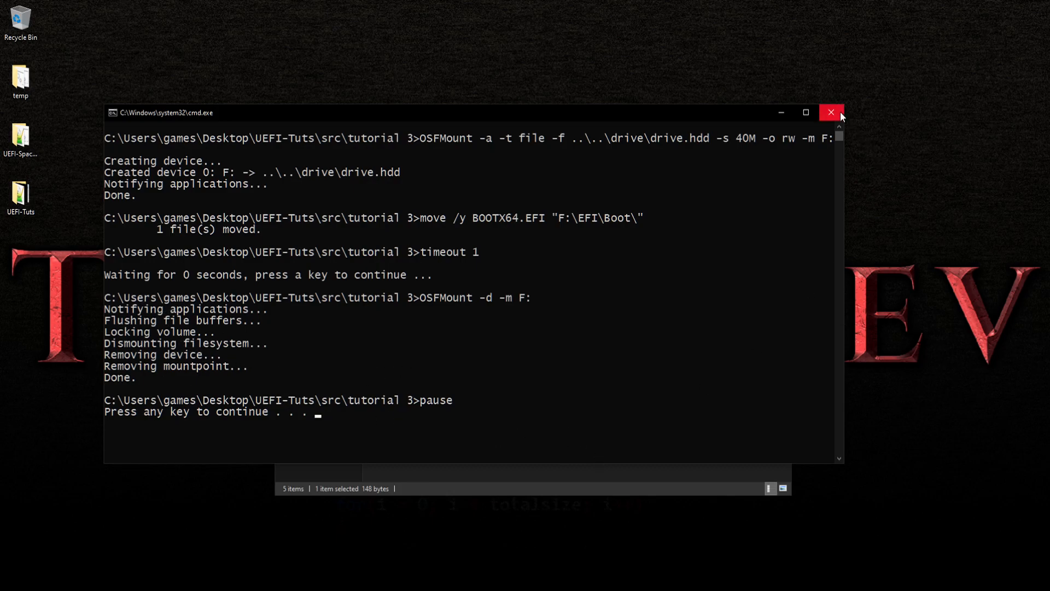
pyautogui.click(831, 112)
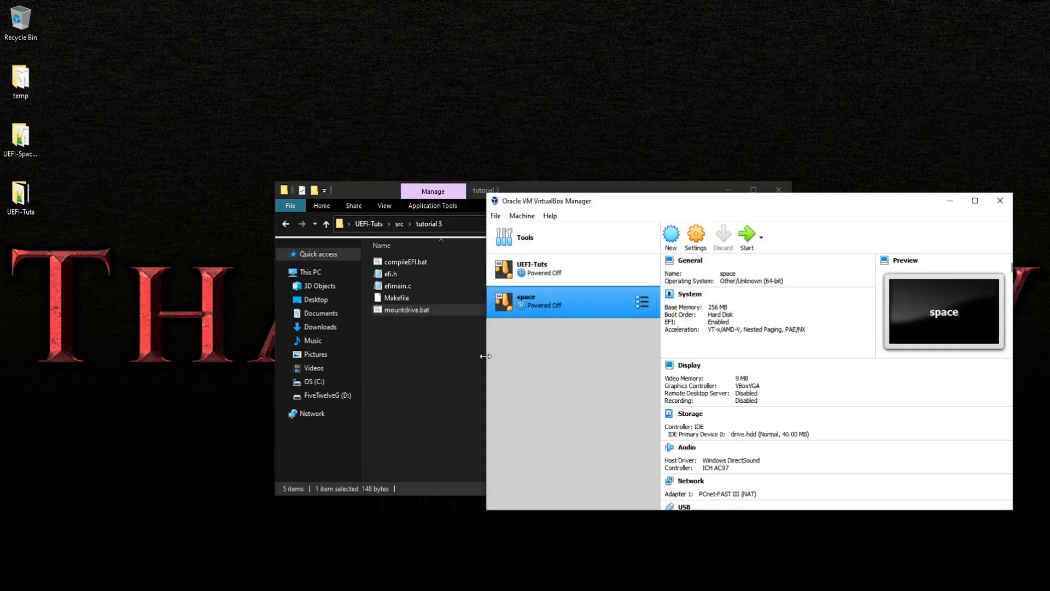
# Start the UEFI-Tuts VM in VirtualBox and press Enter at its Hit Any Key prompt.
pyautogui.click(564, 269)
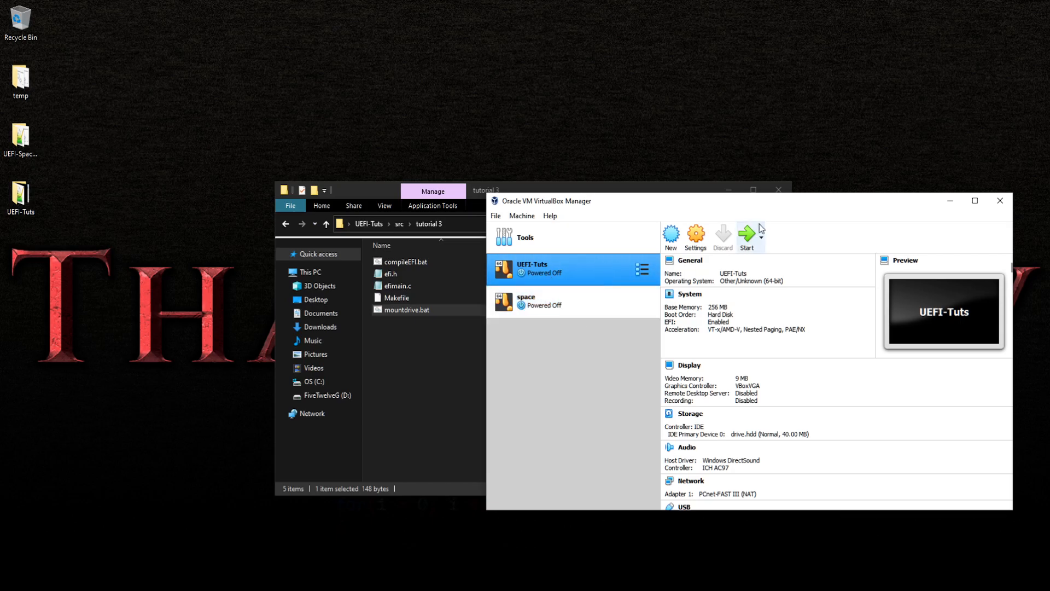
pyautogui.click(747, 233)
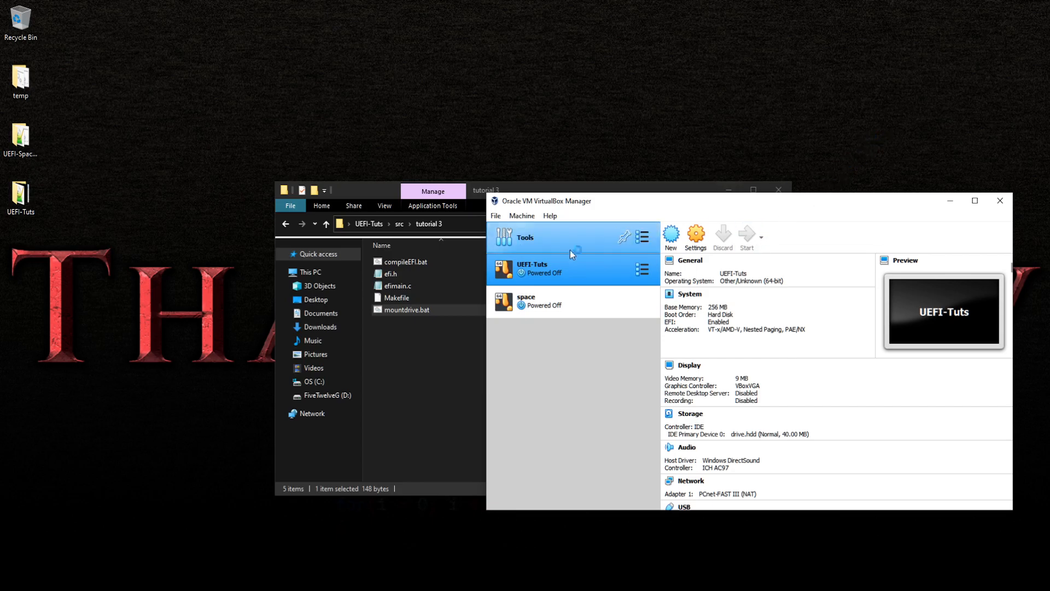
pyautogui.click(554, 269)
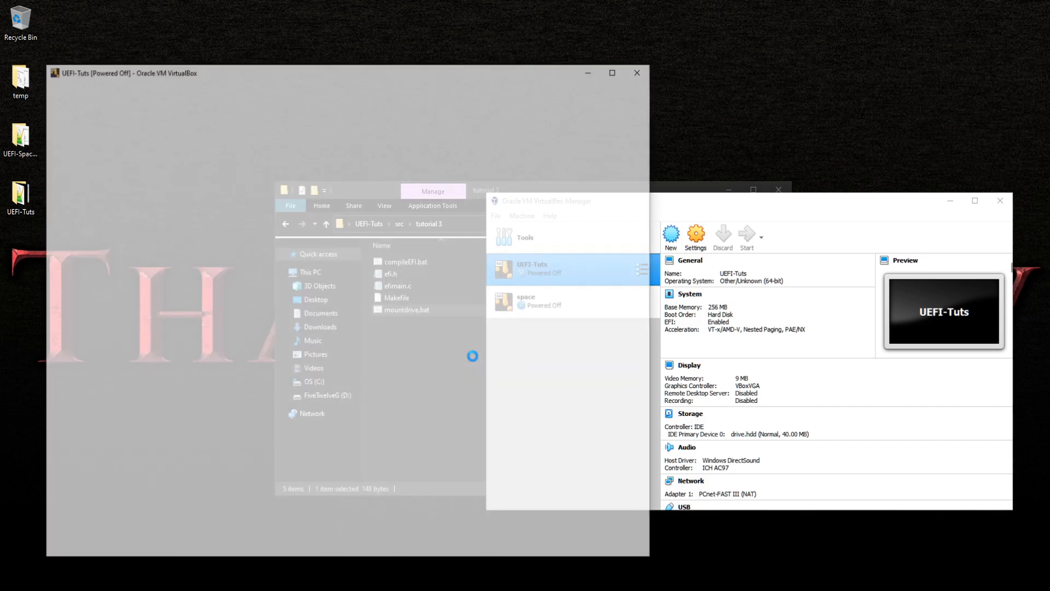
pyautogui.click(746, 234)
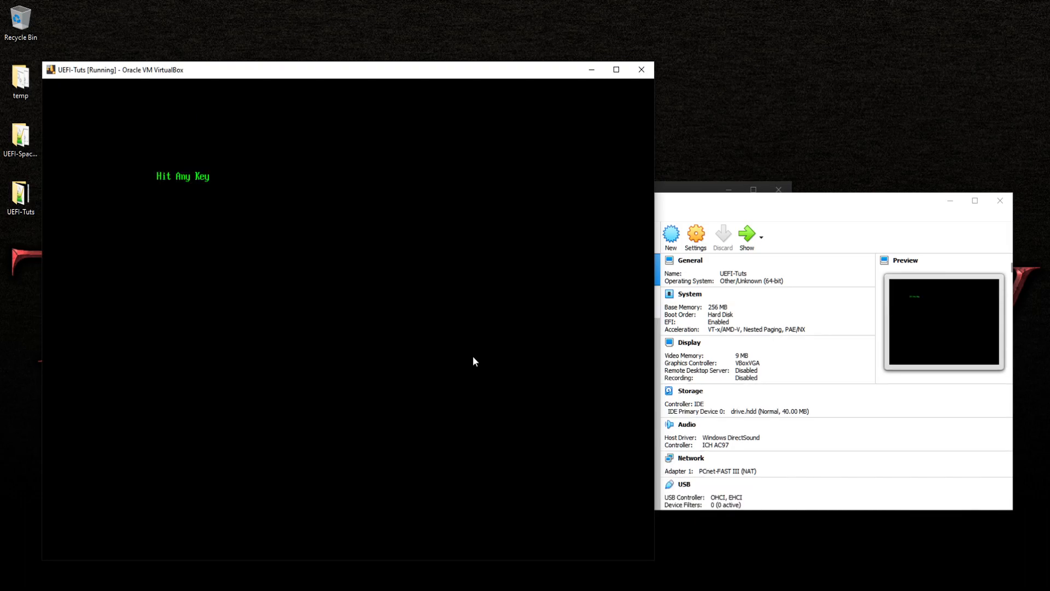
pyautogui.press('enter')
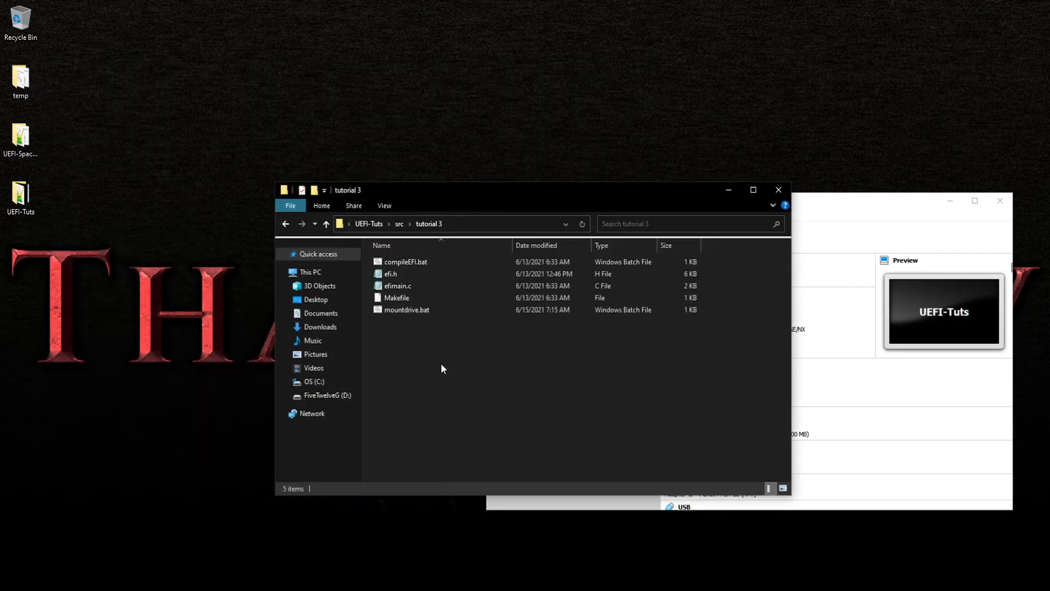
# In tutorial 12, run compileEFI.bat to build BOOTX64.EFI, then open mountdrive.bat.
pyautogui.click(399, 224)
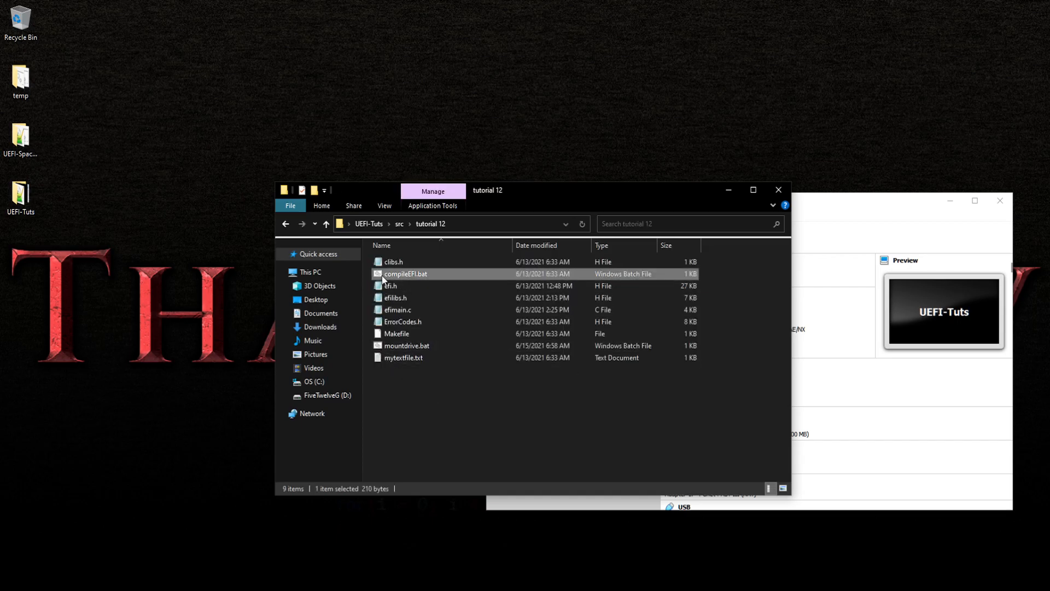
pyautogui.doubleClick(405, 274)
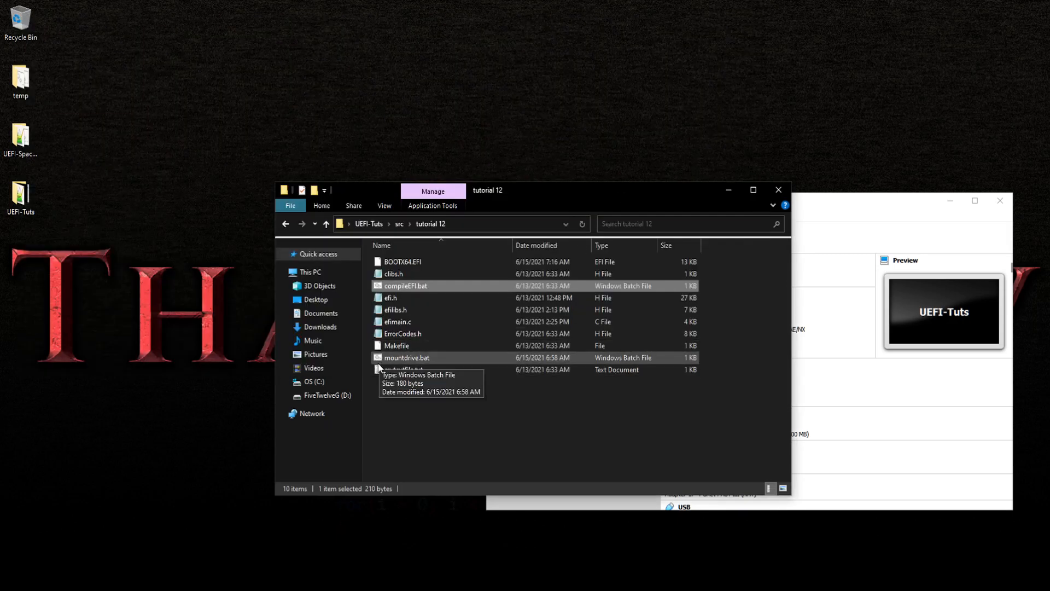
pyautogui.rightClick(407, 357)
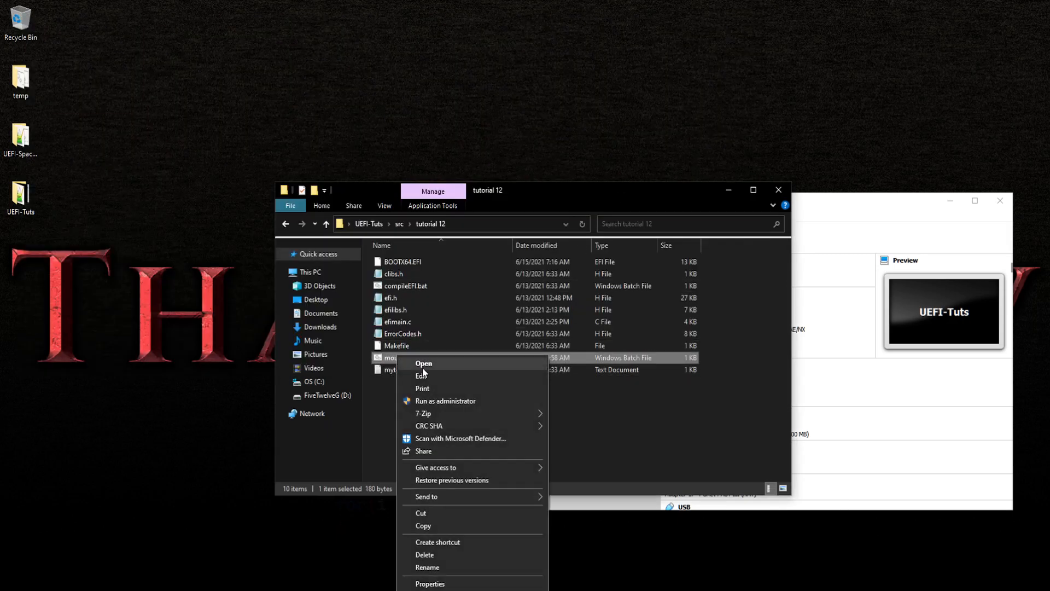
pyautogui.click(420, 376)
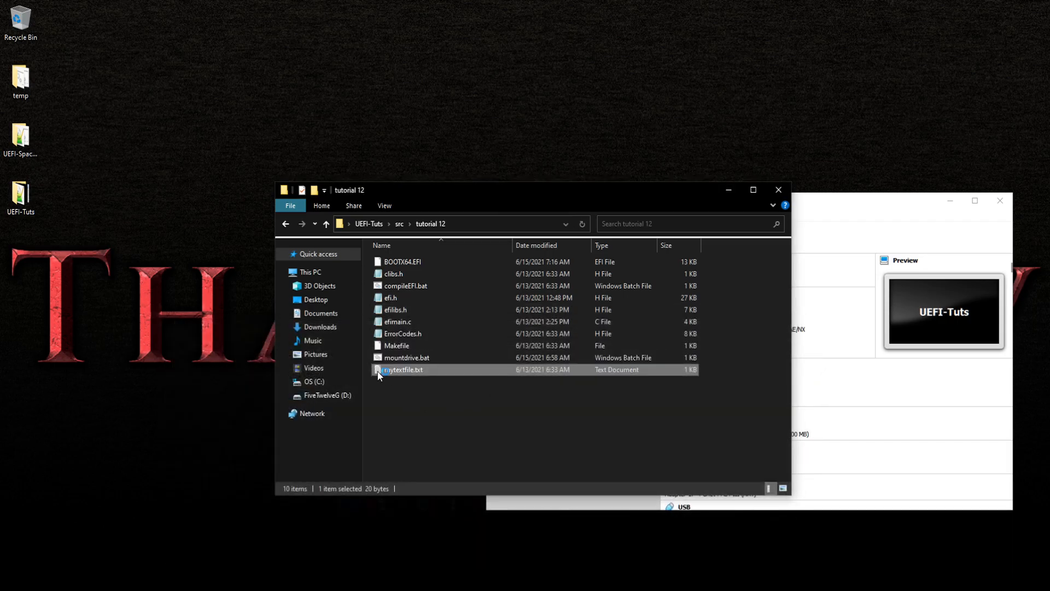
# Open mytextfile.txt and replace the s in 'is' with a capital D.
pyautogui.doubleClick(403, 369)
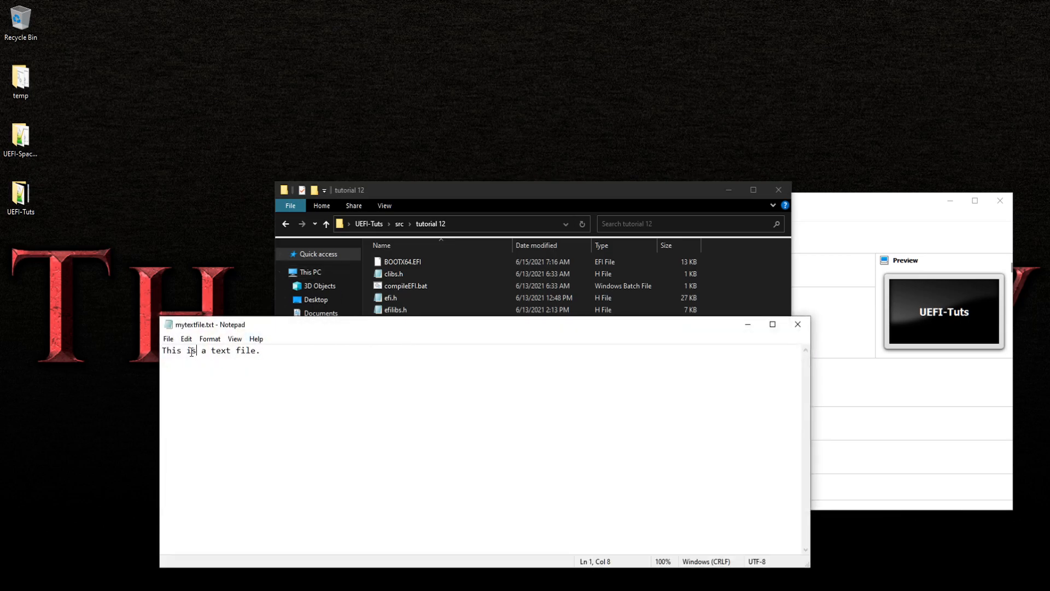
pyautogui.doubleClick(192, 351)
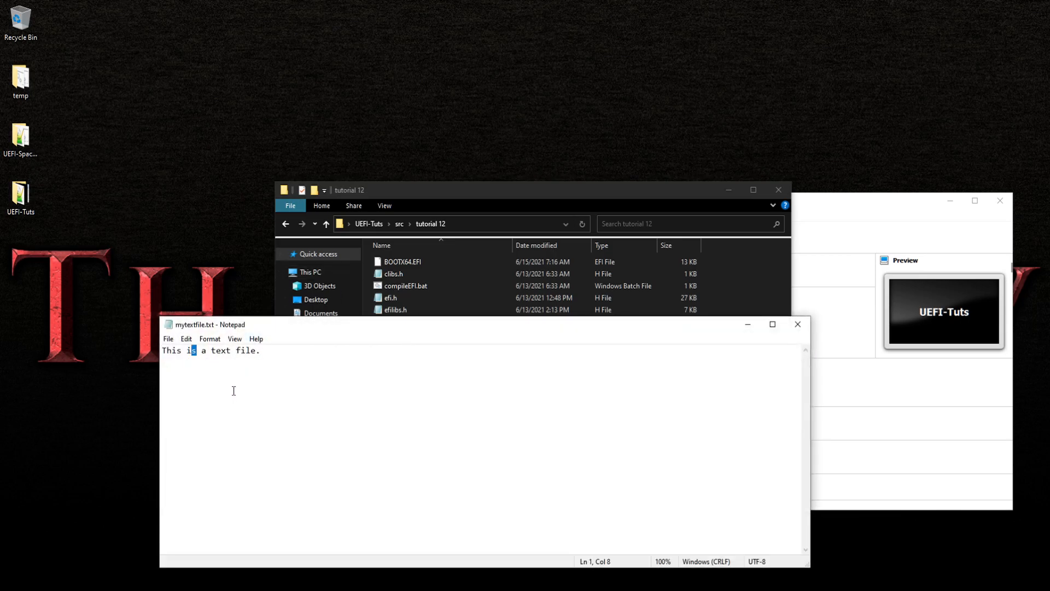
pyautogui.write('D')
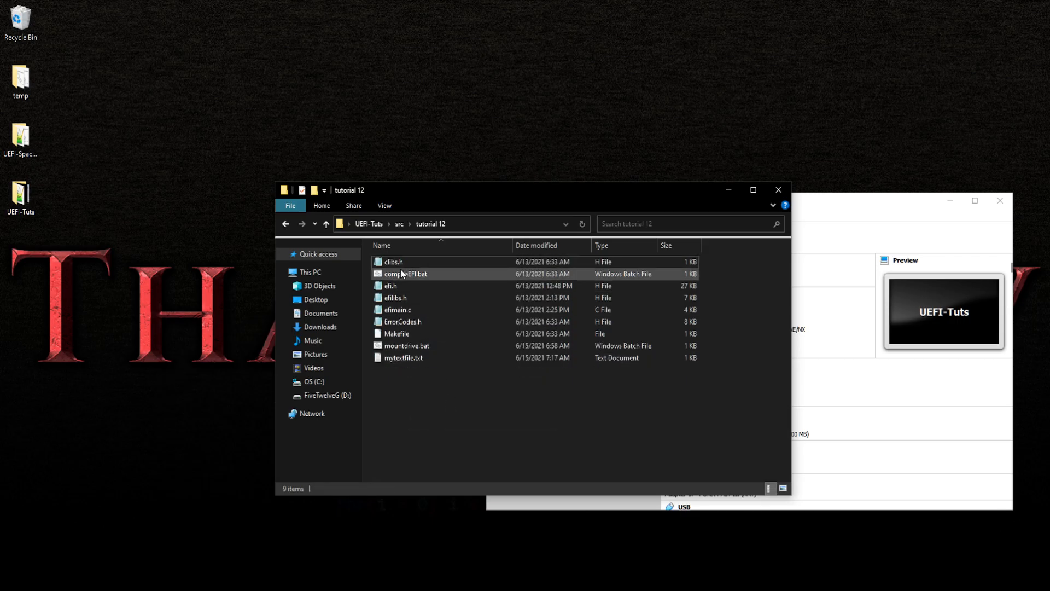
# Run the tutorial 12 script to mount drive.hdd as F: and copy BOOTX64.EFI and mytextfile.txt.
pyautogui.doubleClick(404, 274)
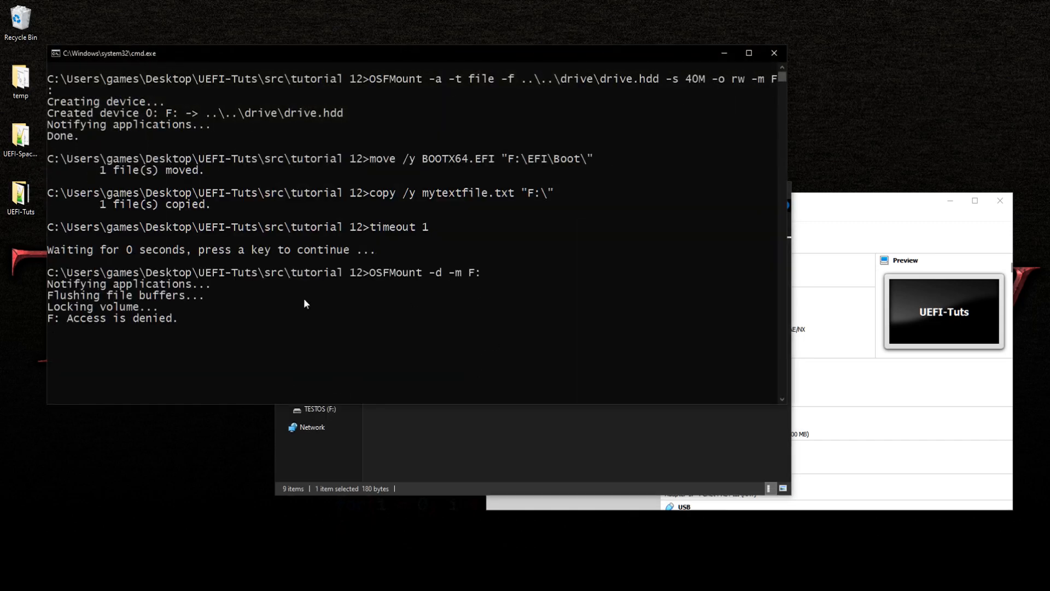
pyautogui.moveTo(220, 258)
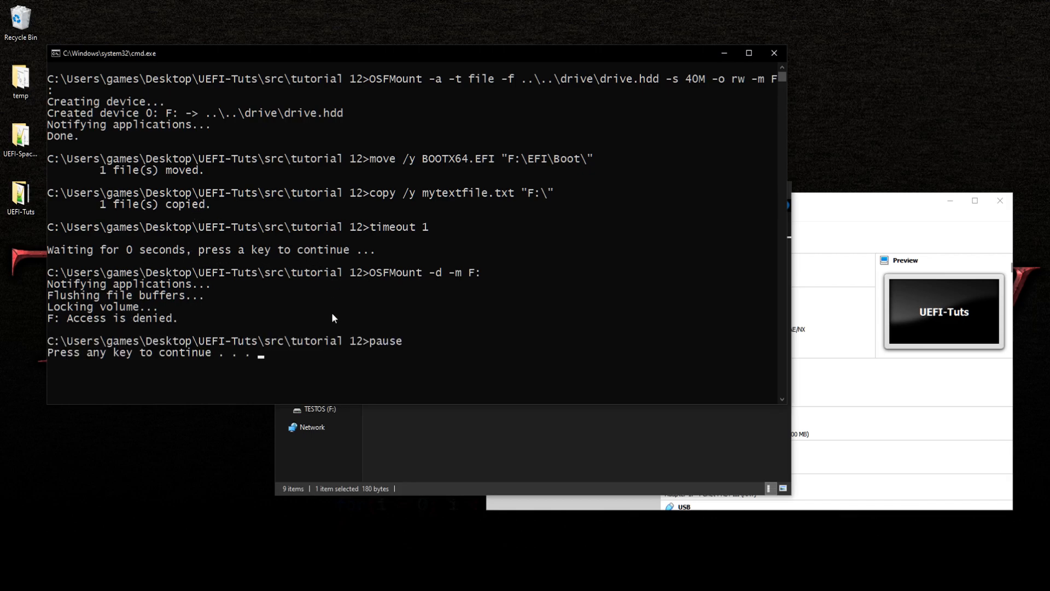
pyautogui.moveTo(154, 303)
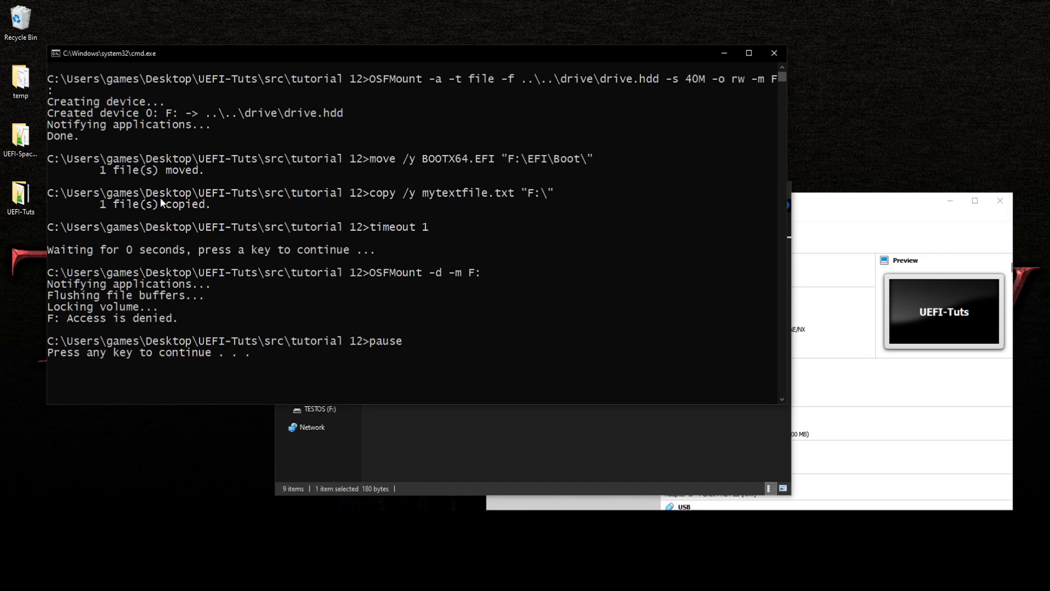
pyautogui.moveTo(183, 214)
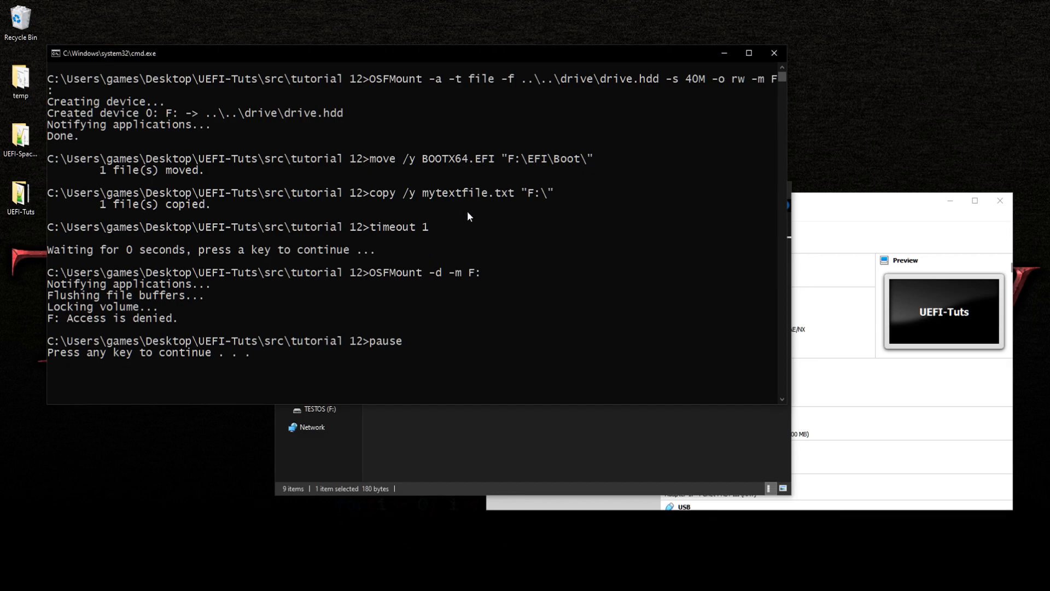
pyautogui.moveTo(172, 211)
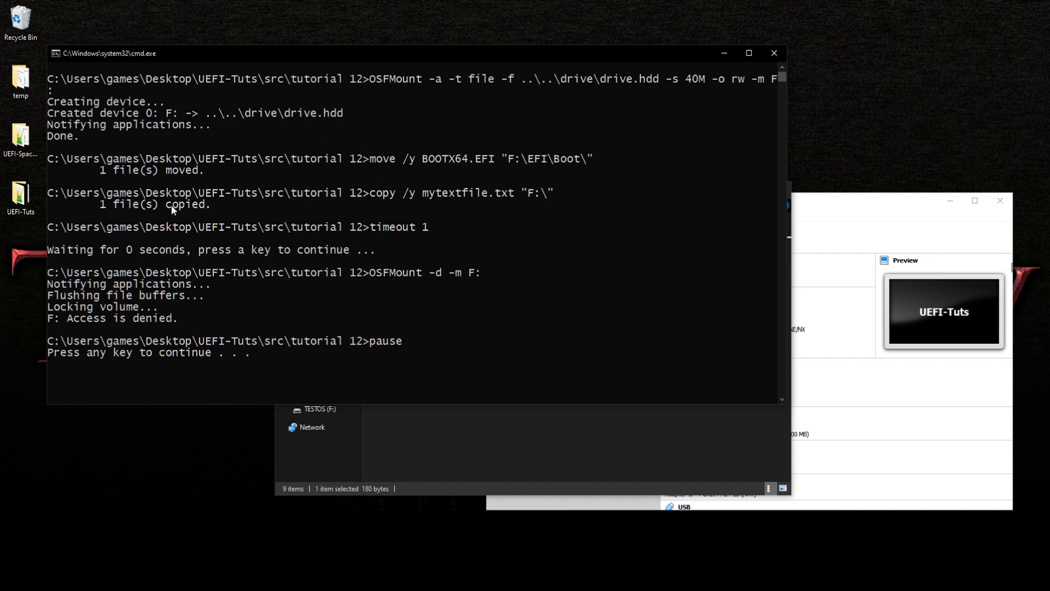
pyautogui.moveTo(269, 211)
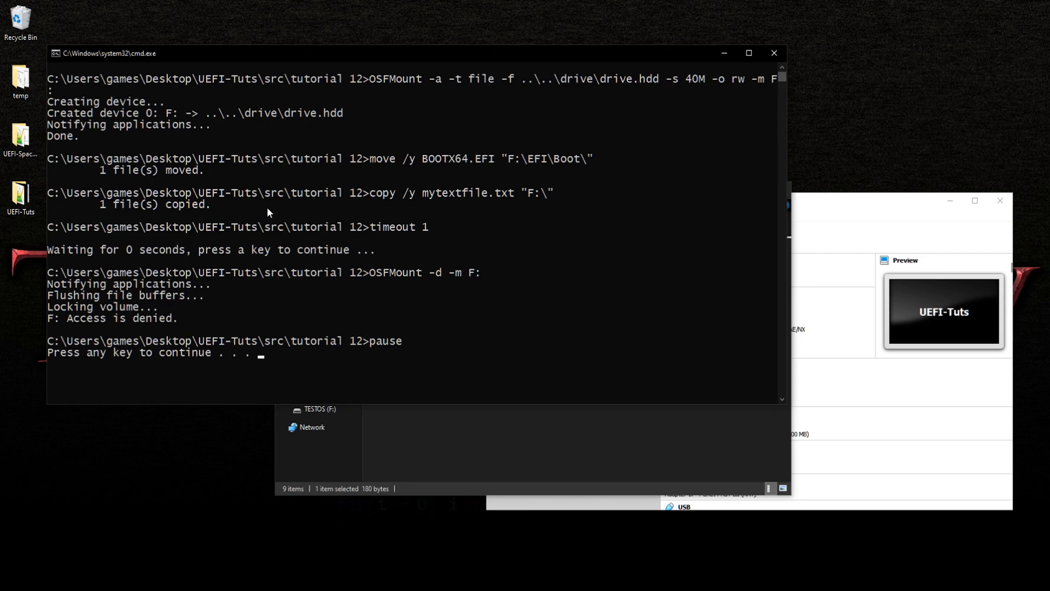
pyautogui.moveTo(353, 250)
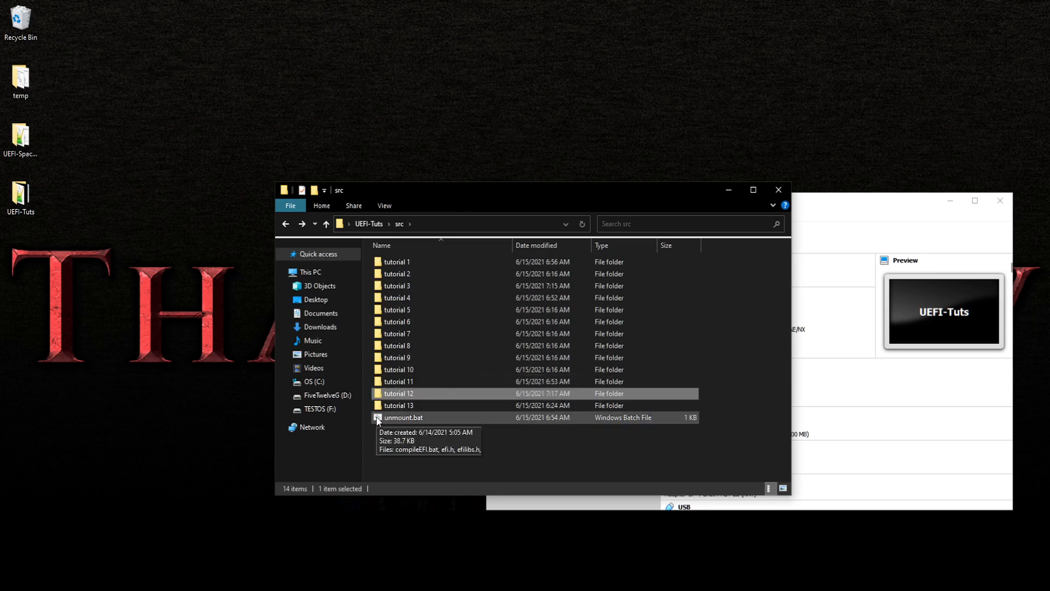
# Run unmount.bat, which fails with Access is denied, and close its command window.
pyautogui.doubleClick(403, 417)
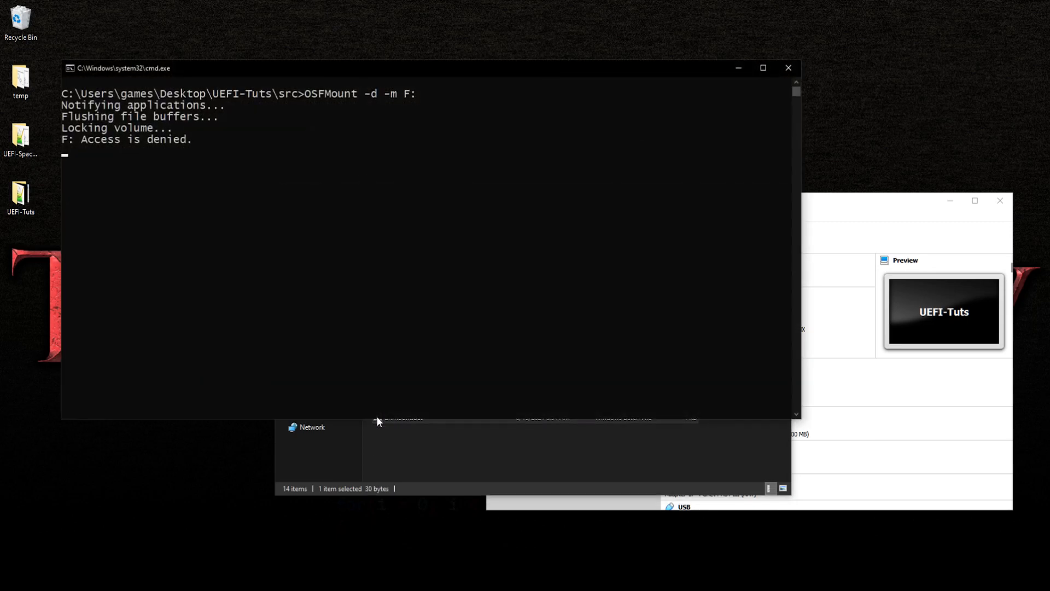
pyautogui.moveTo(789, 67)
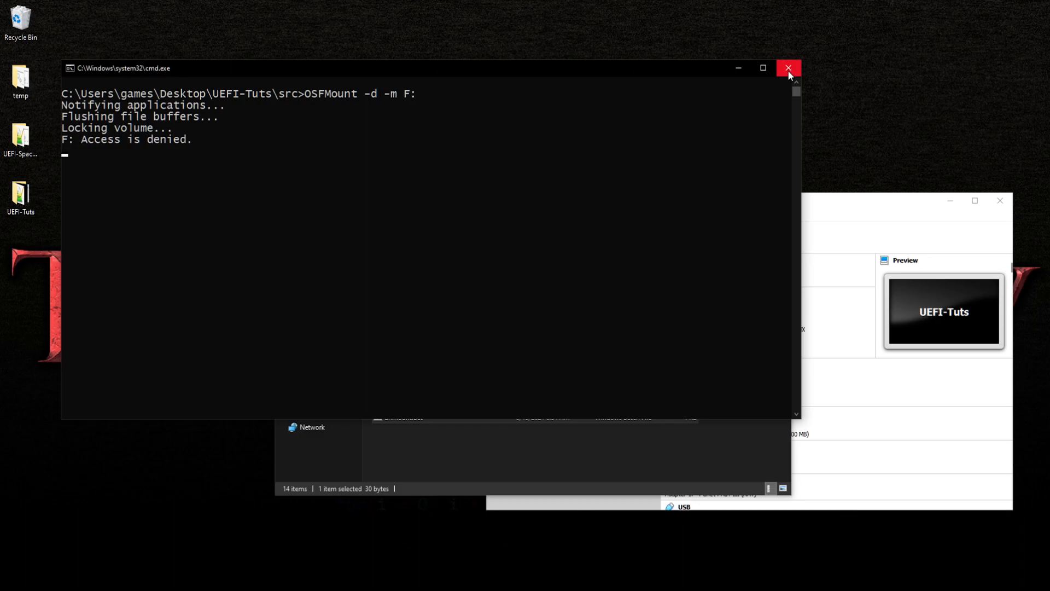
pyautogui.click(789, 68)
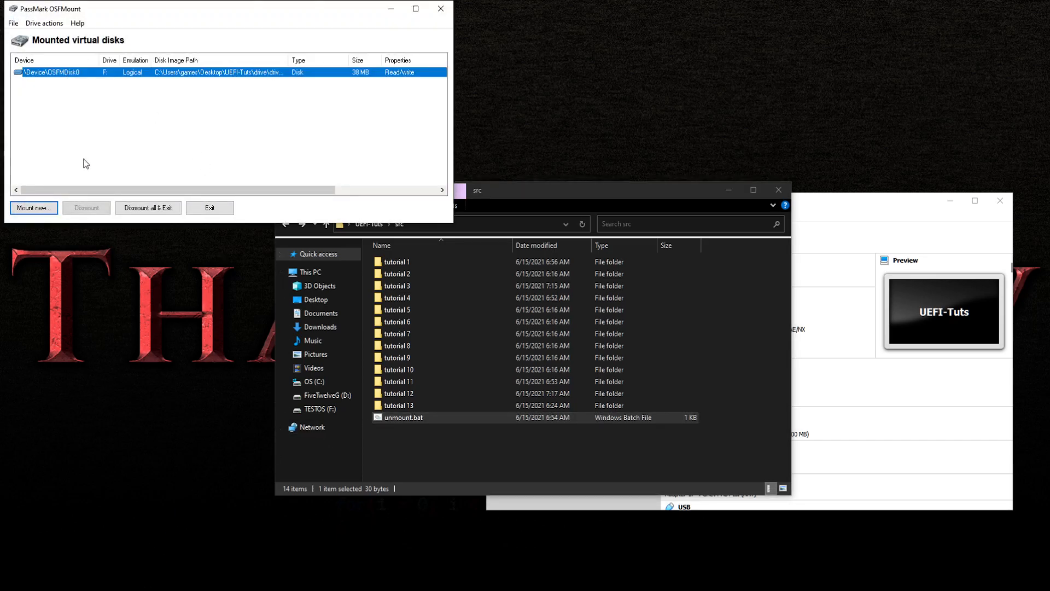
# Dismount the F: disk in OSFMount and confirm the forced dismount.
pyautogui.click(86, 208)
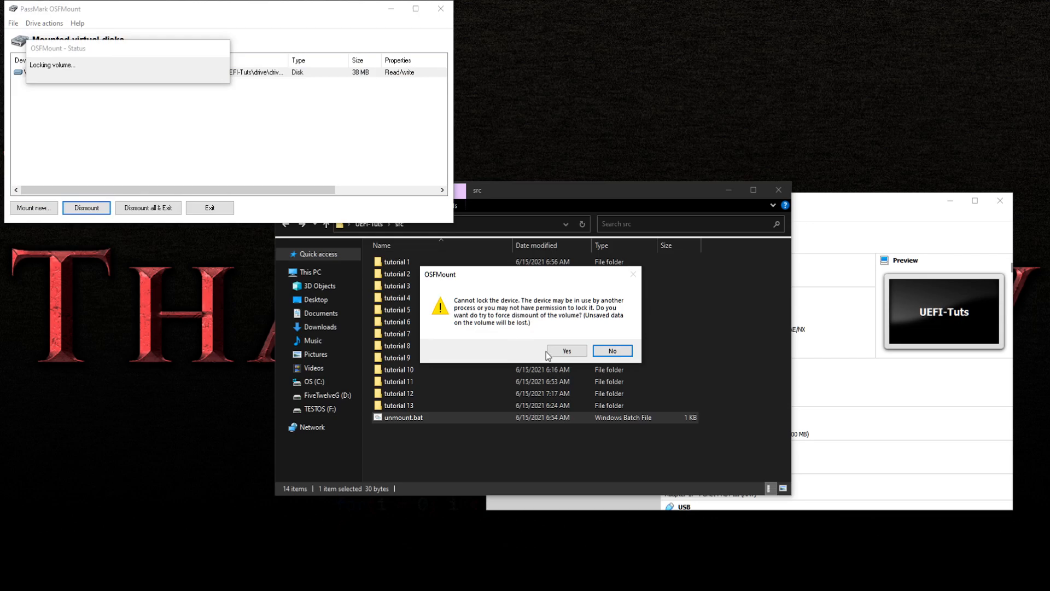
pyautogui.click(566, 350)
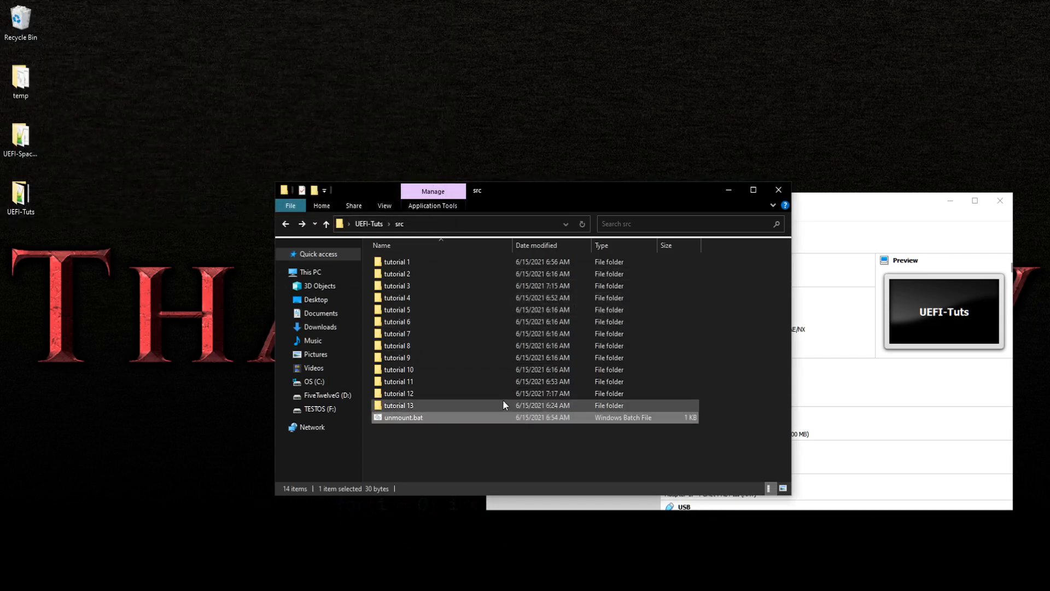
# Change 'timeout 1' to 'timeout 3' in tutorial 12's mountdrive.bat and save it.
pyautogui.doubleClick(398, 393)
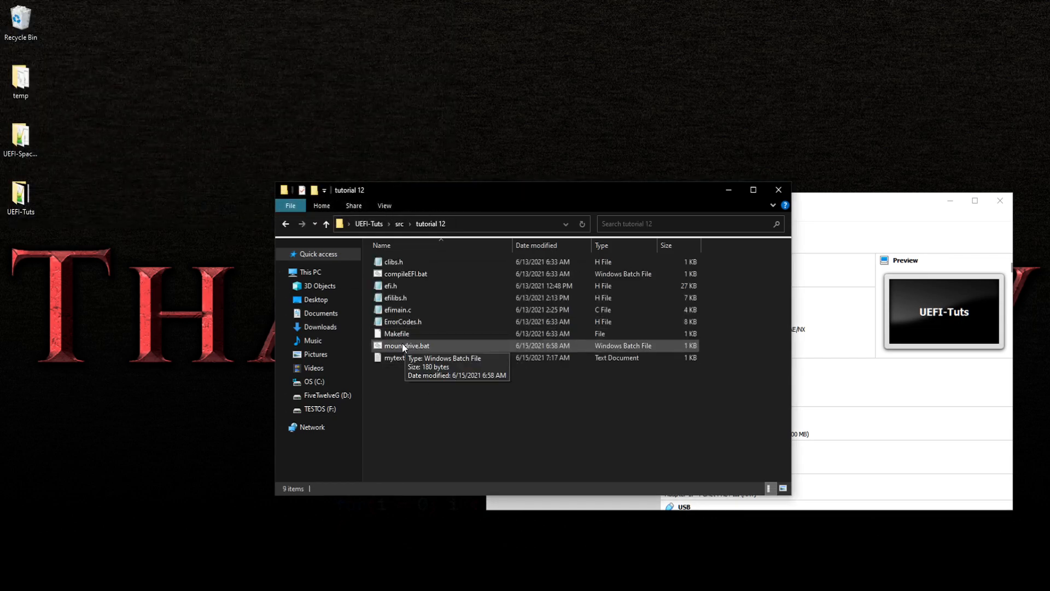
pyautogui.doubleClick(406, 345)
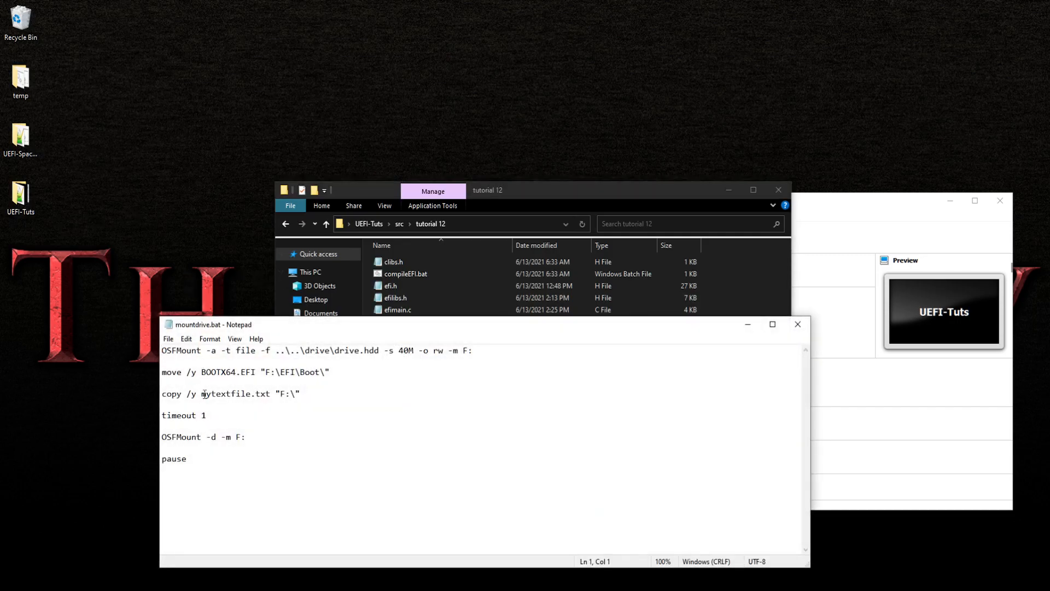
pyautogui.write('3')
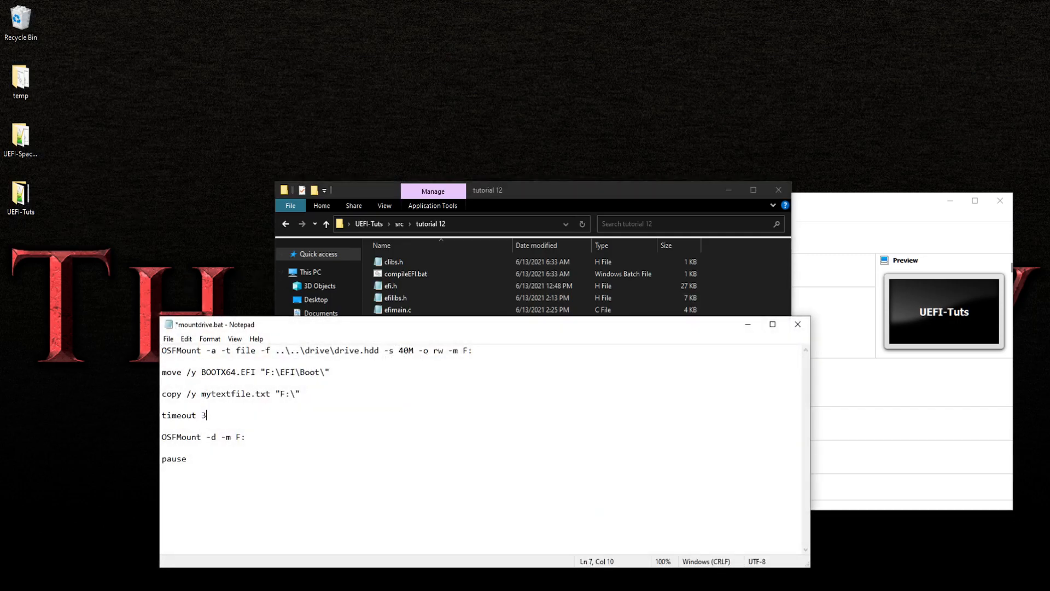
pyautogui.click(798, 324)
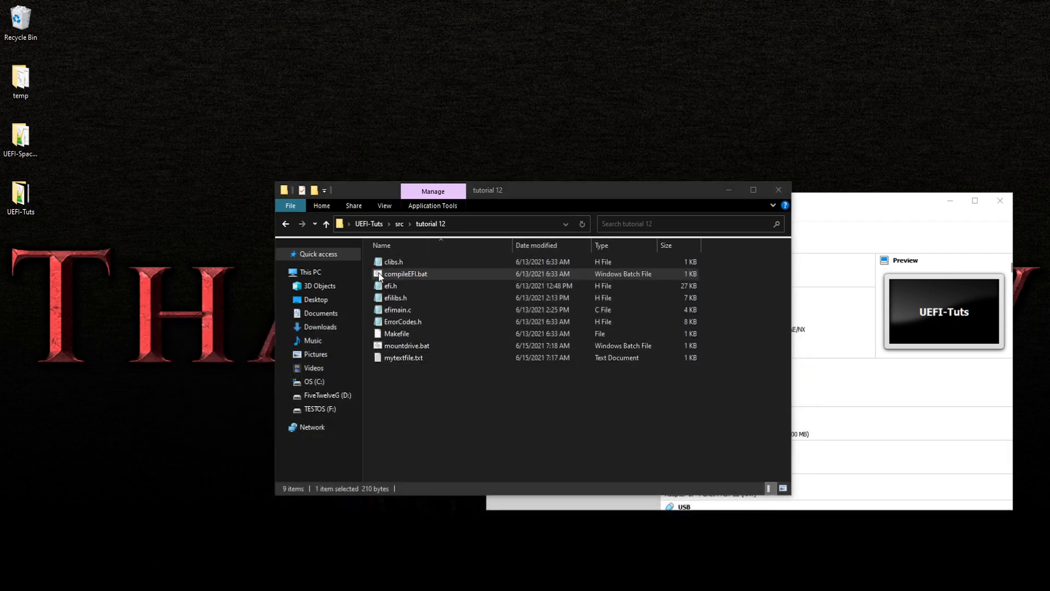
# Rerun the tutorial 12 script, boot UEFI-Tuts in VirtualBox, then power the machine off.
pyautogui.doubleClick(405, 274)
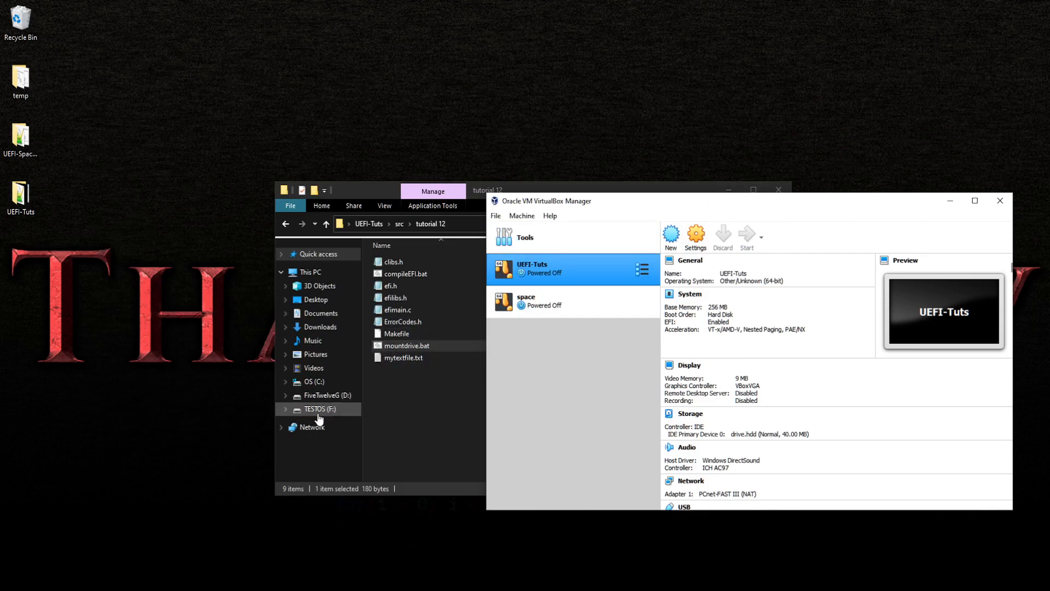
pyautogui.click(746, 233)
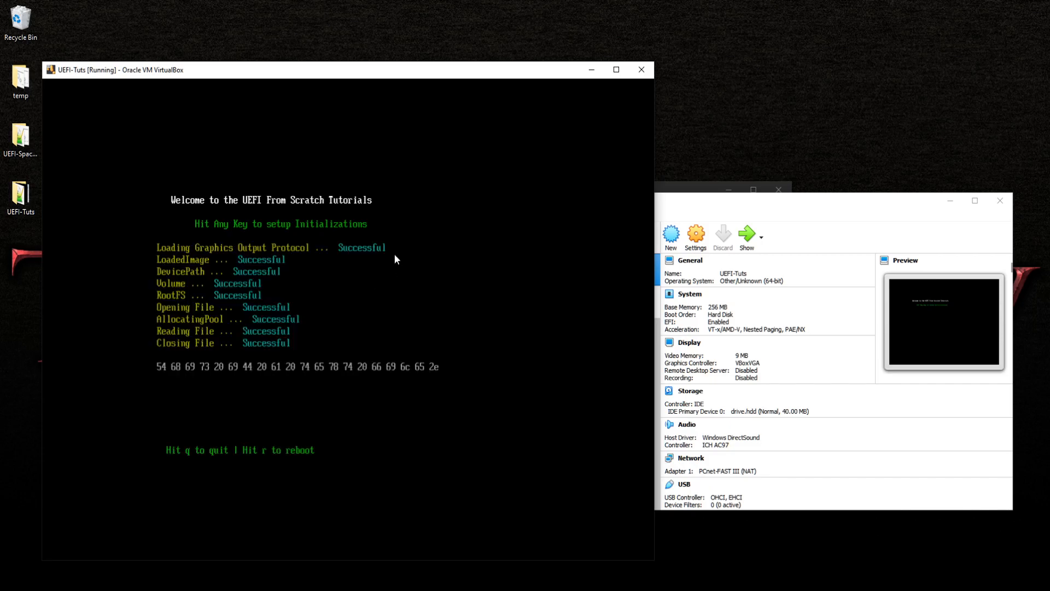
pyautogui.click(641, 70)
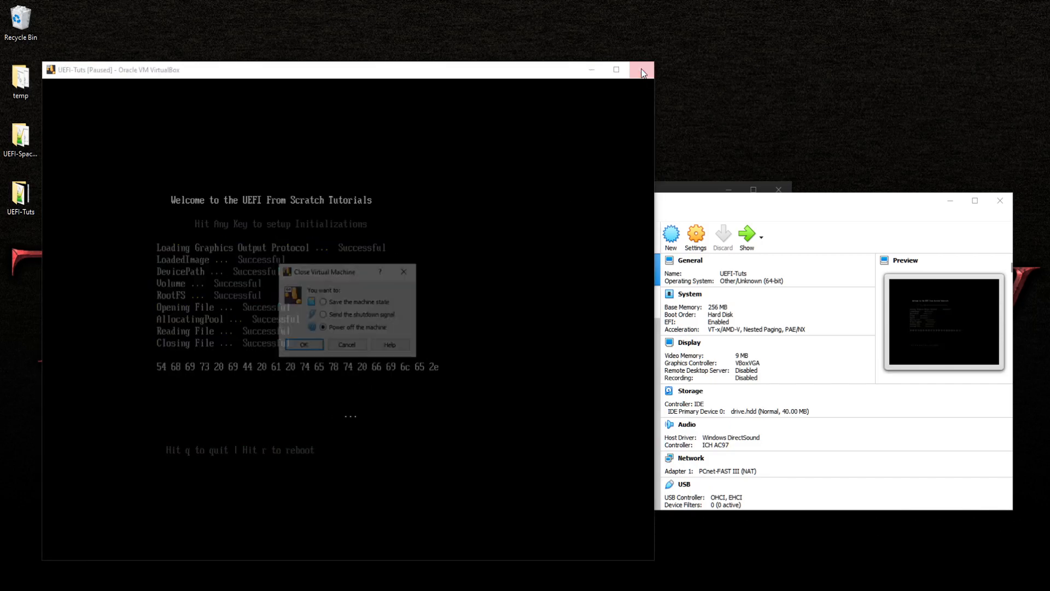
pyautogui.click(304, 344)
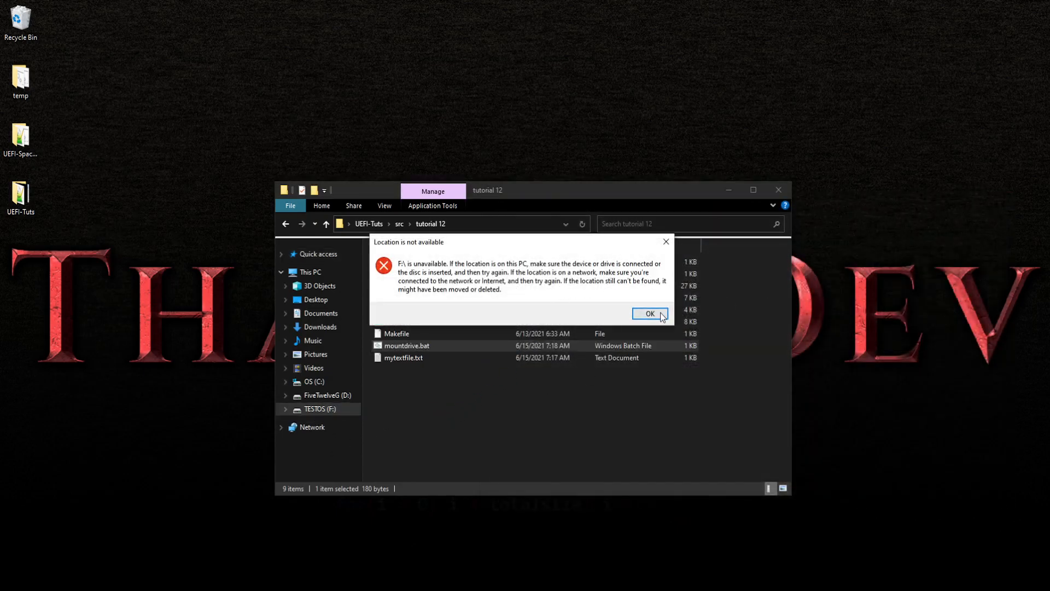
# Dismiss the F:\ unavailable error, close the old window, and browse to src\tutorial 12's Makefile.
pyautogui.click(649, 313)
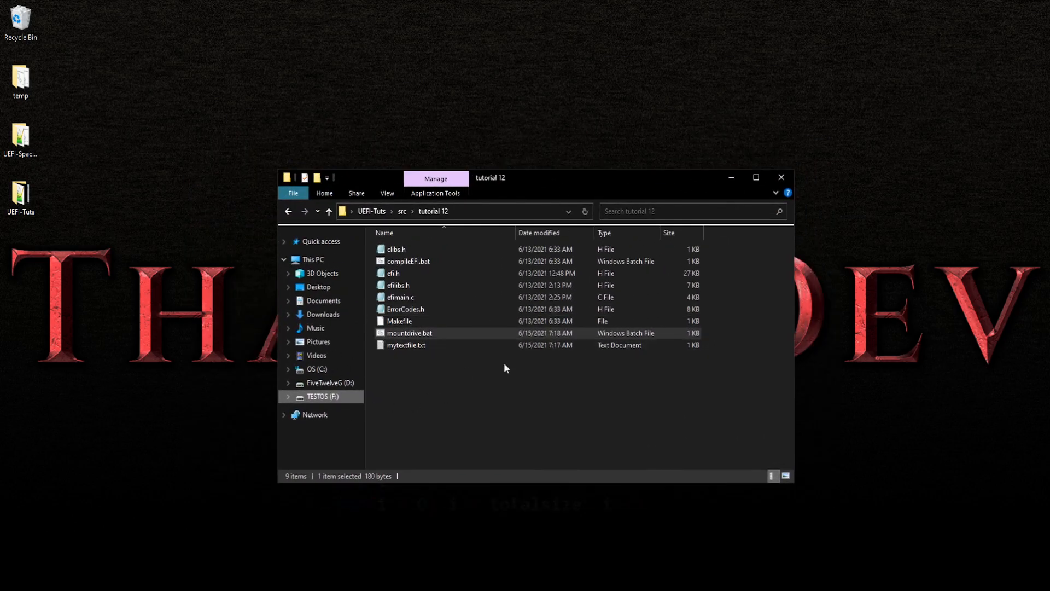
pyautogui.moveTo(782, 177)
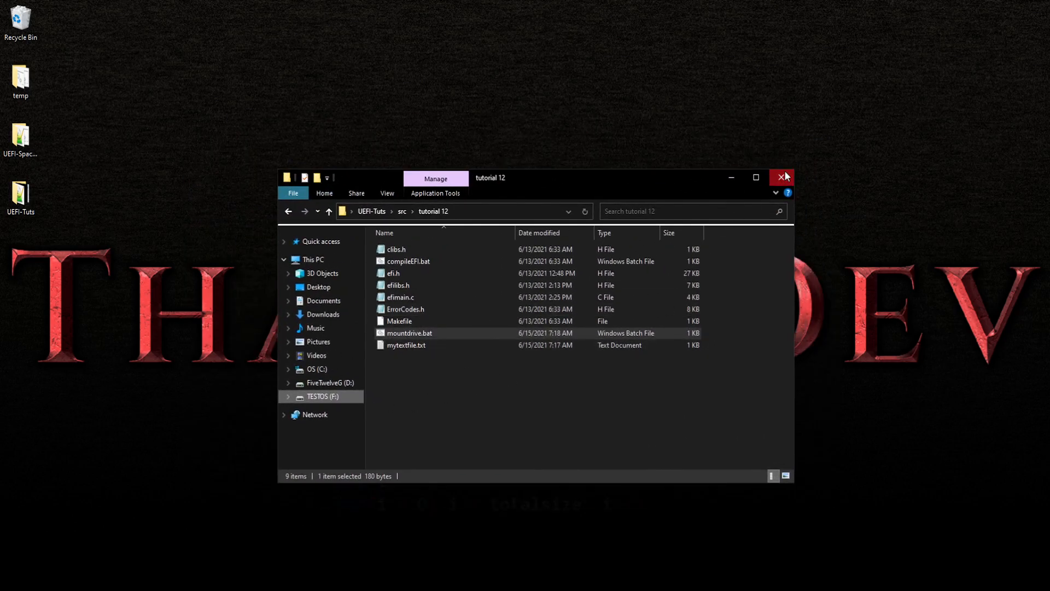
pyautogui.click(782, 176)
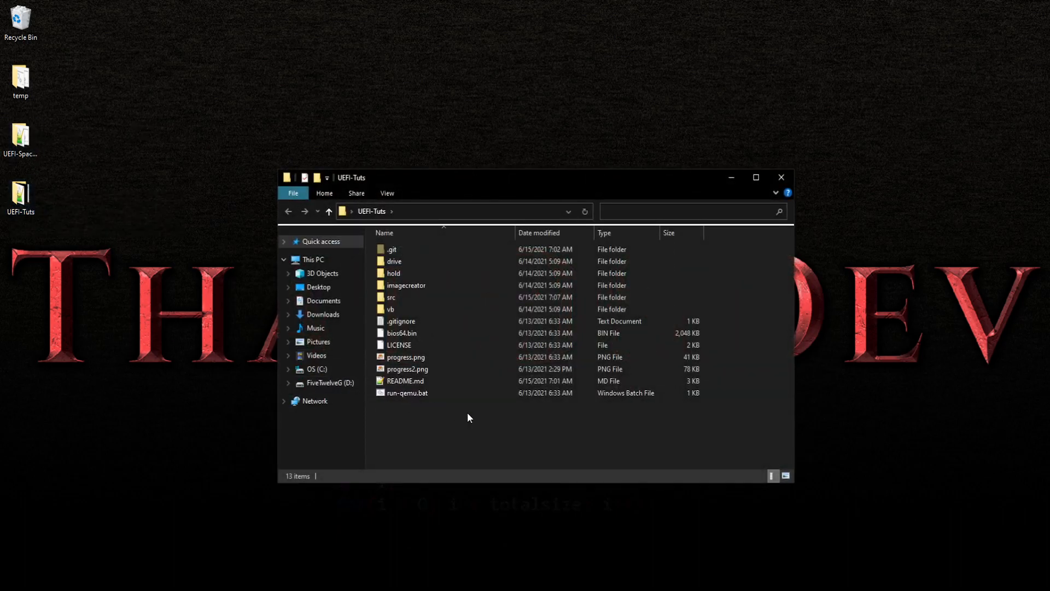
pyautogui.doubleClick(391, 297)
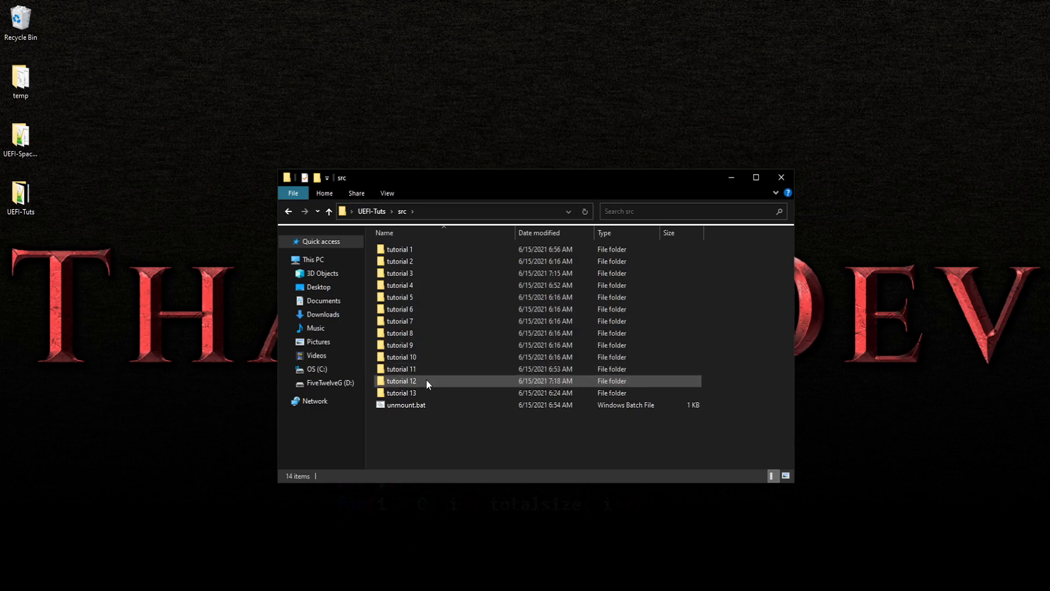
pyautogui.doubleClick(402, 381)
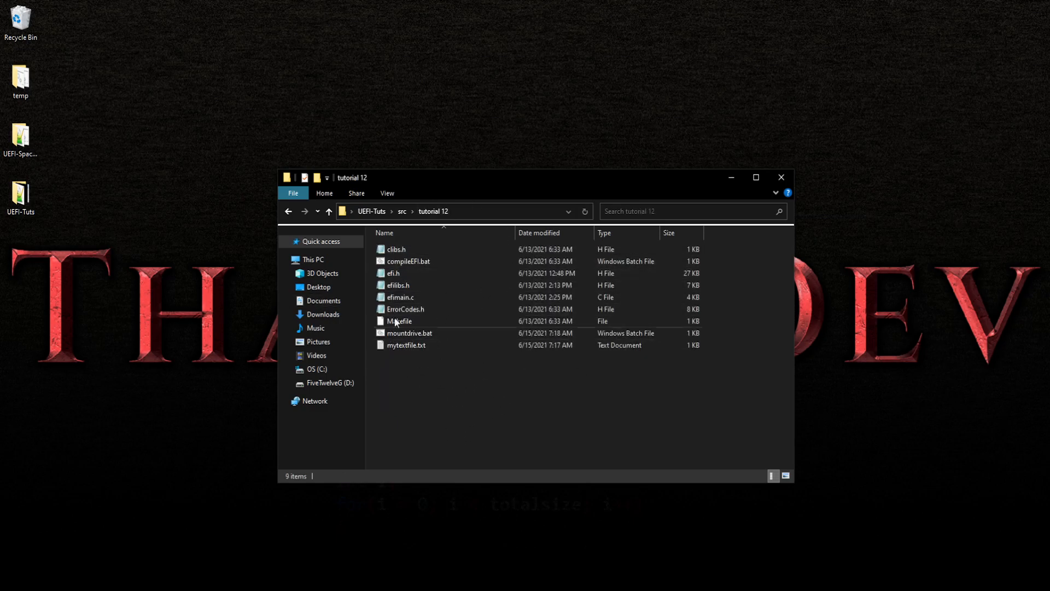
pyautogui.moveTo(425, 261)
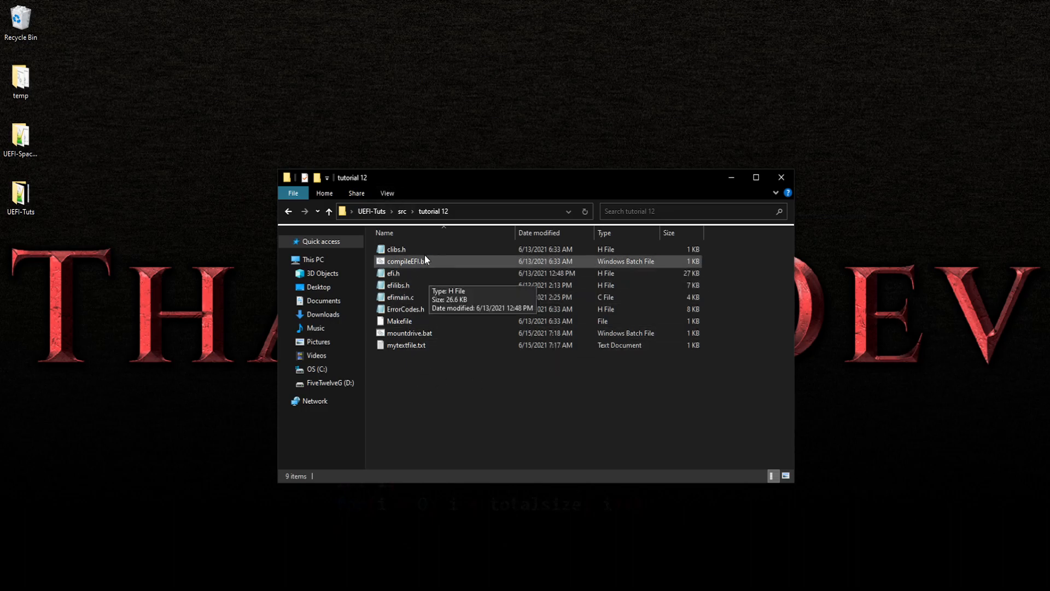
pyautogui.click(409, 333)
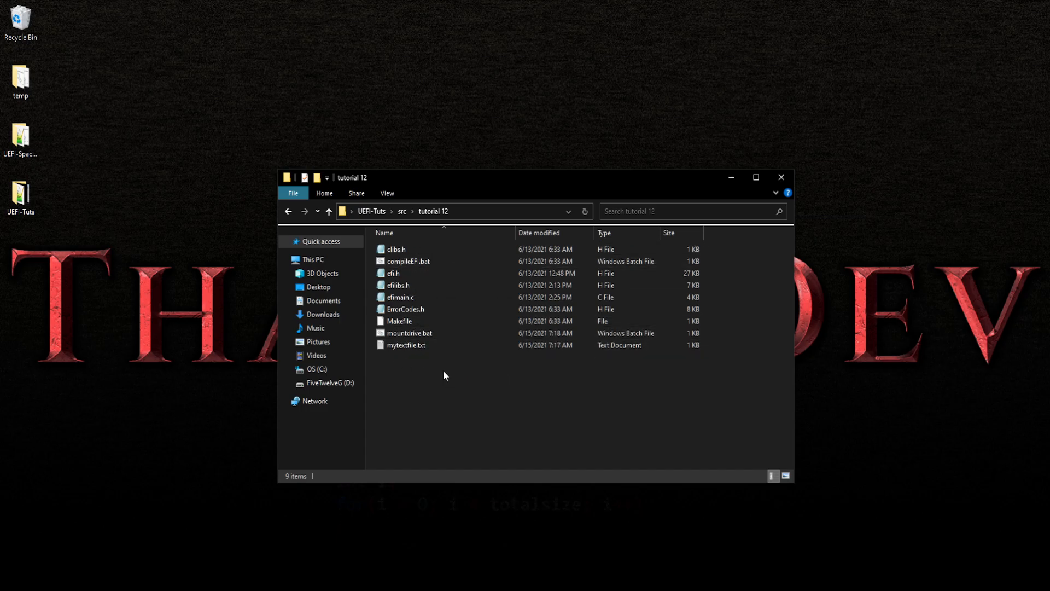
pyautogui.moveTo(439, 365)
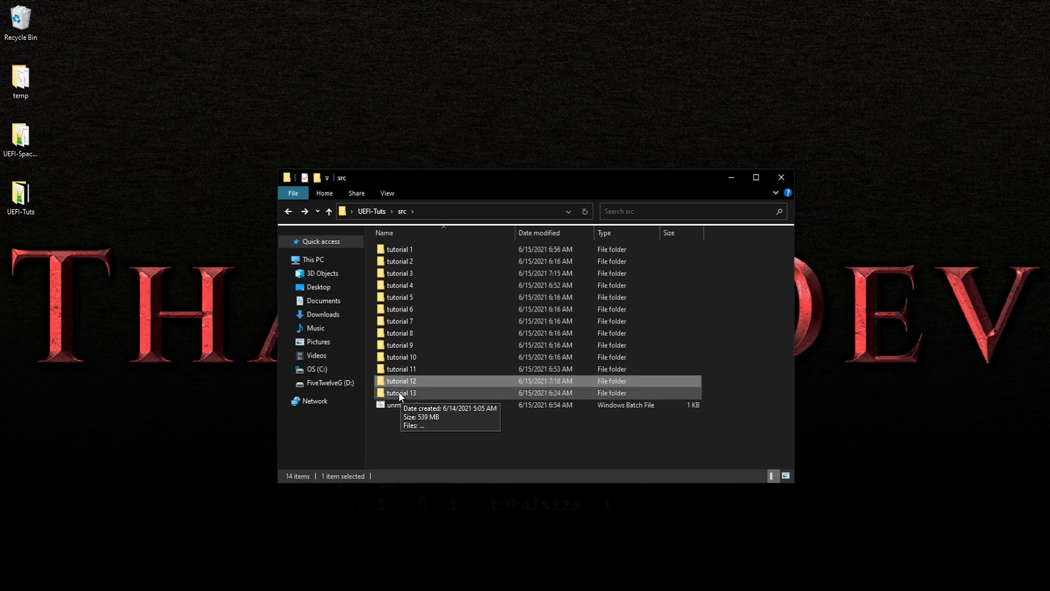
pyautogui.doubleClick(401, 381)
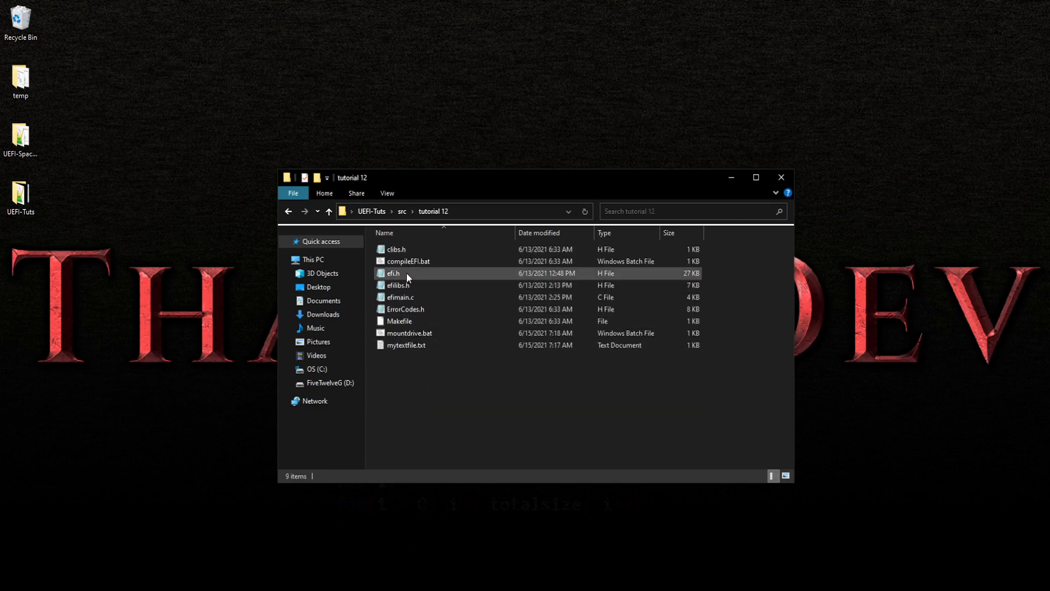
pyautogui.moveTo(436, 326)
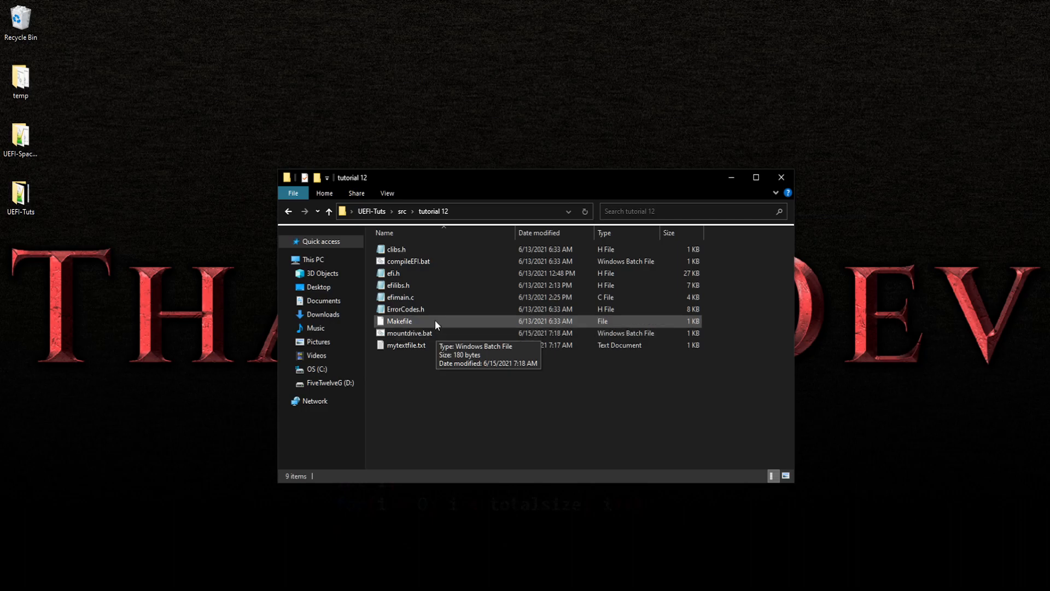
pyautogui.moveTo(415, 334)
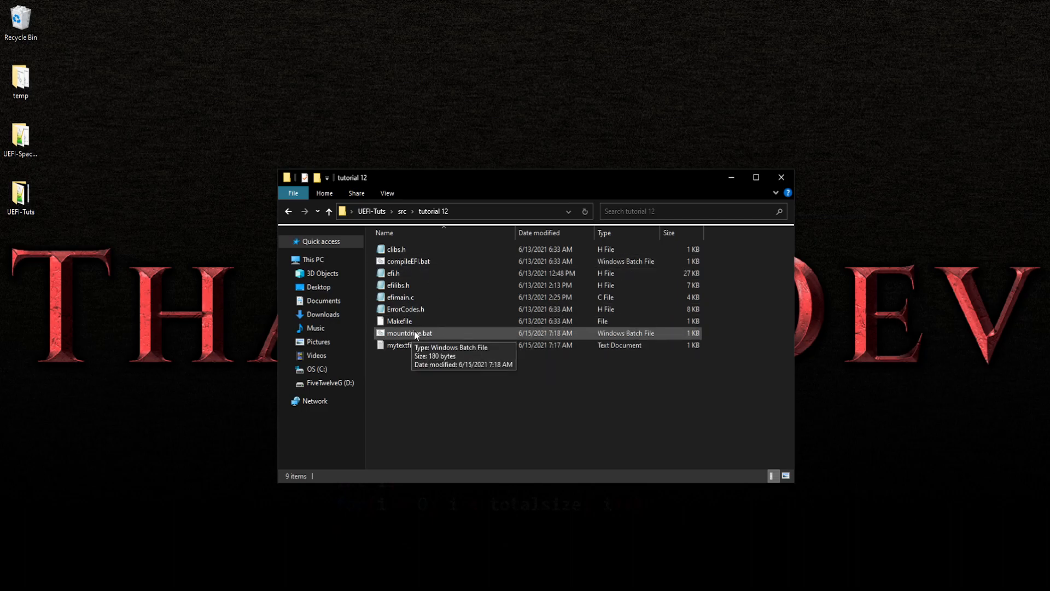
pyautogui.moveTo(440, 263)
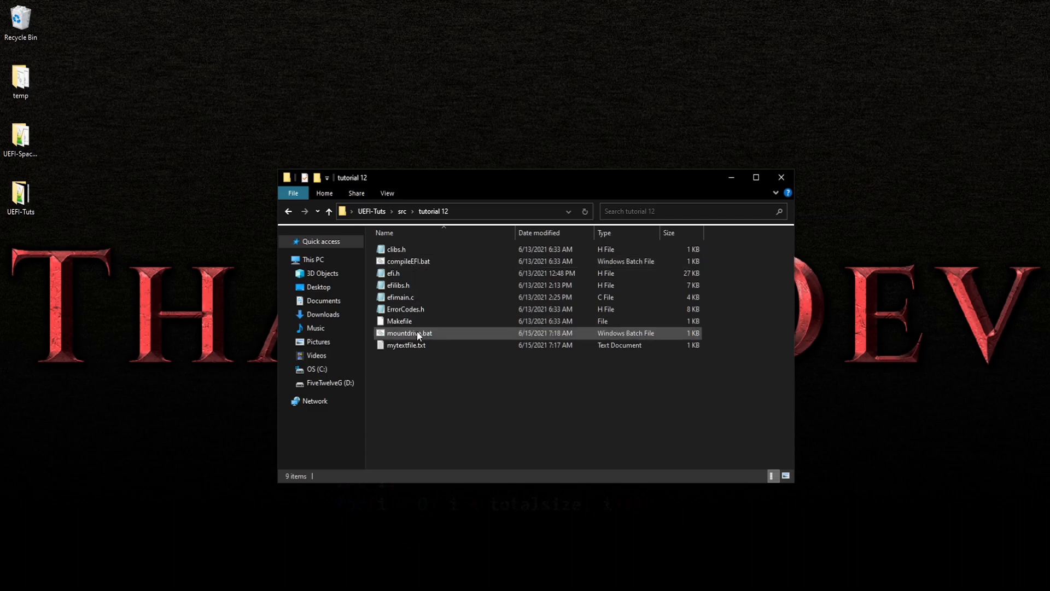
pyautogui.click(399, 321)
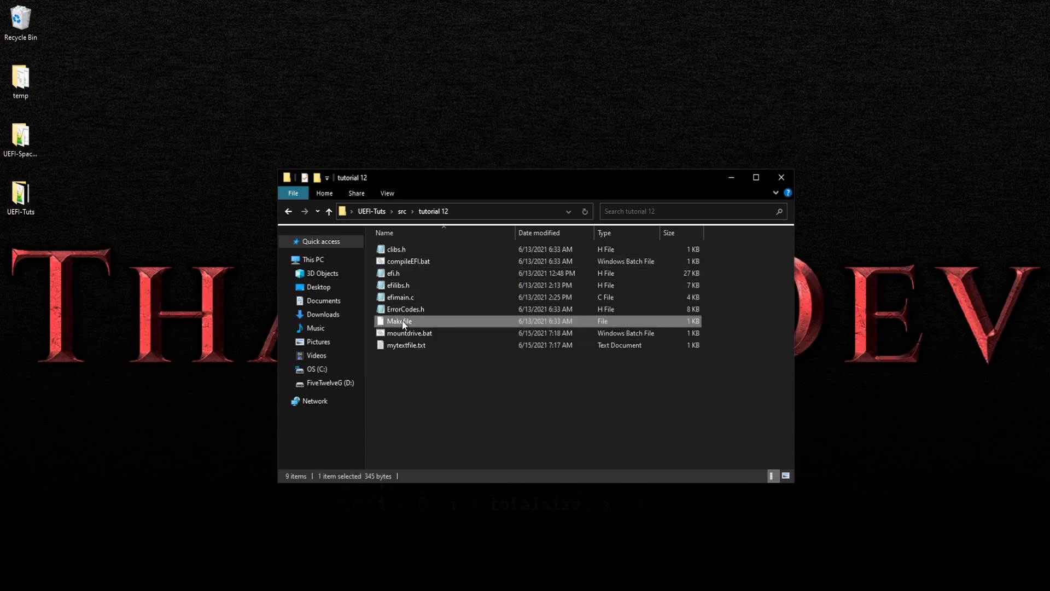
# Review the tutorial 12 Makefile in Notepad, then close it and the folder window.
pyautogui.doubleClick(399, 321)
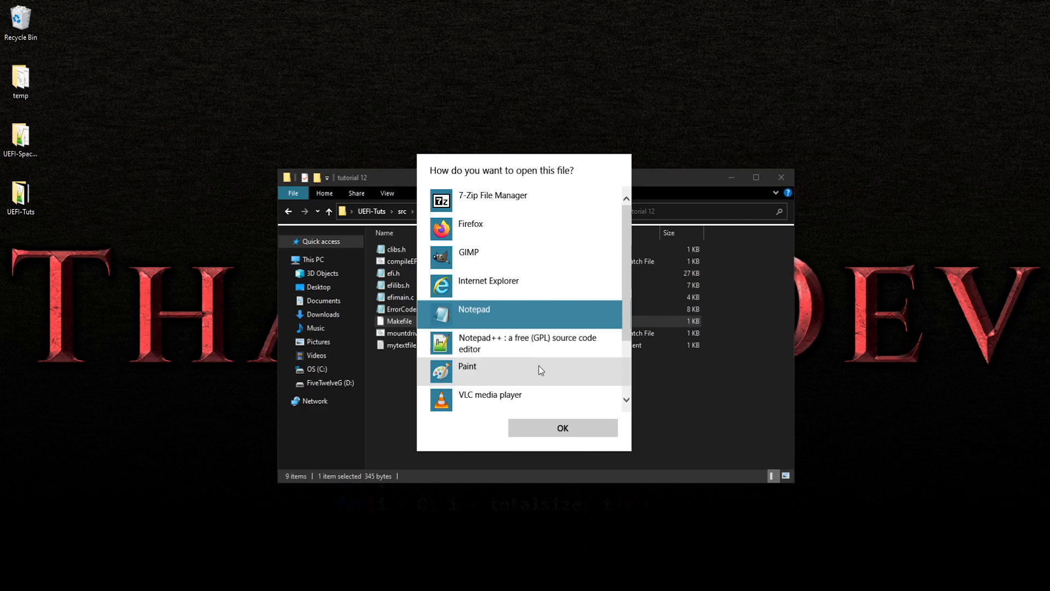
pyautogui.click(562, 428)
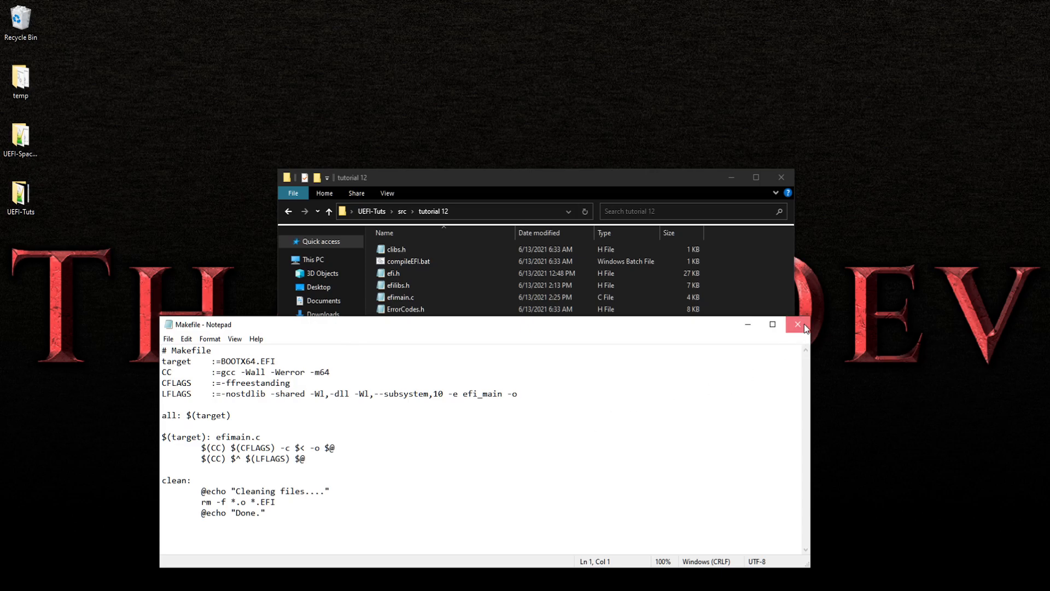
pyautogui.rightClick(401, 332)
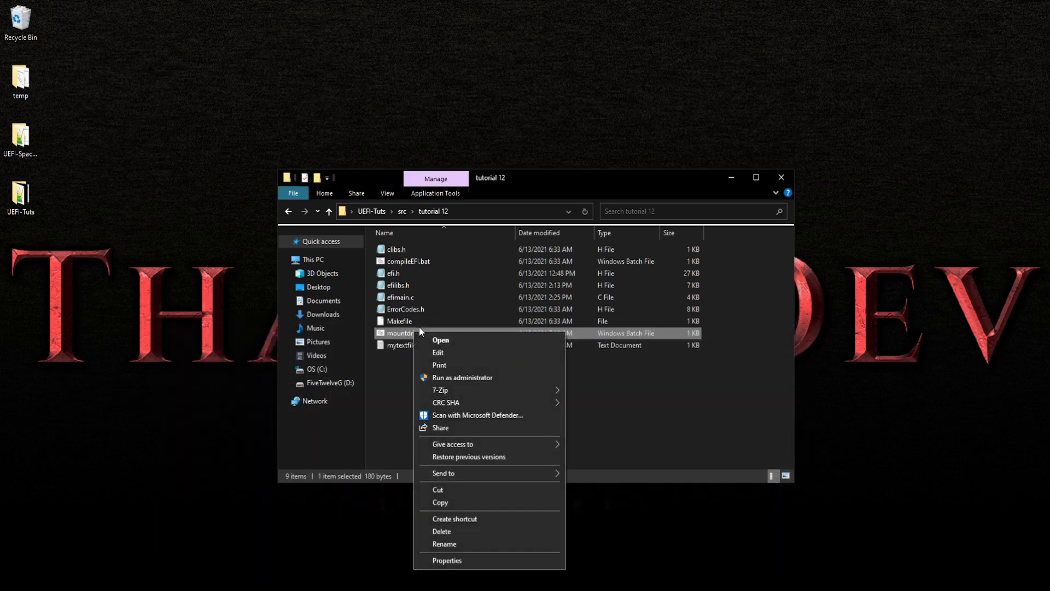
pyautogui.click(438, 352)
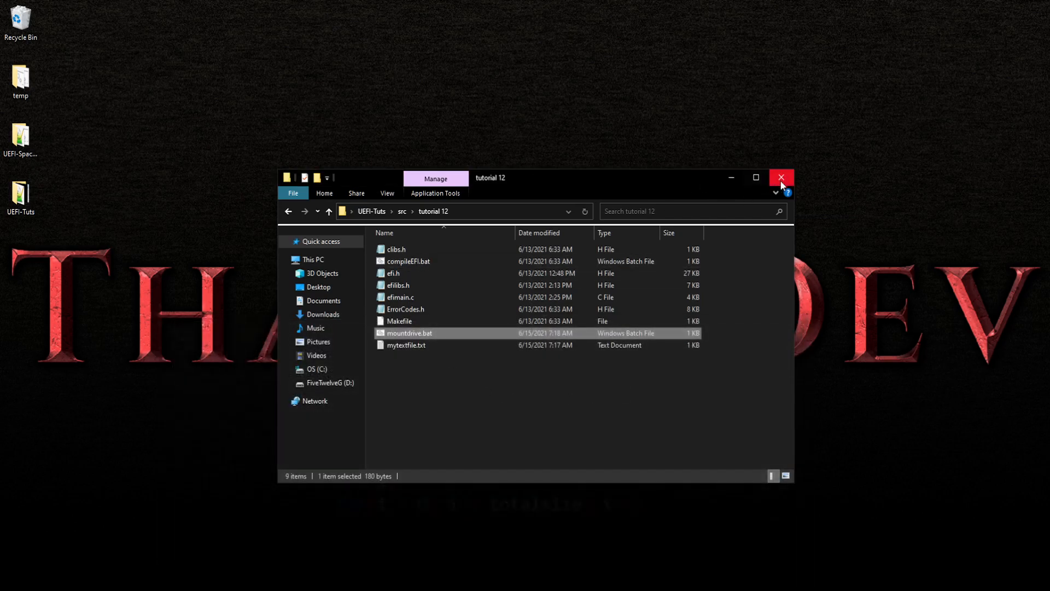
pyautogui.click(782, 177)
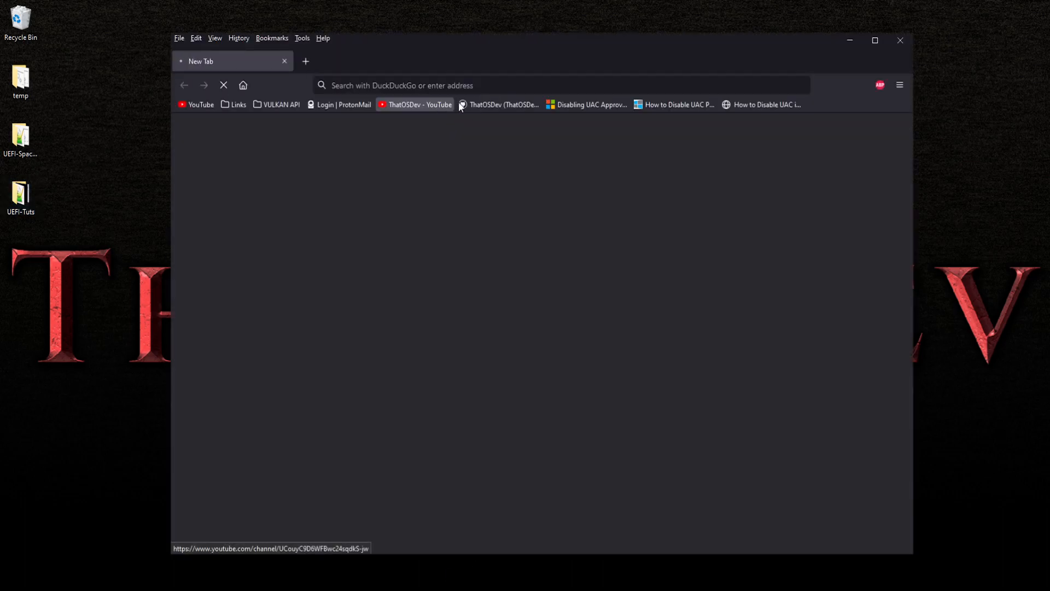
# From the GitHub profile bookmark, browse to UEFI-Tuts/src/tutorial 12/mountdrive.bat.
pyautogui.click(498, 105)
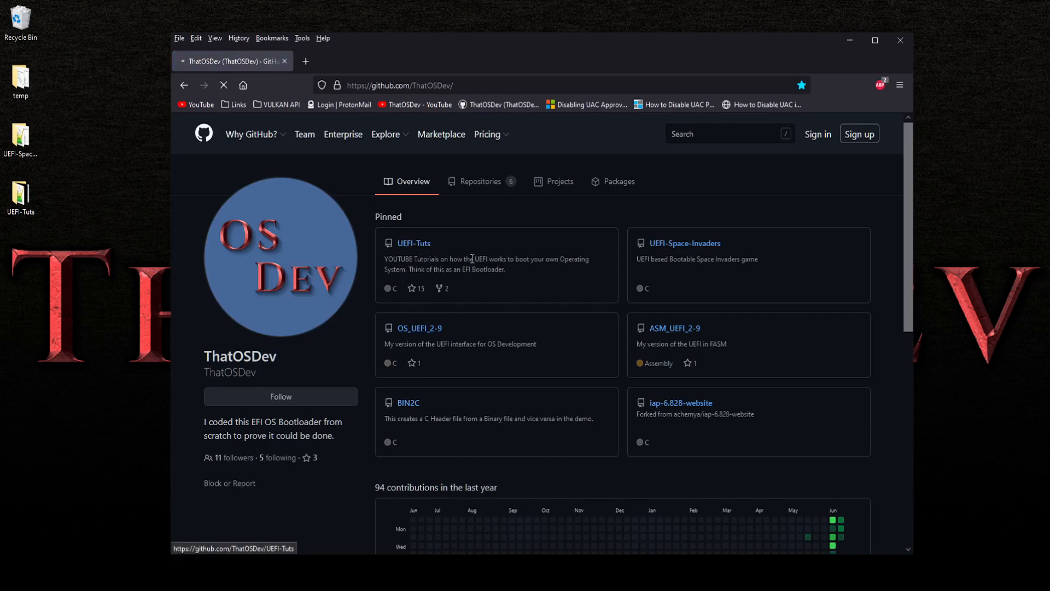
pyautogui.click(413, 243)
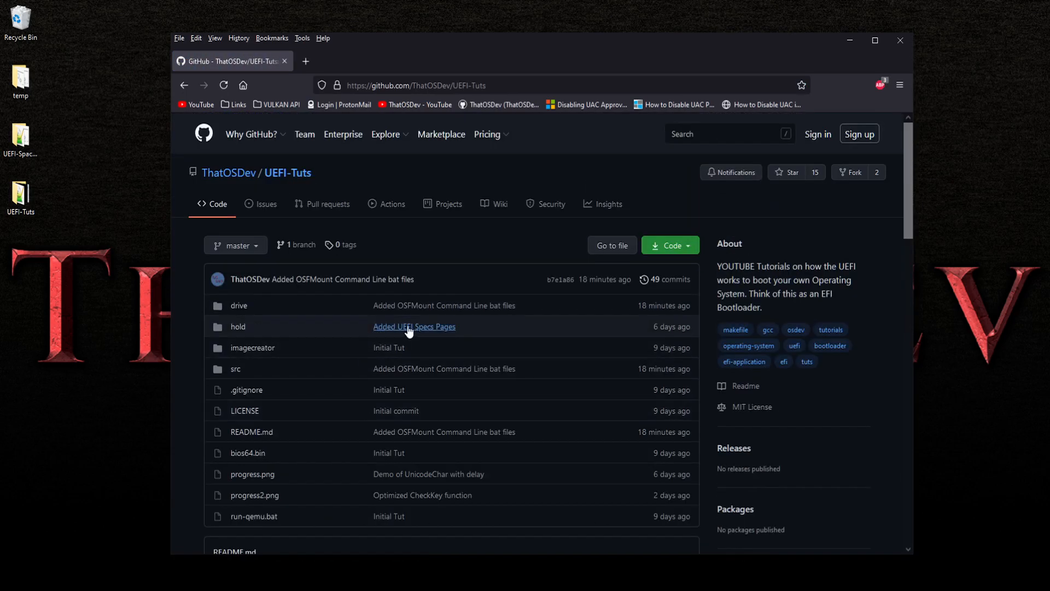
pyautogui.moveTo(422, 373)
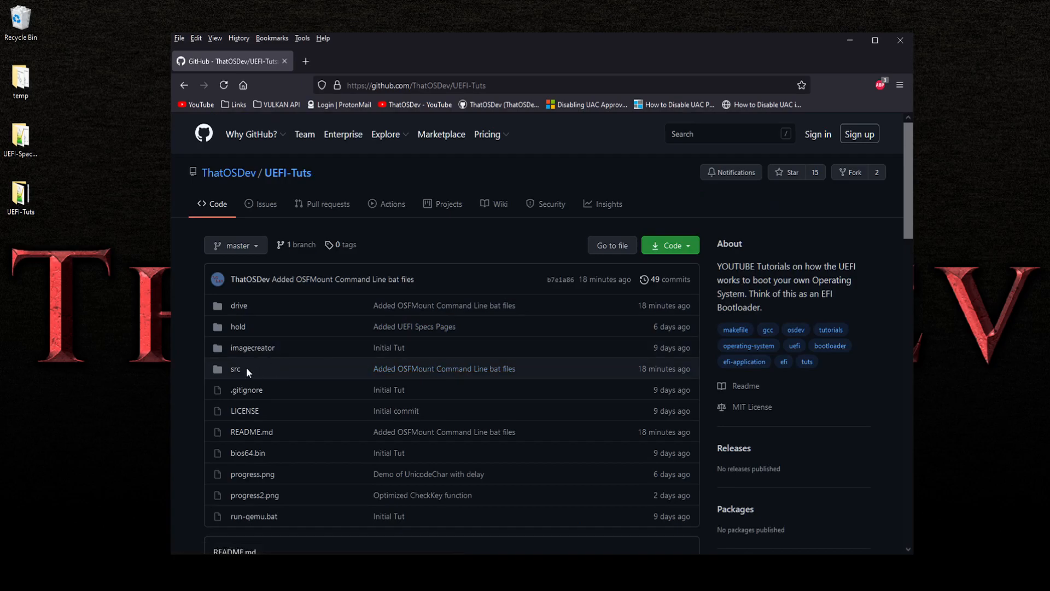
pyautogui.click(235, 369)
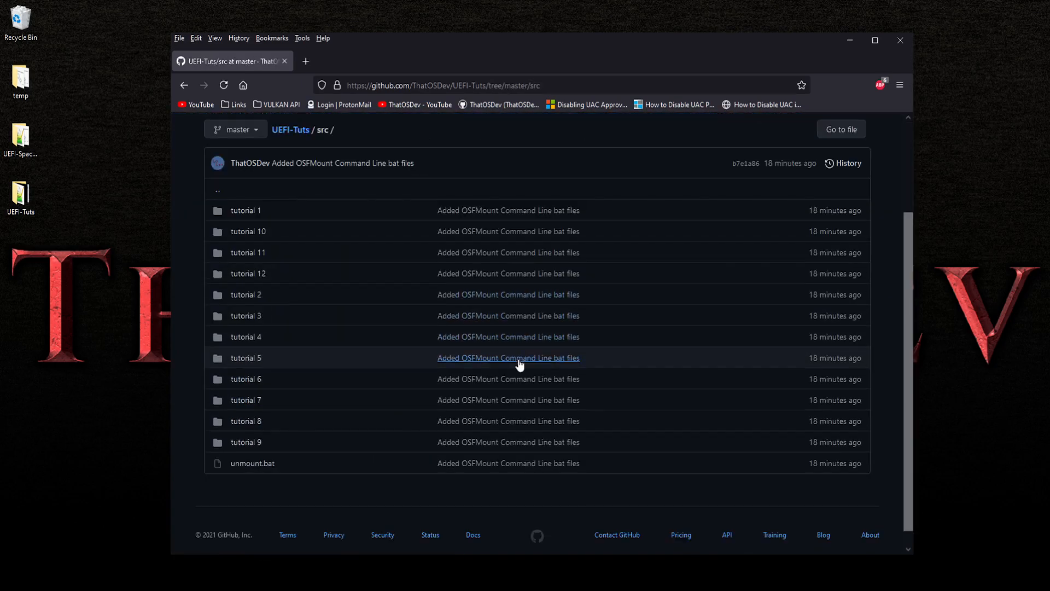
pyautogui.scroll(-3)
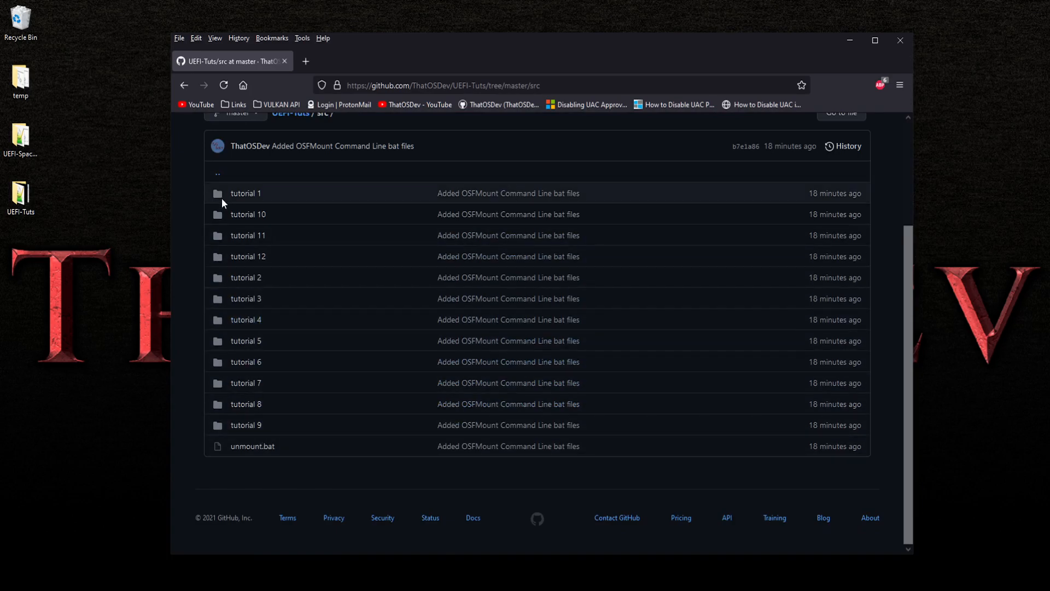
pyautogui.click(248, 256)
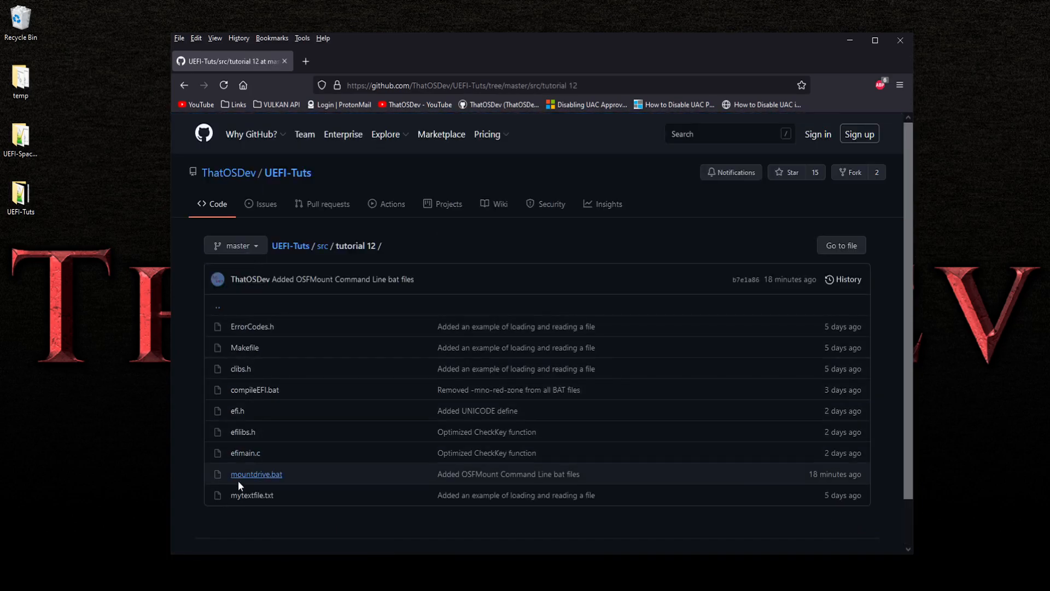
pyautogui.moveTo(260, 477)
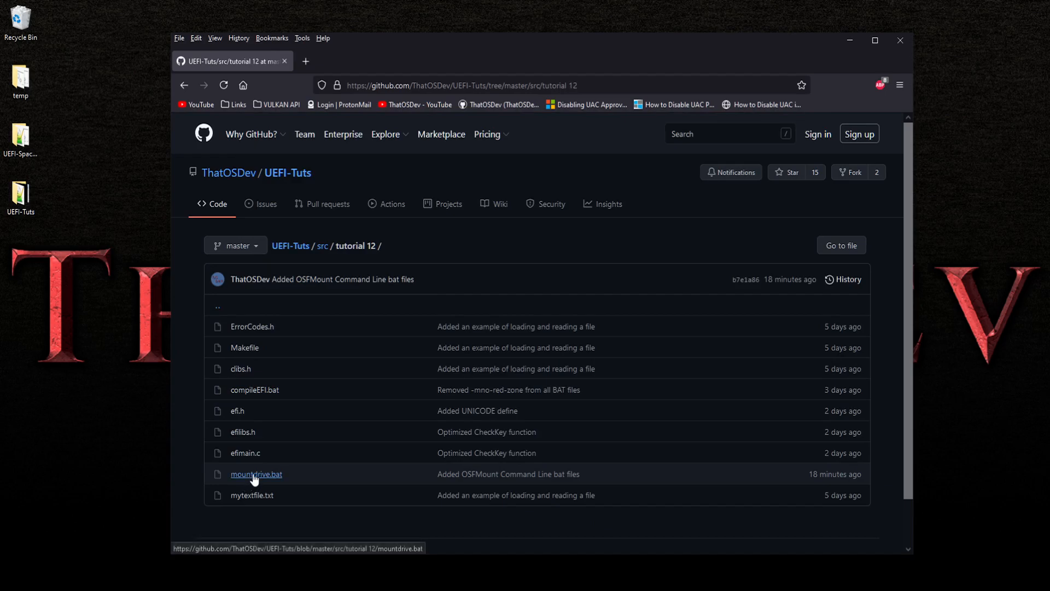
pyautogui.click(256, 473)
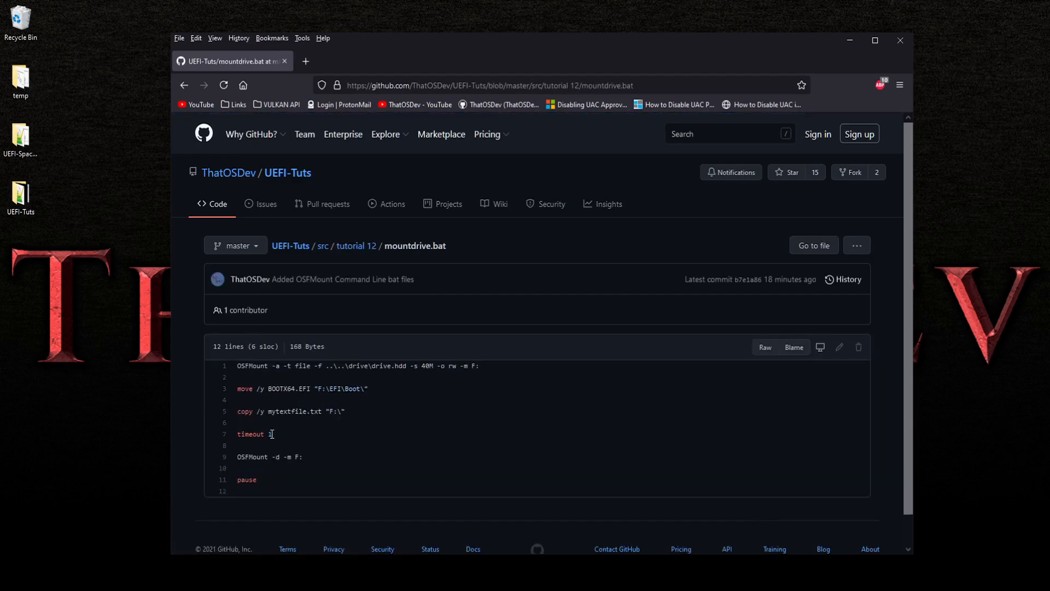
pyautogui.moveTo(861, 81)
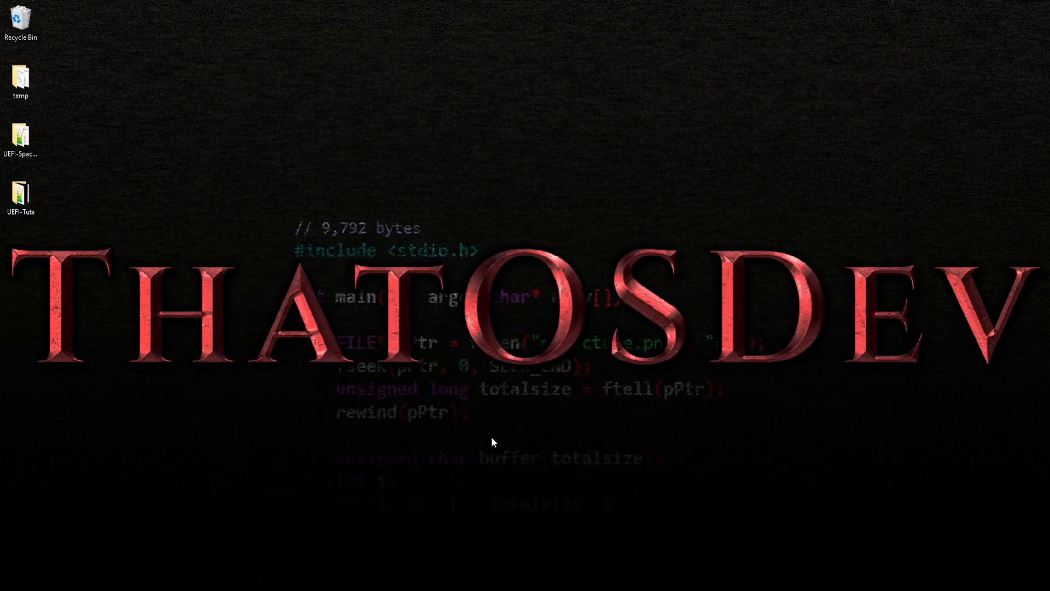
pyautogui.moveTo(496, 439)
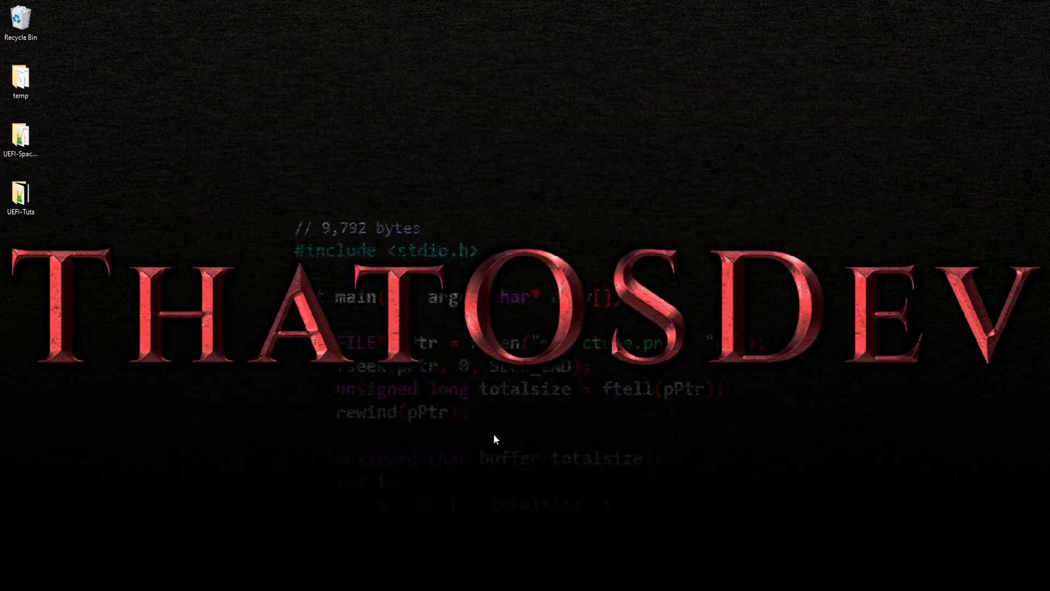